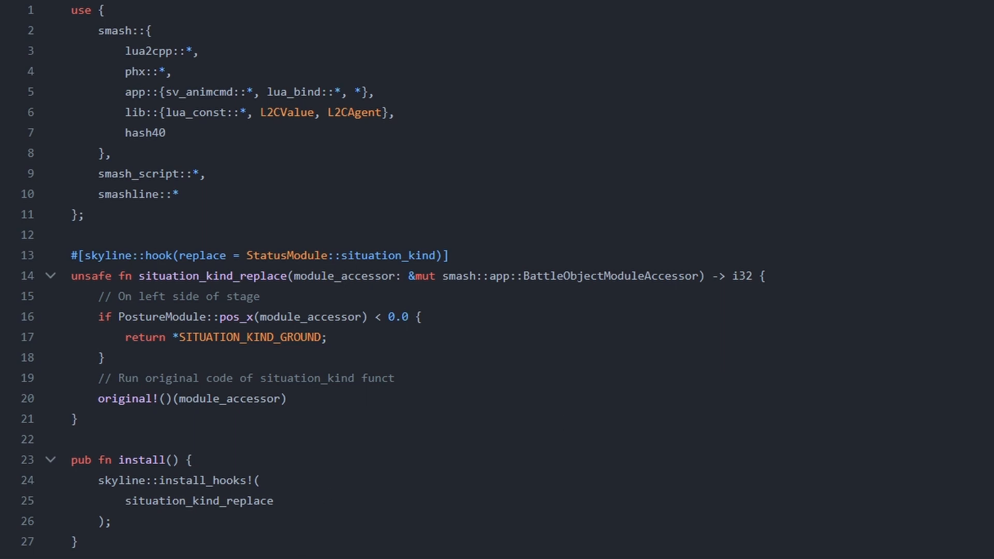
- Switch to the Chrome tab holding the smashline 'Migrating' wiki guide by HDR-Development
key("ctrl+a")
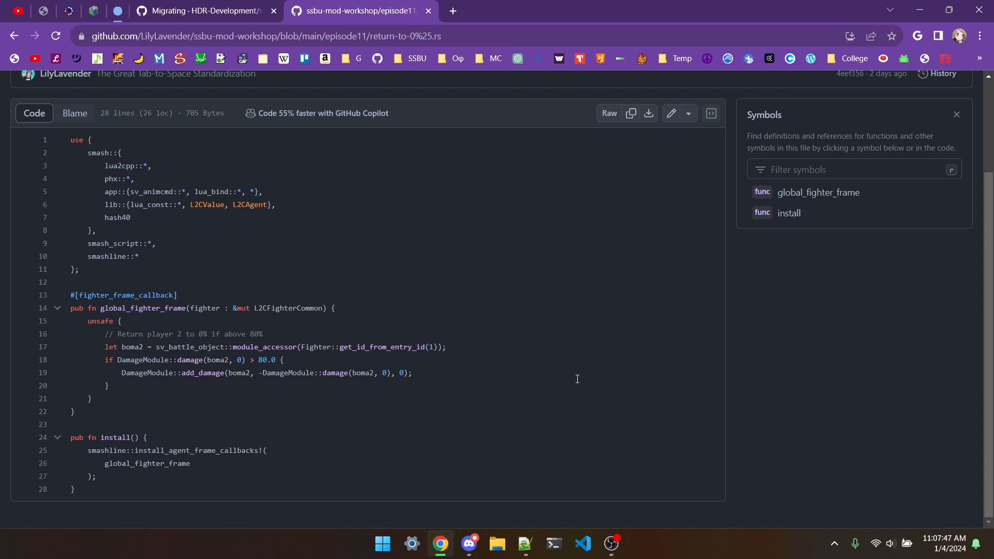
mouse_move(568, 377)
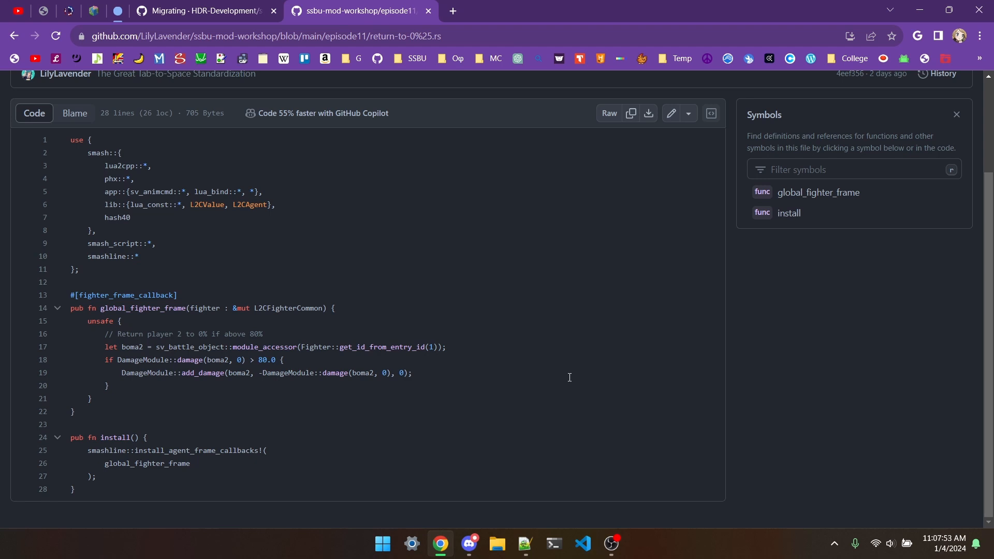
left_click(202, 10)
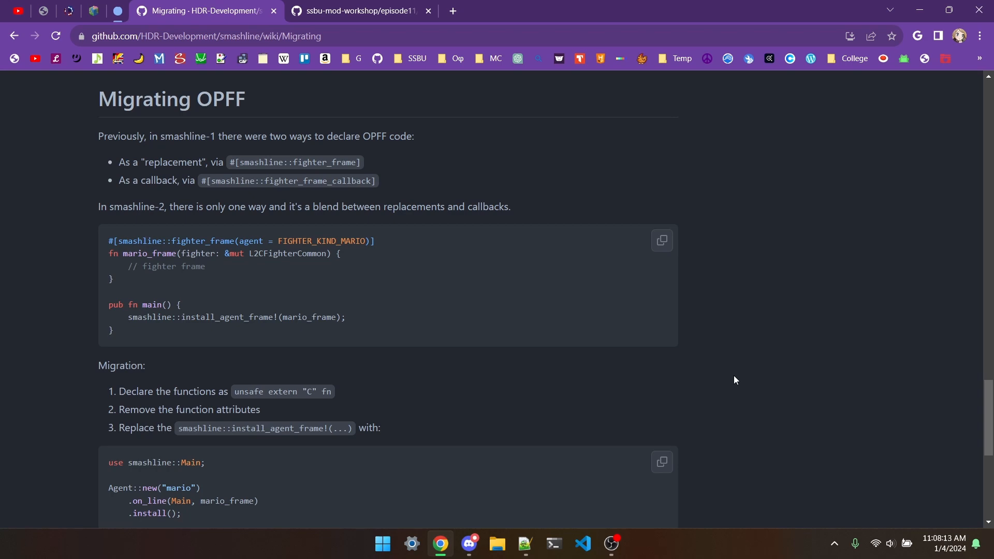
- Review the migration feature table, then bring up the smashline v1.1.1 release with libsmashline_plugin.nro
scroll("down", 3)
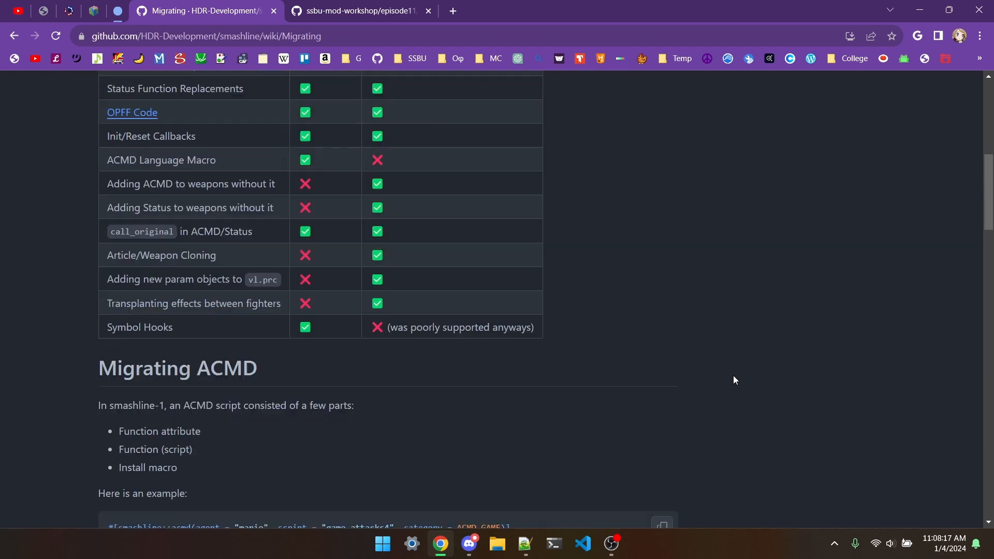
scroll("up", 3)
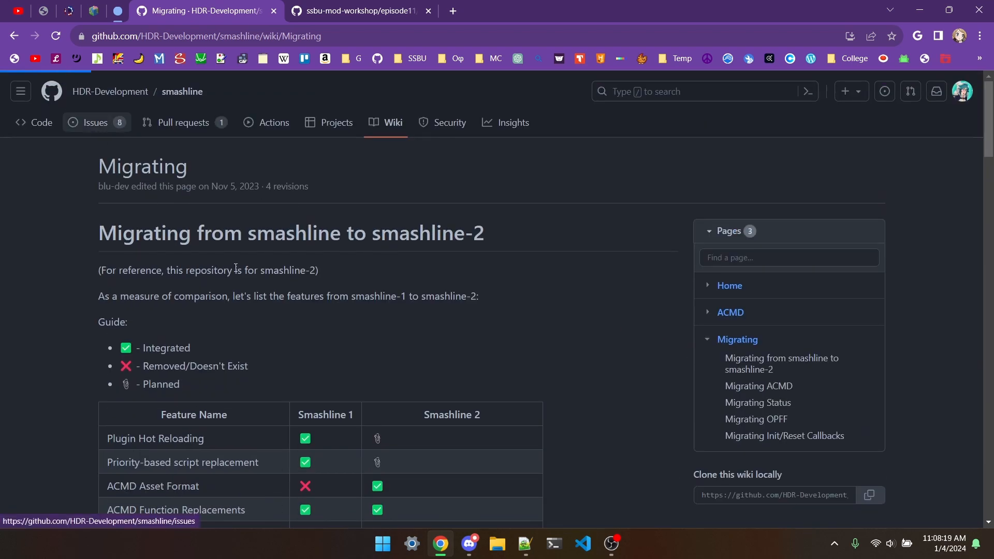
left_click(95, 122)
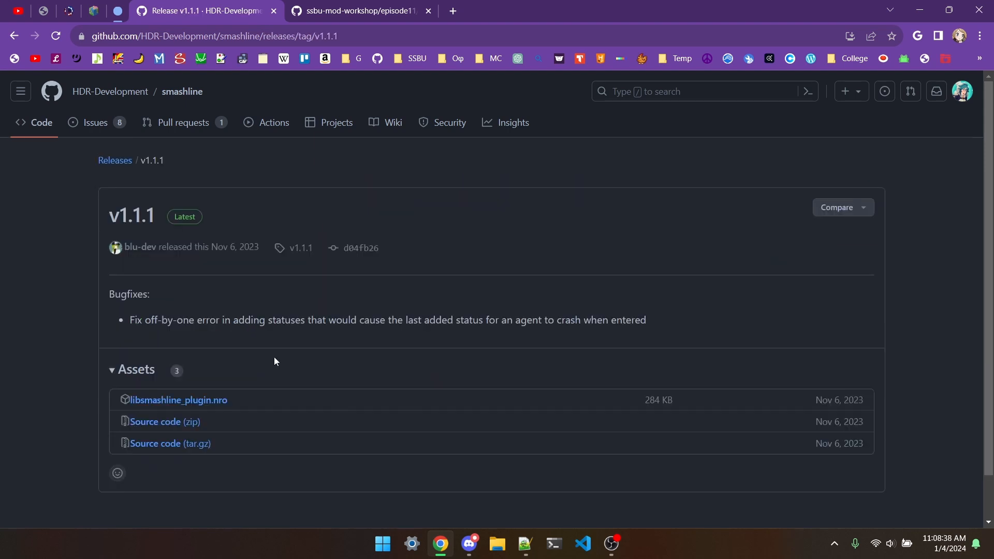
mouse_move(178, 400)
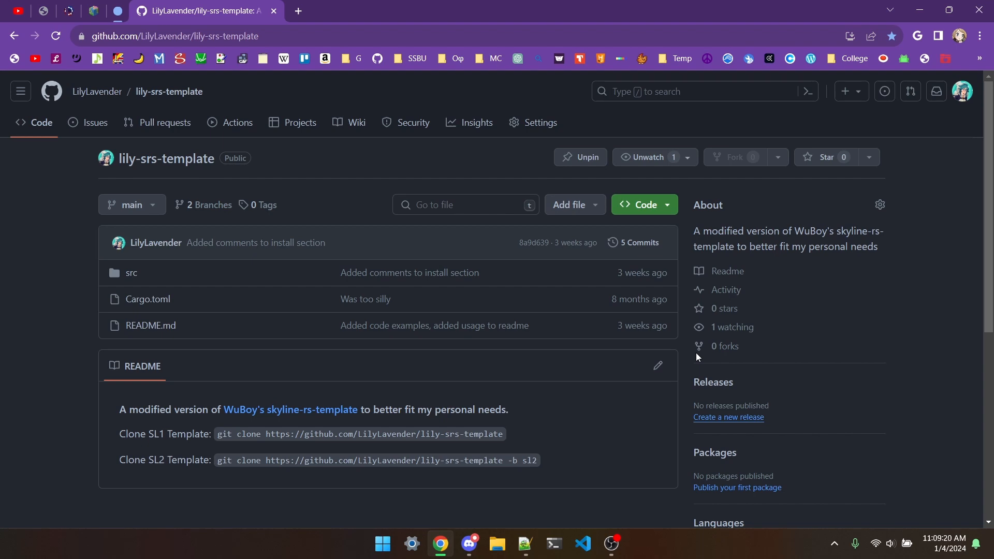
mouse_move(547, 439)
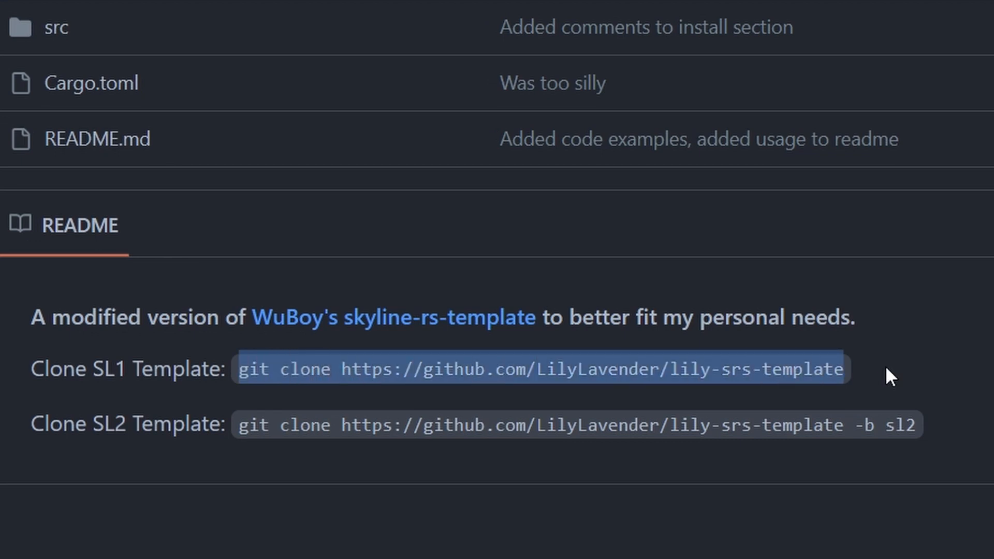
mouse_move(226, 427)
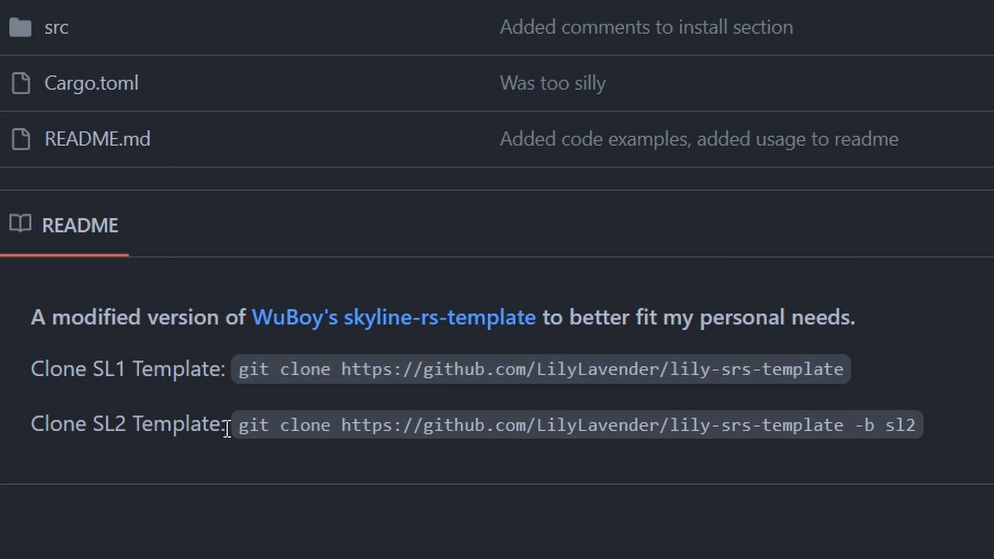
mouse_move(857, 450)
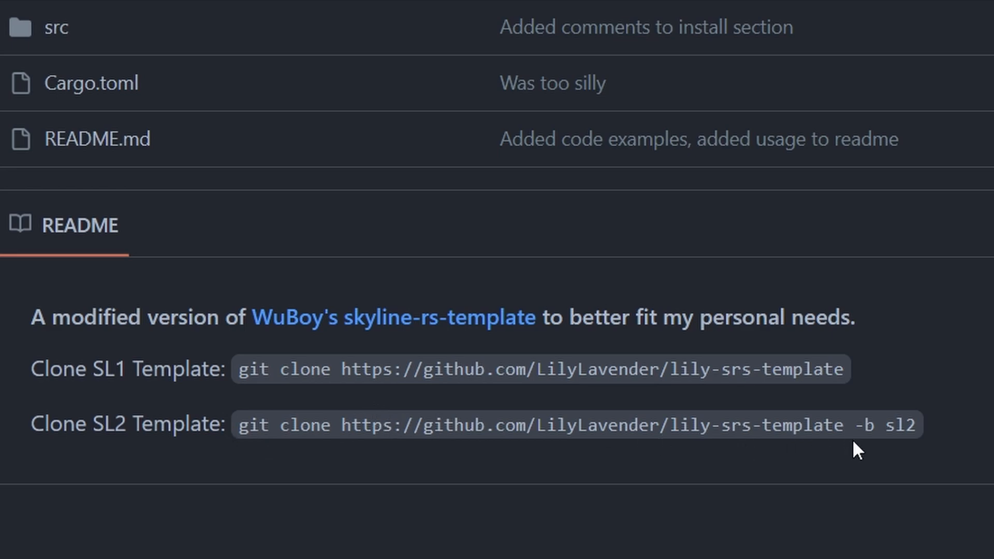
- Switch lily-srs-template to the sl2 branch and view src/EDIT/mod.rs with its smashline stubs
scroll("up", 3)
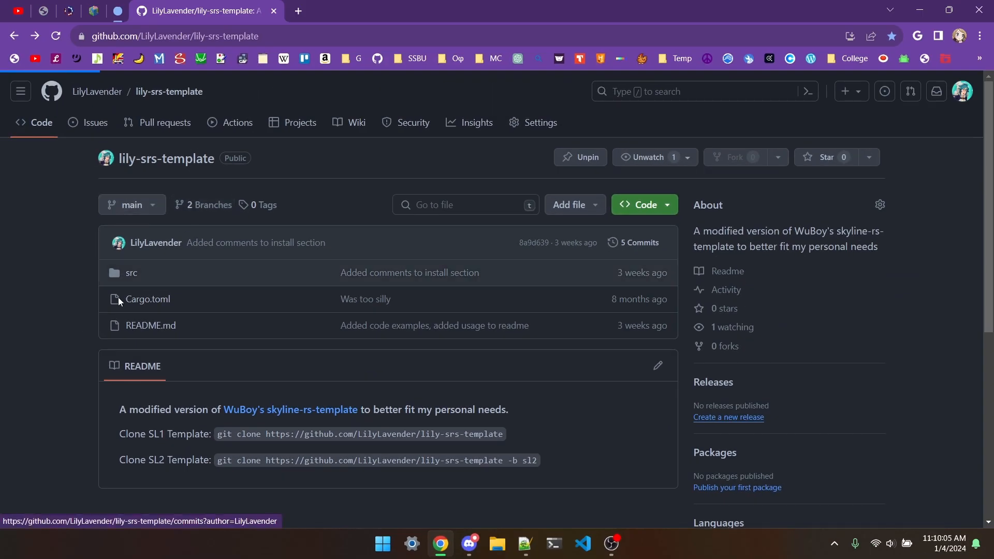
left_click(208, 205)
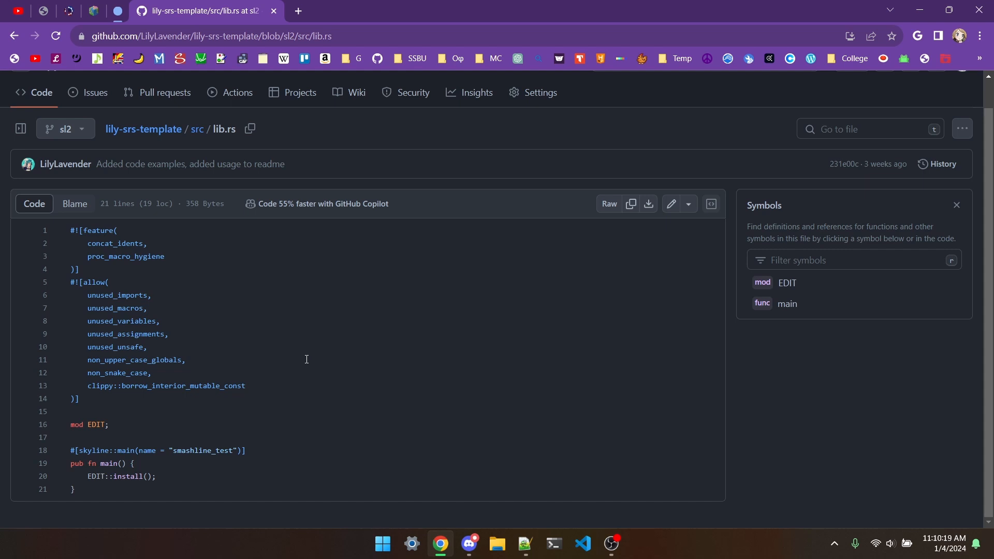
left_click(143, 128)
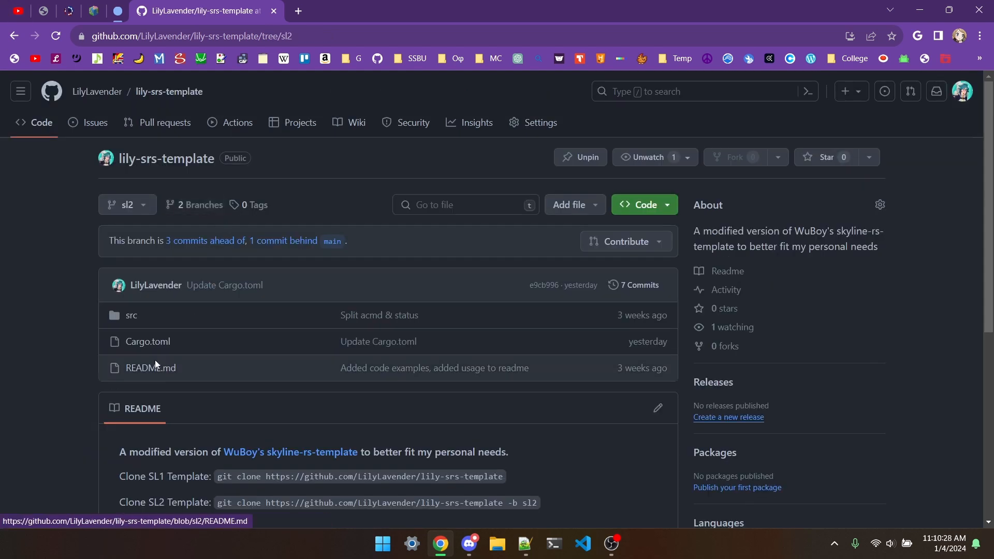
left_click(147, 341)
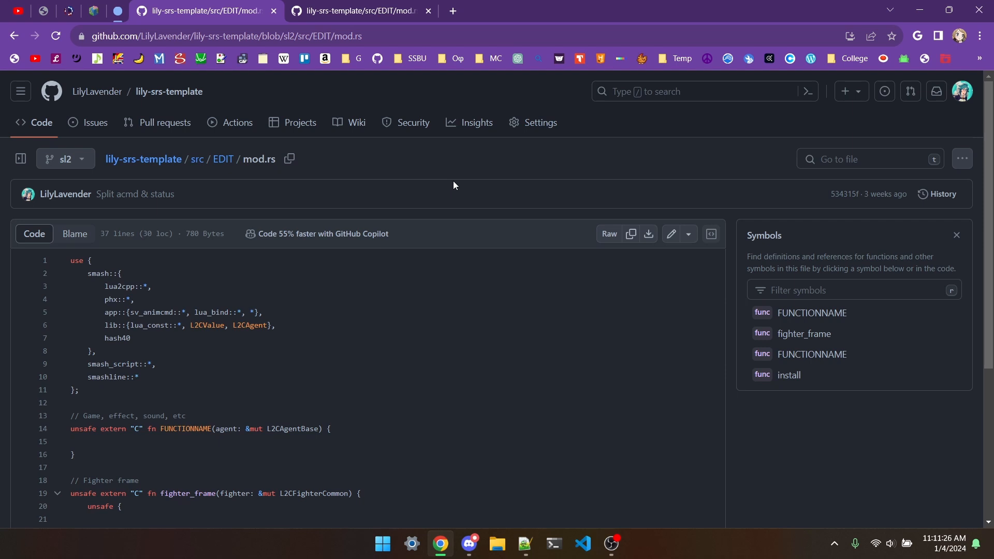
mouse_move(116, 385)
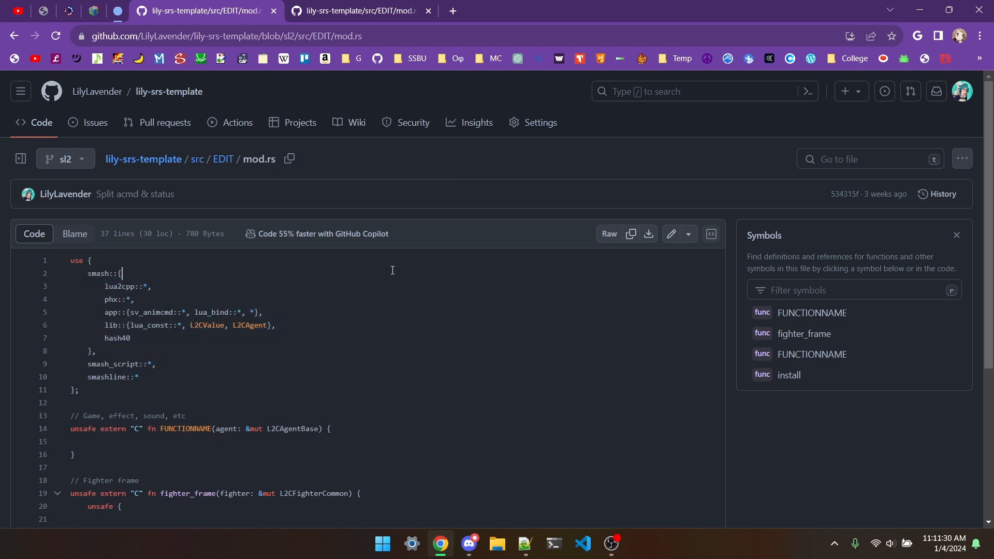
scroll("down", 3)
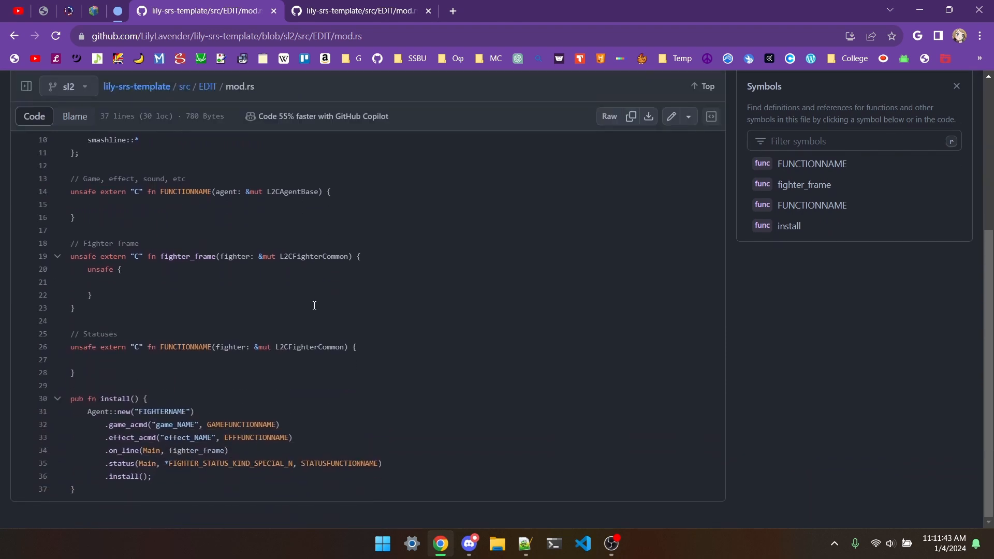
mouse_move(422, 247)
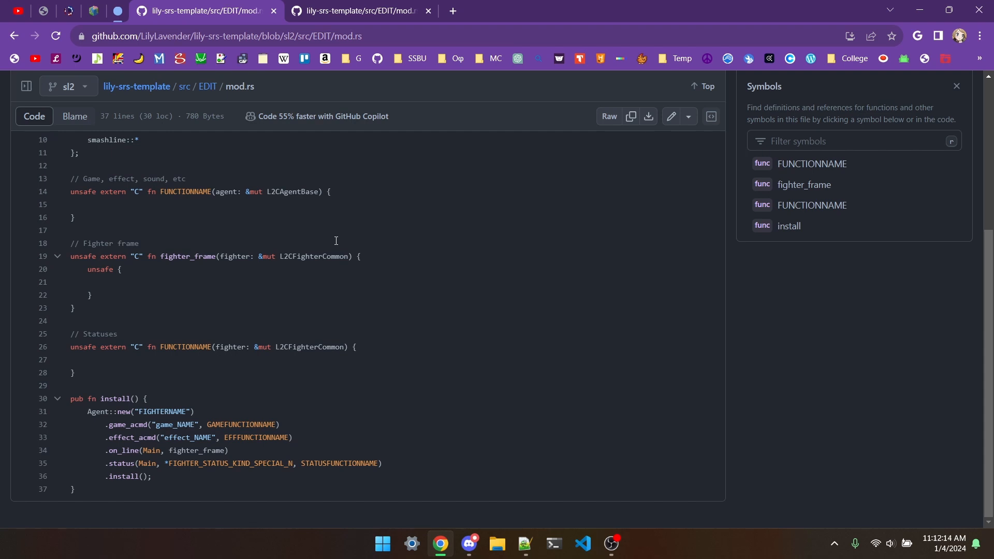
mouse_move(108, 467)
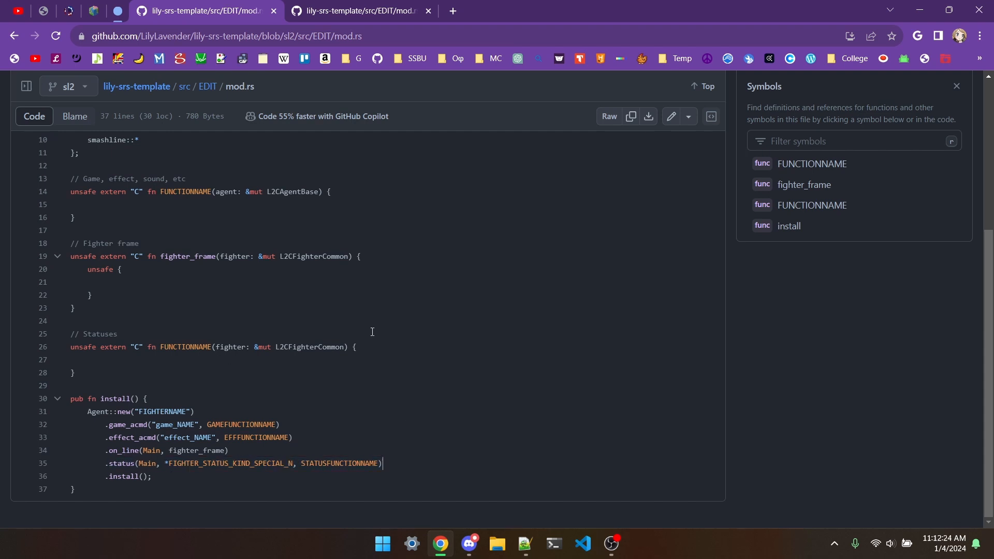
scroll("up", 3)
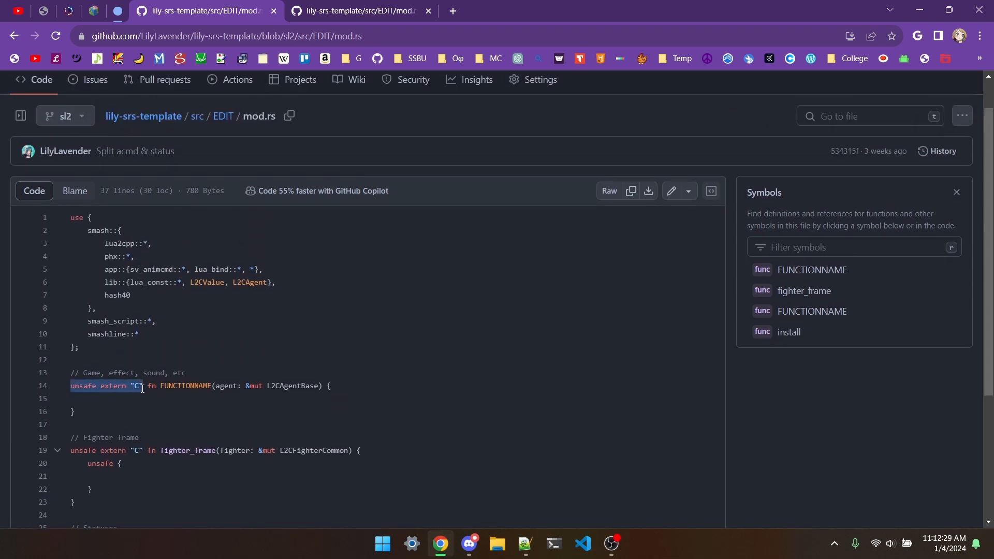
left_click(812, 269)
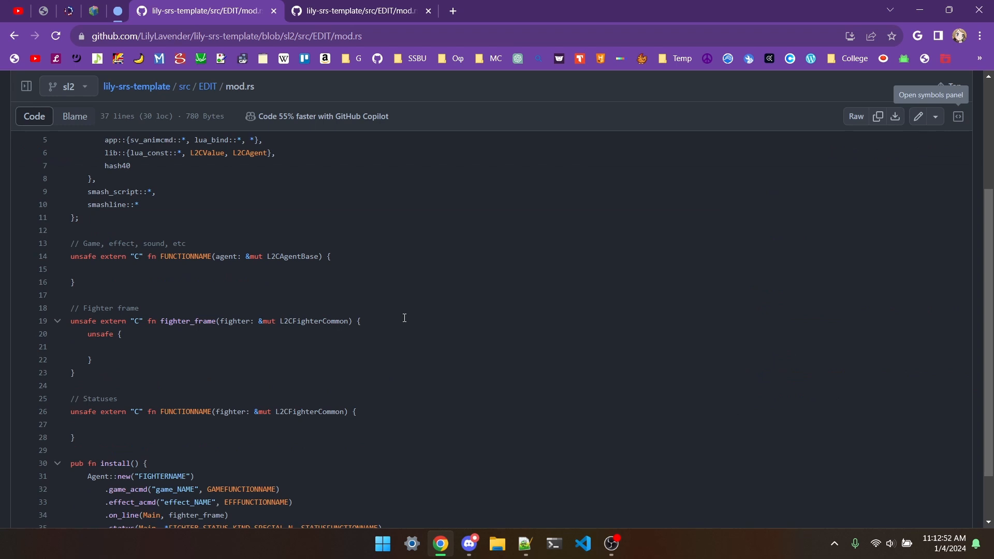
mouse_move(249, 257)
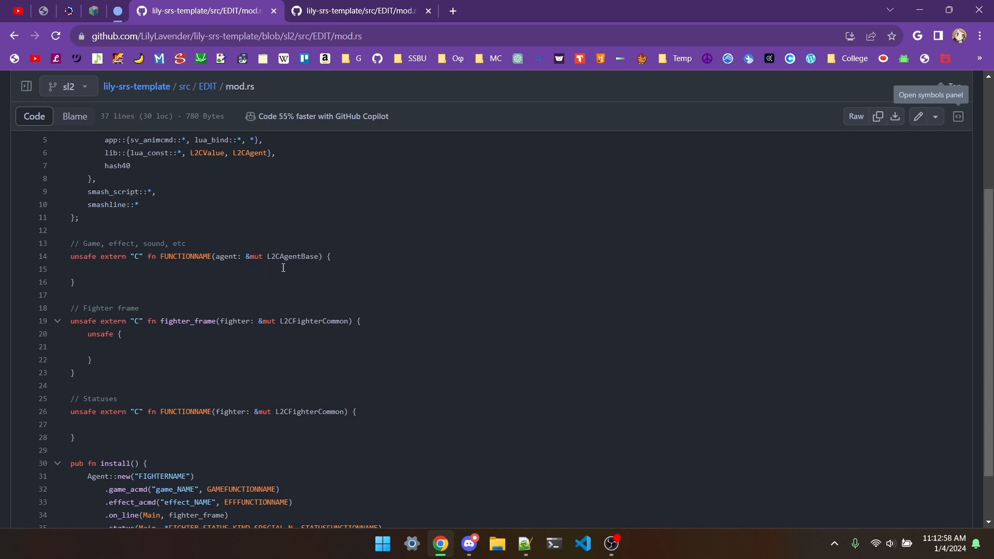
mouse_move(292, 268)
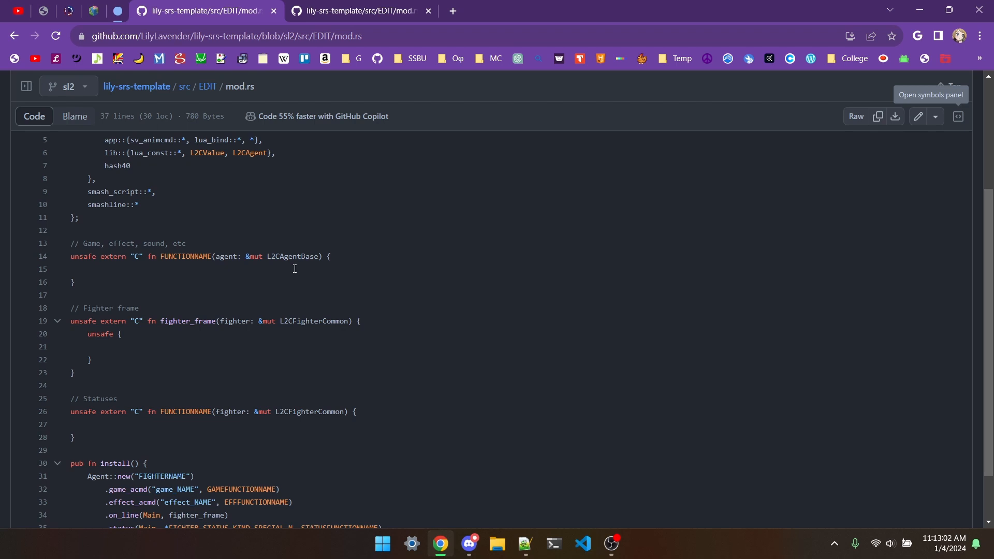
scroll("down", 3)
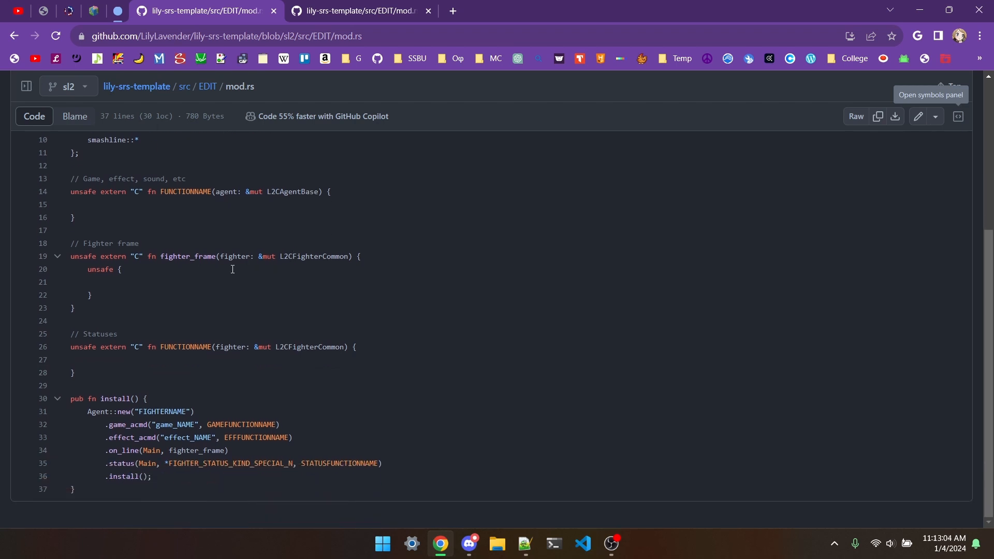
mouse_move(335, 277)
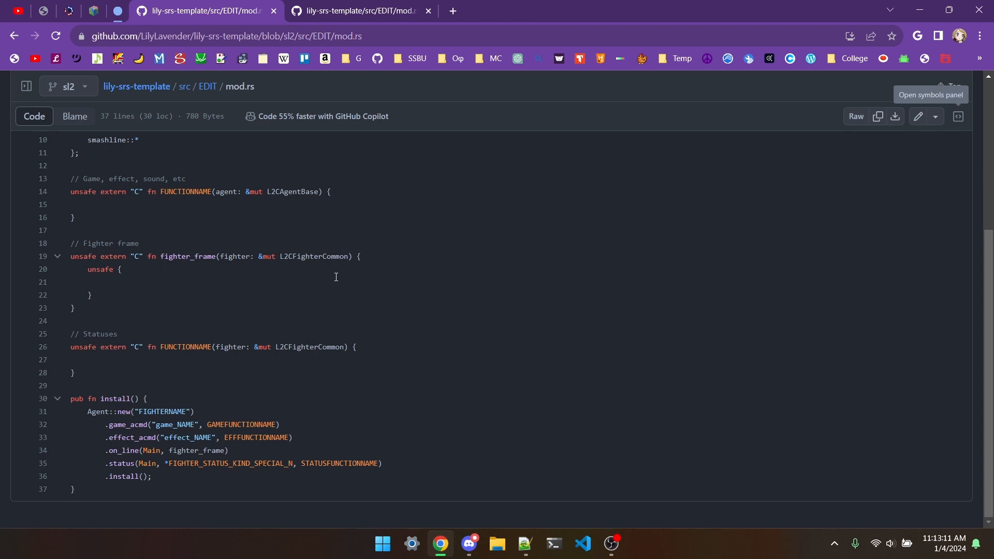
double_click(140, 410)
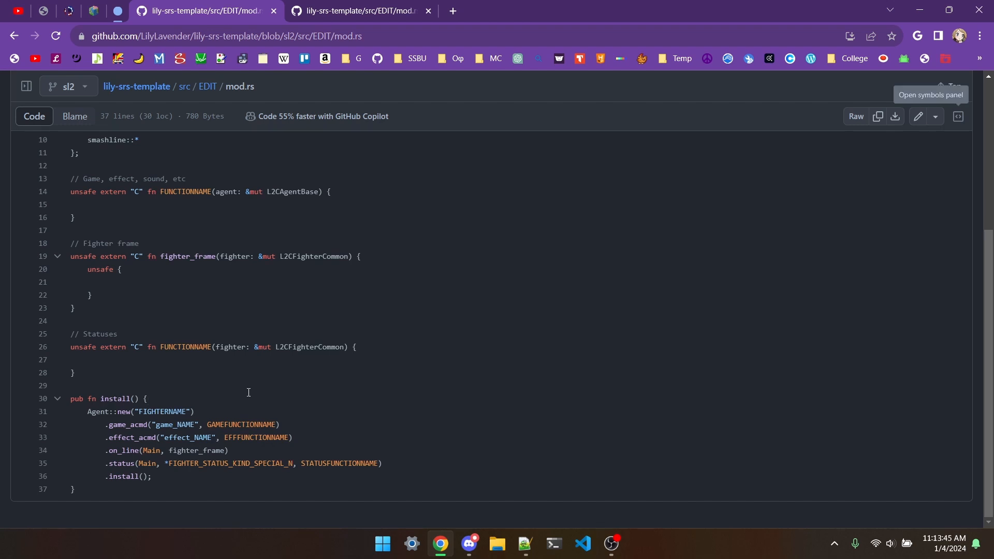
left_click(127, 424)
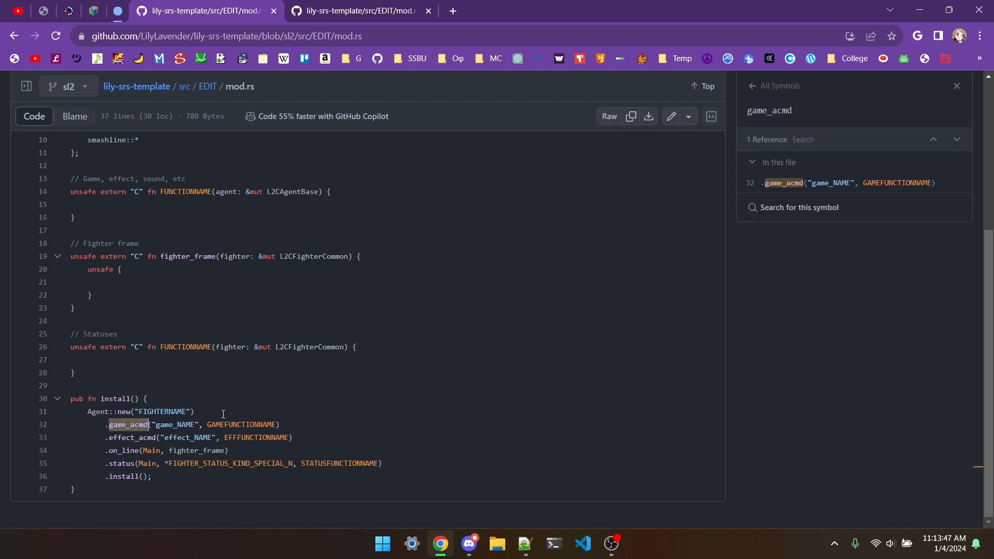
double_click(176, 425)
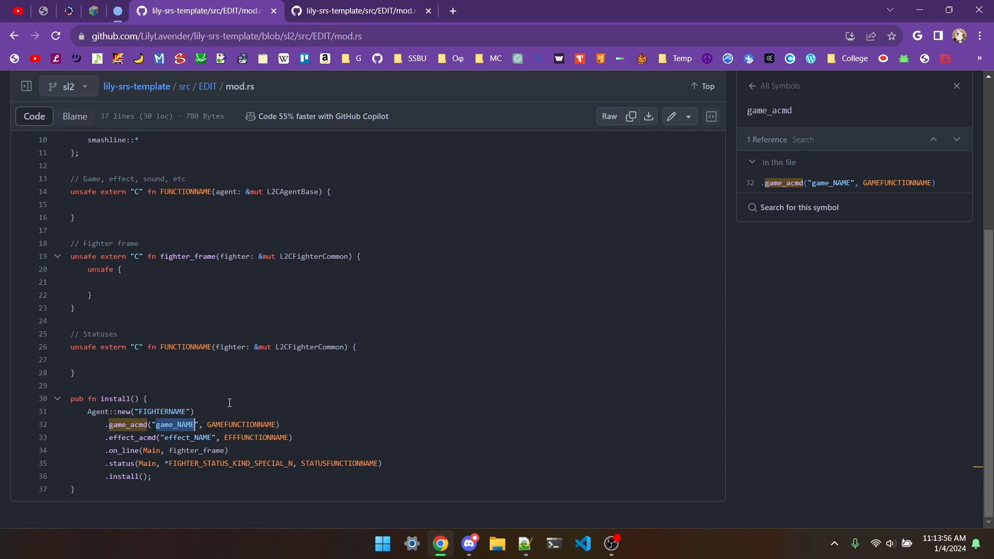
left_click(358, 10)
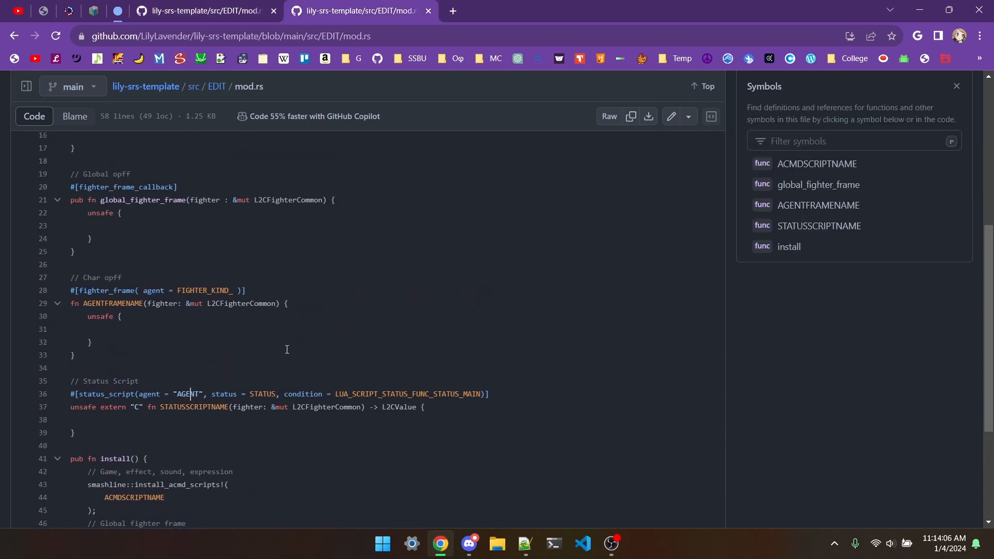
scroll("up", 3)
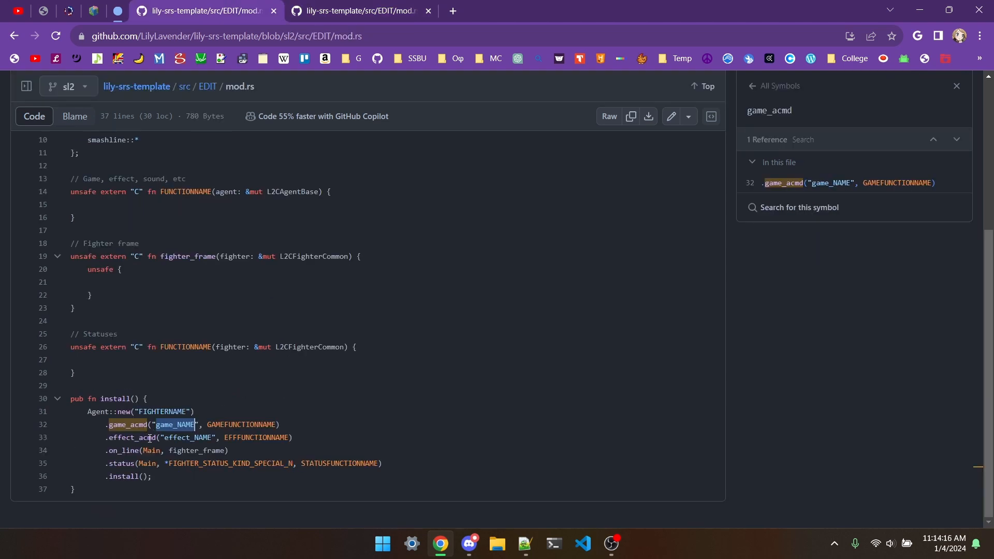
left_click(134, 437)
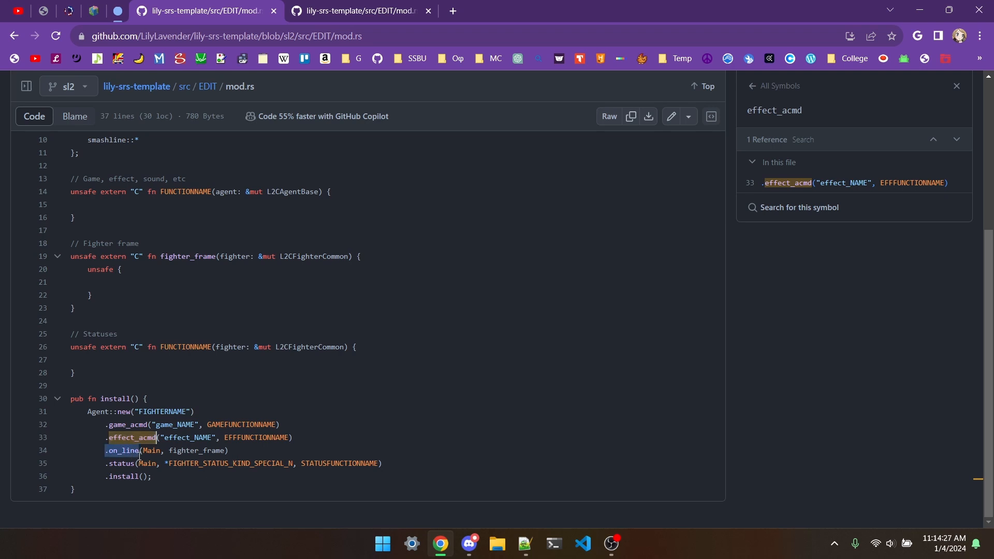
double_click(197, 450)
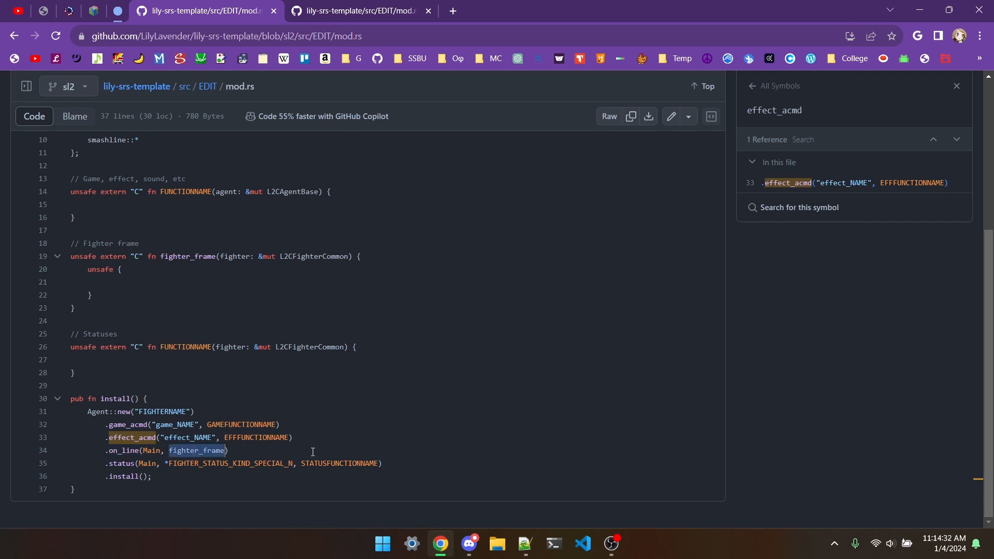
left_click(150, 450)
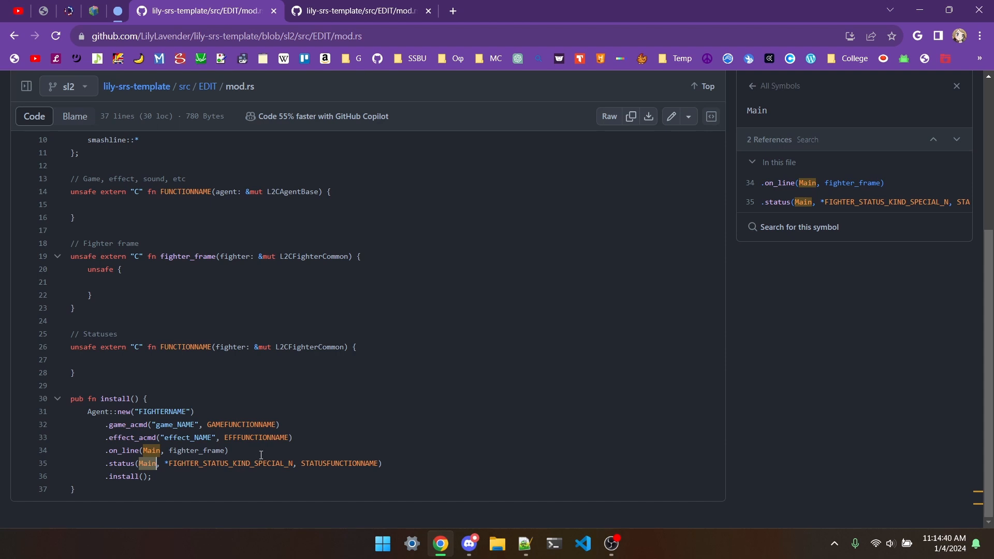
double_click(230, 463)
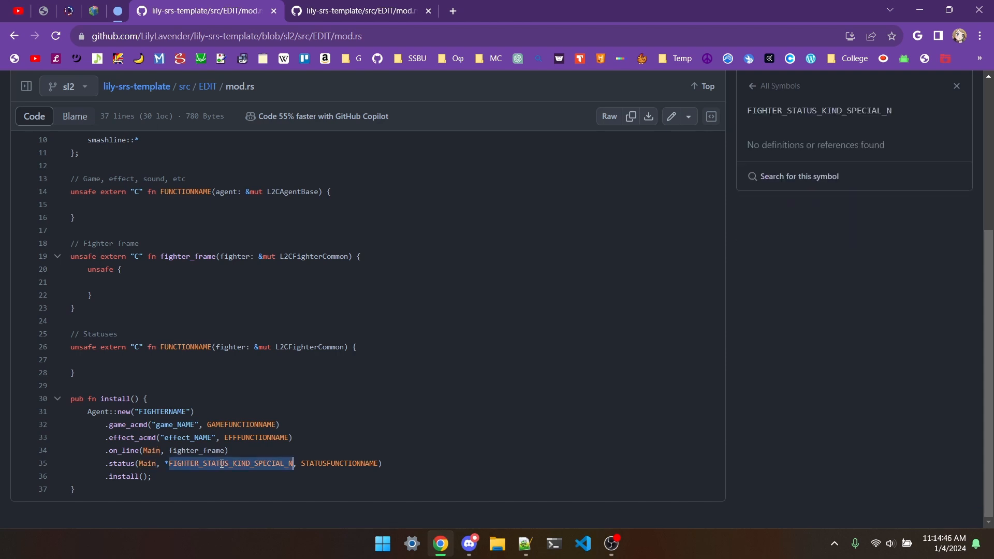
left_click(800, 176)
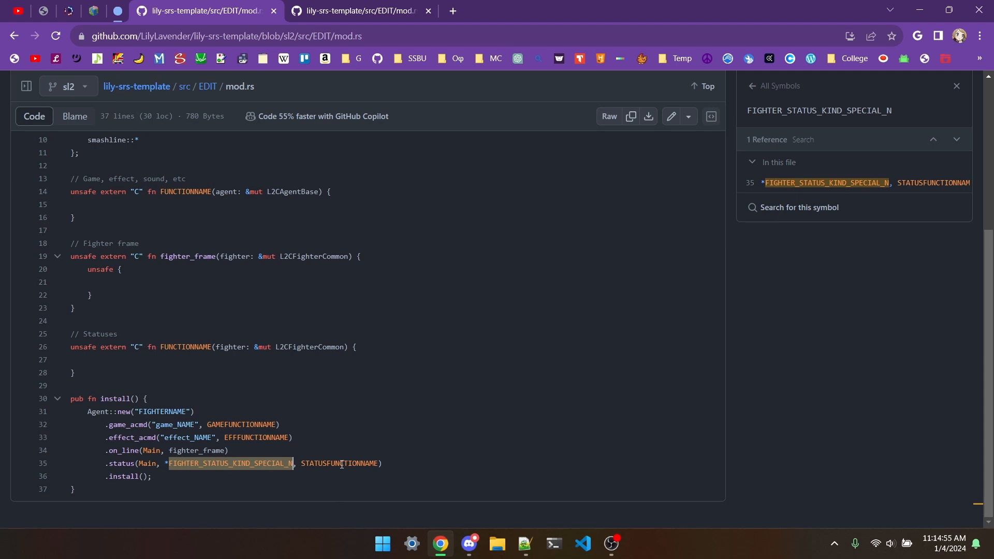
double_click(340, 463)
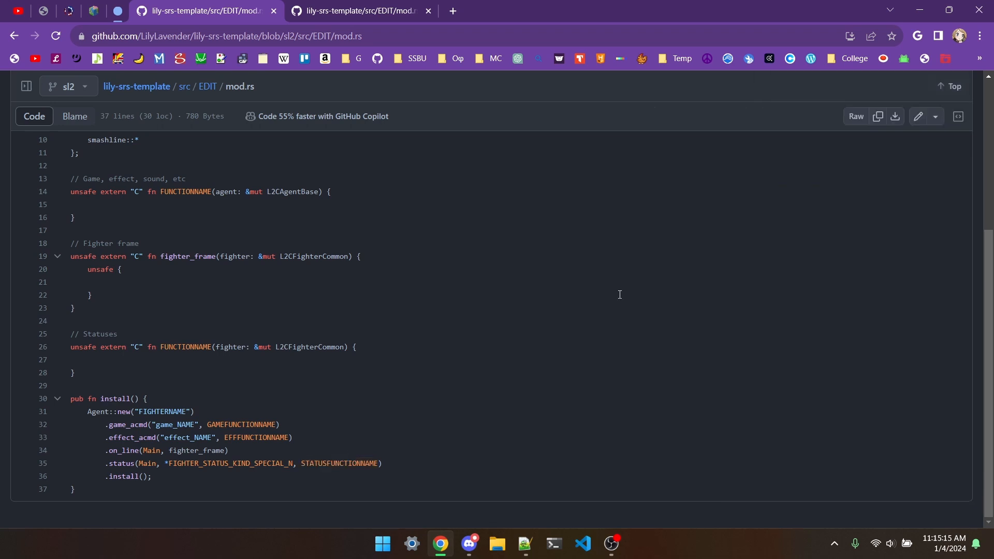
double_click(128, 476)
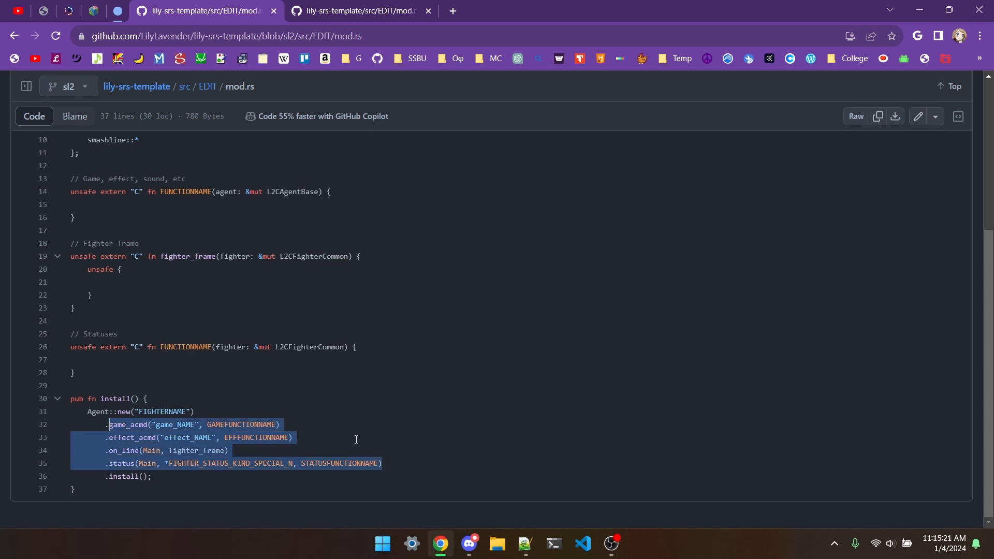
- Return to the Migrating wiki page and review the smashline 1 vs 2 feature comparison table
left_click(393, 436)
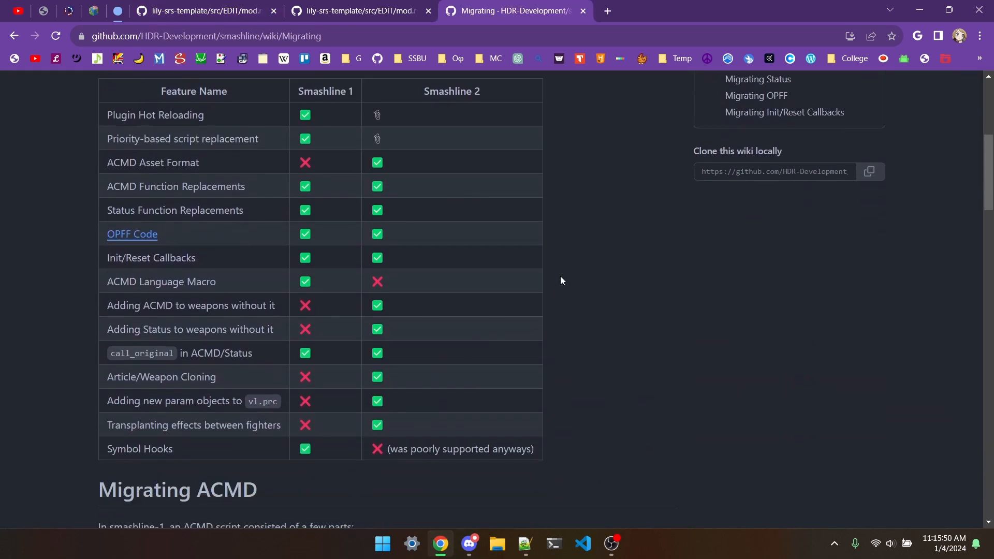
scroll("down", 3)
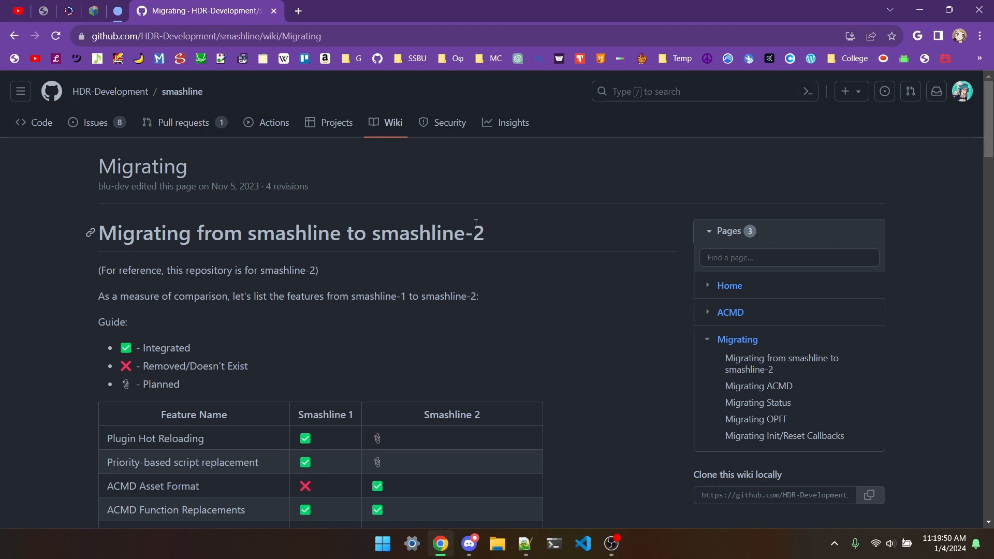
left_click(497, 548)
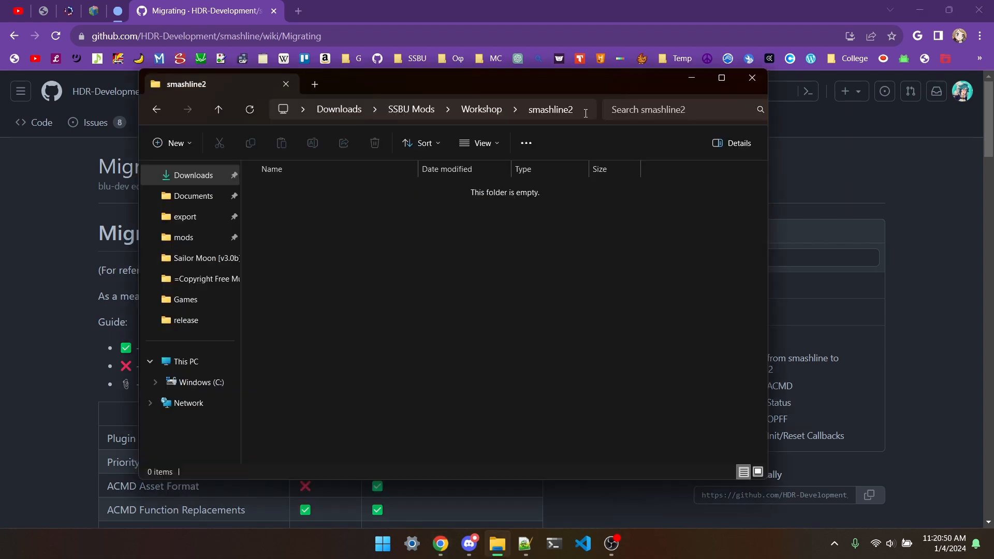
type("cmd")
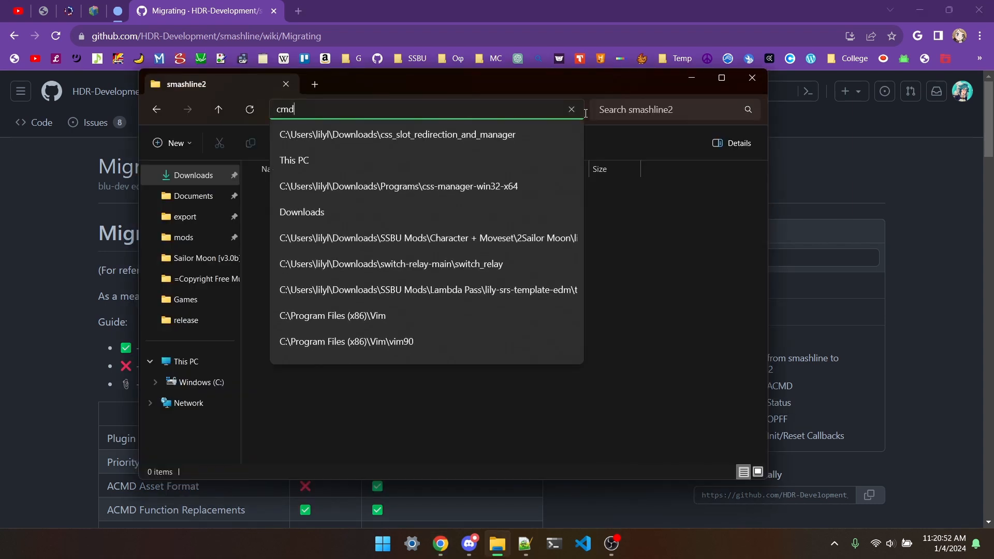
key("Return")
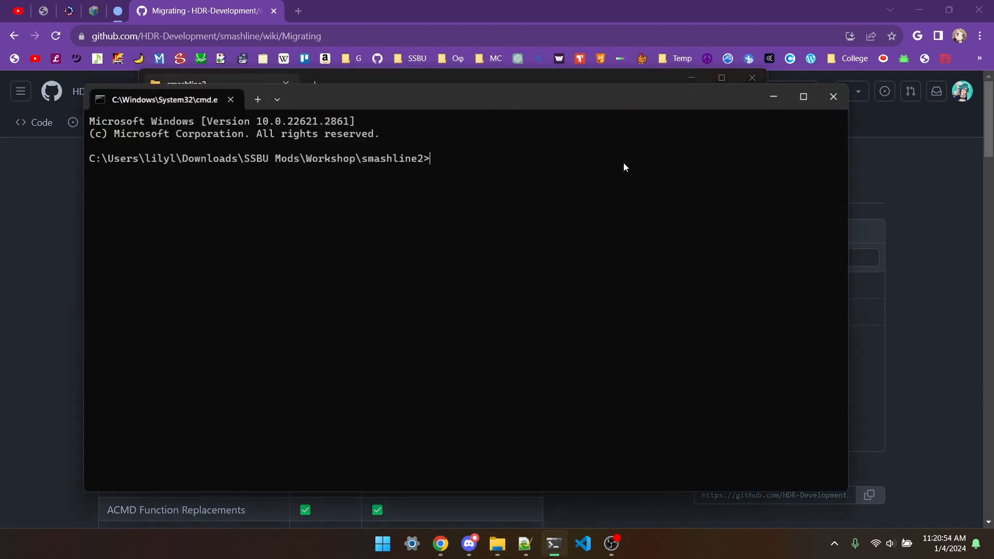
type("git clone")
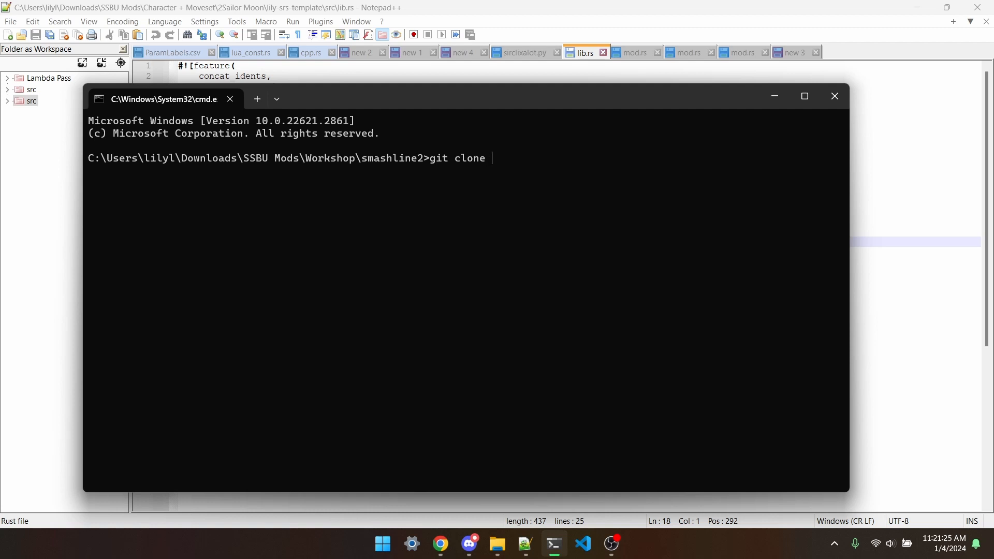
type("https://github.com/LilyLavender/lily-srs-template")
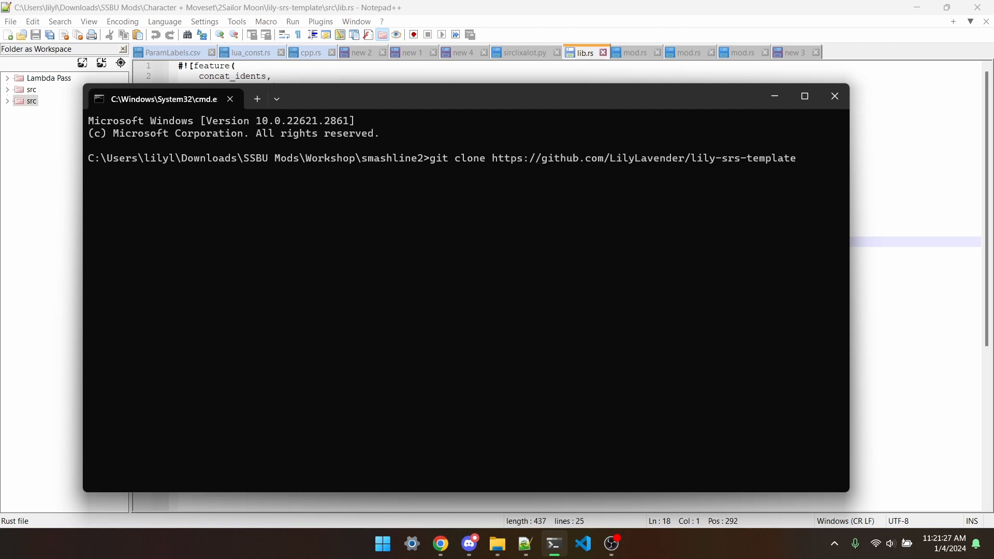
type("-")
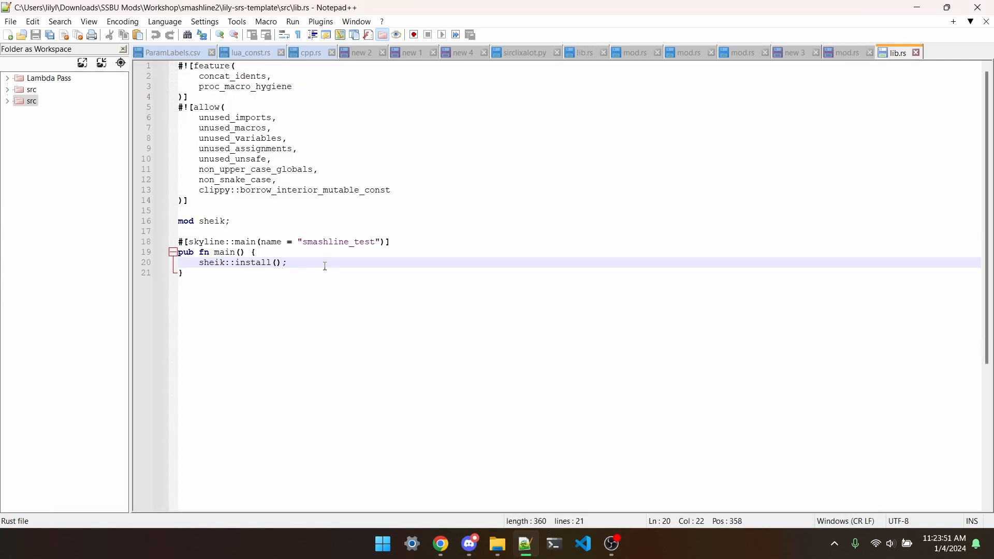
- Write smashline::clone_weapon(link, swordbeam, sheik, lightbeam, use_original) under sheik::install() in lib.rs
type("smashline")
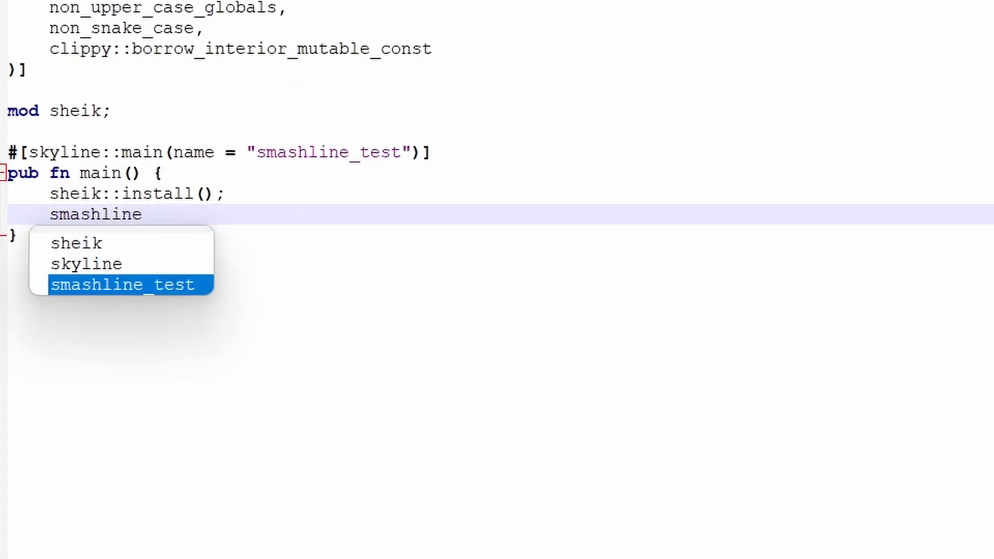
type("::c")
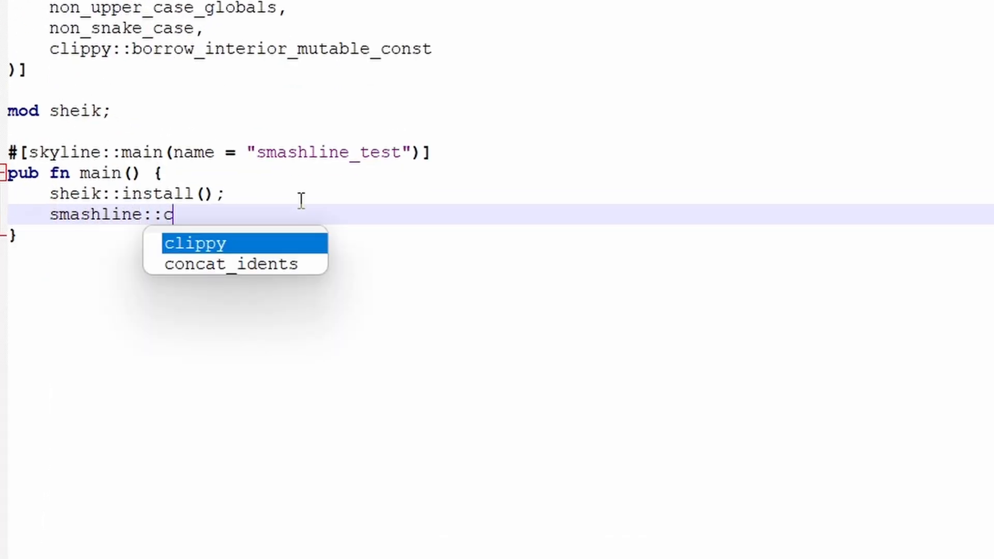
type("lone_weapon(")
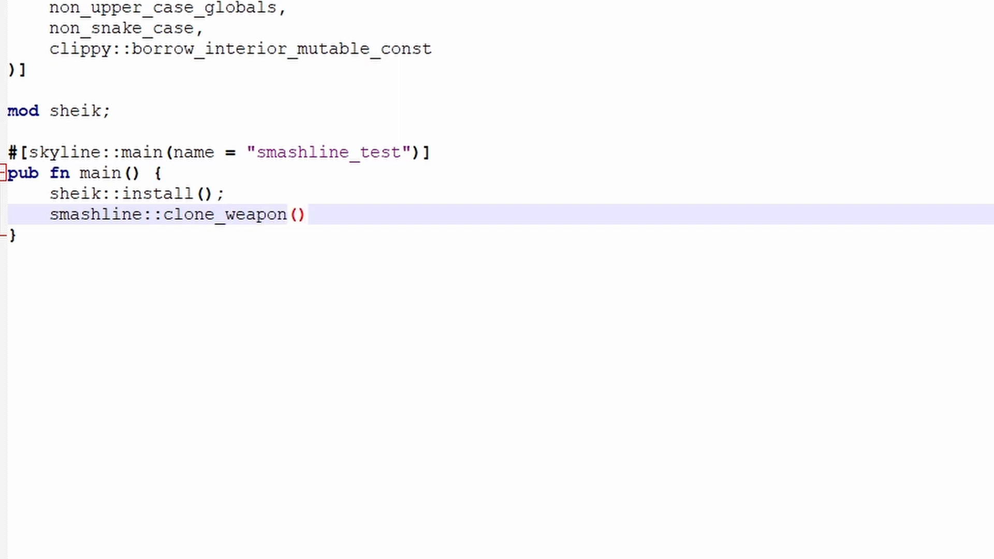
type("original_owner, original_name,")
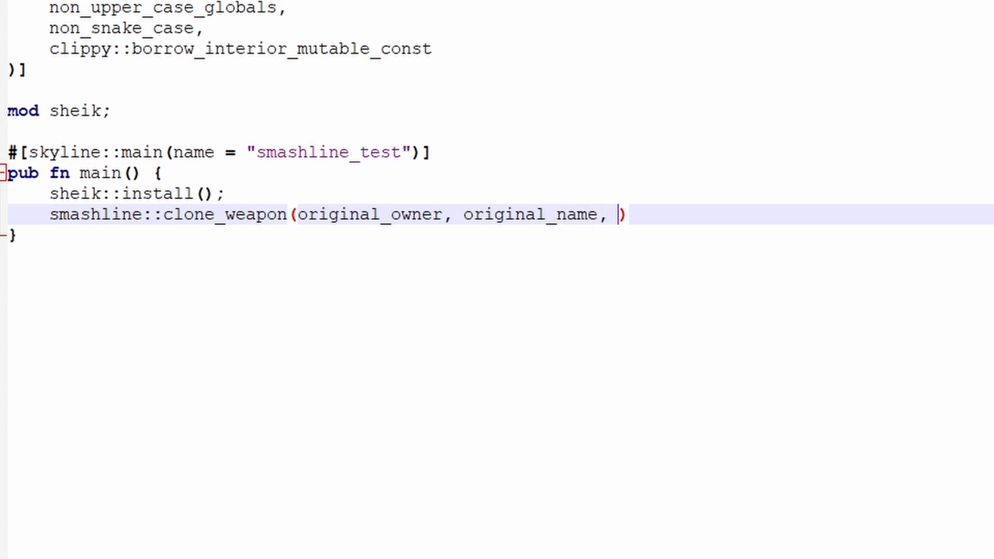
type("new_owner,")
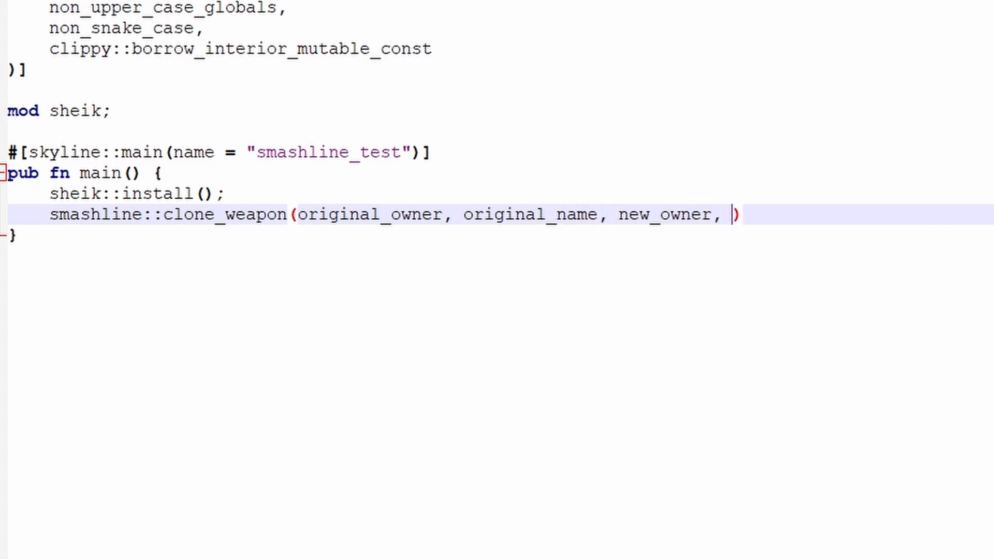
type("new_name")
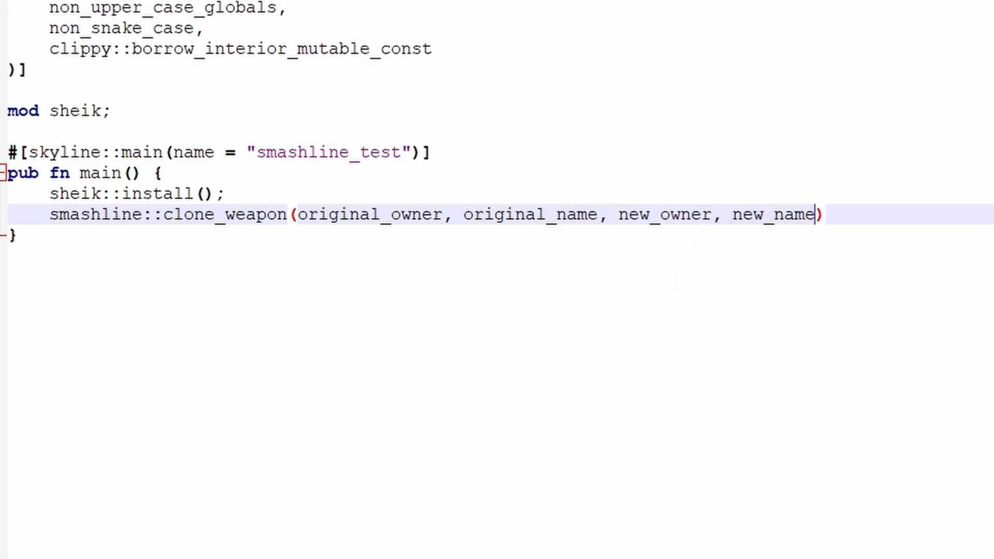
type(", use_origina")
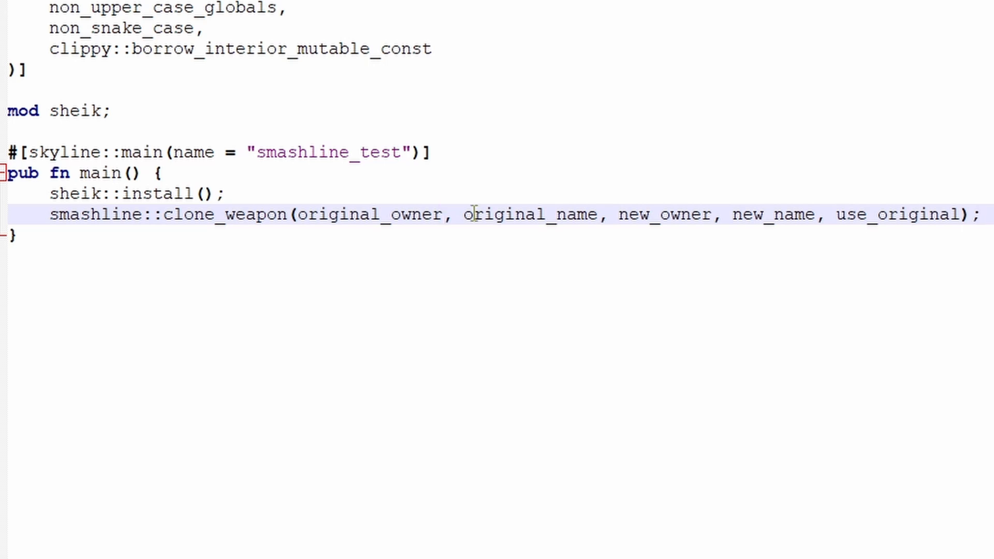
type("link, swordbeam")
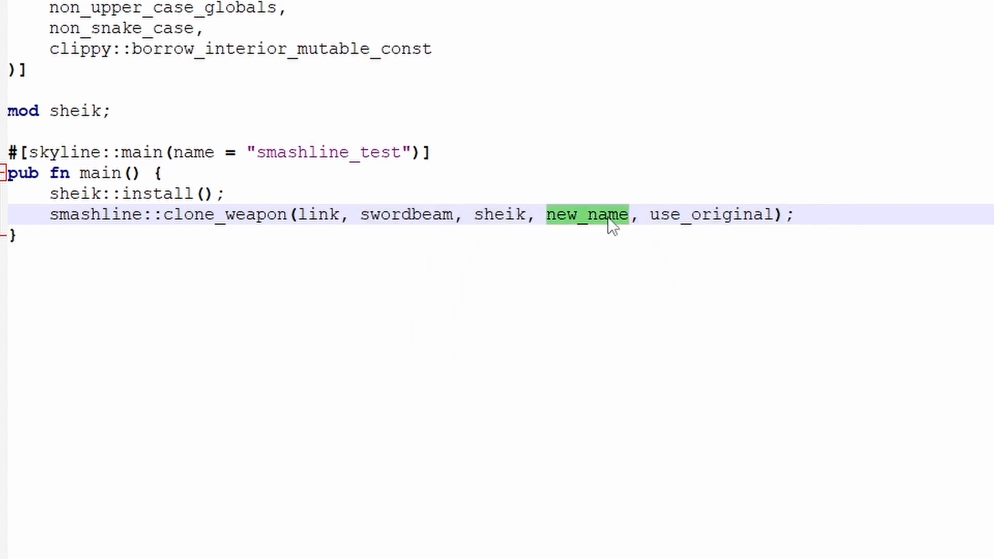
type("lightbea")
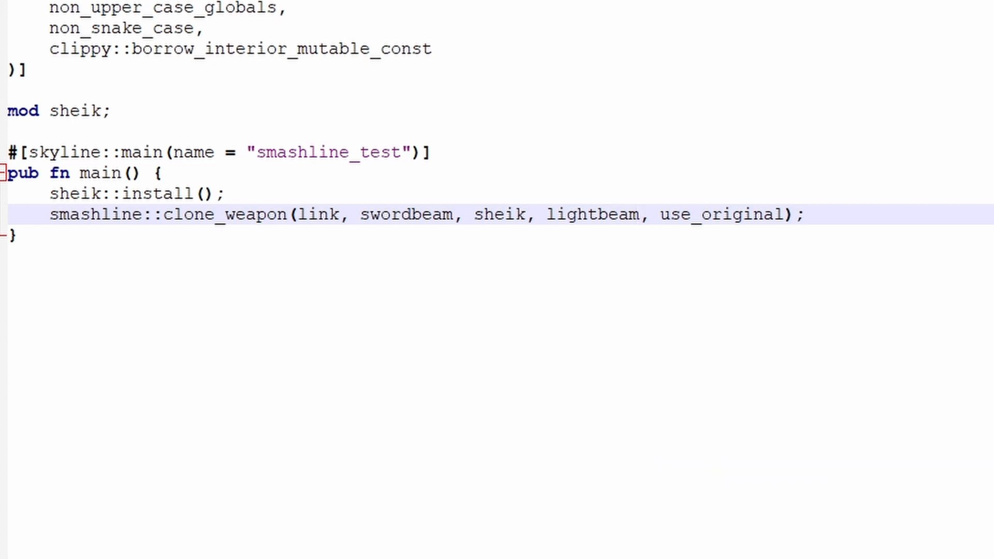
- Replace the use_original placeholder argument with true
left_click(638, 214)
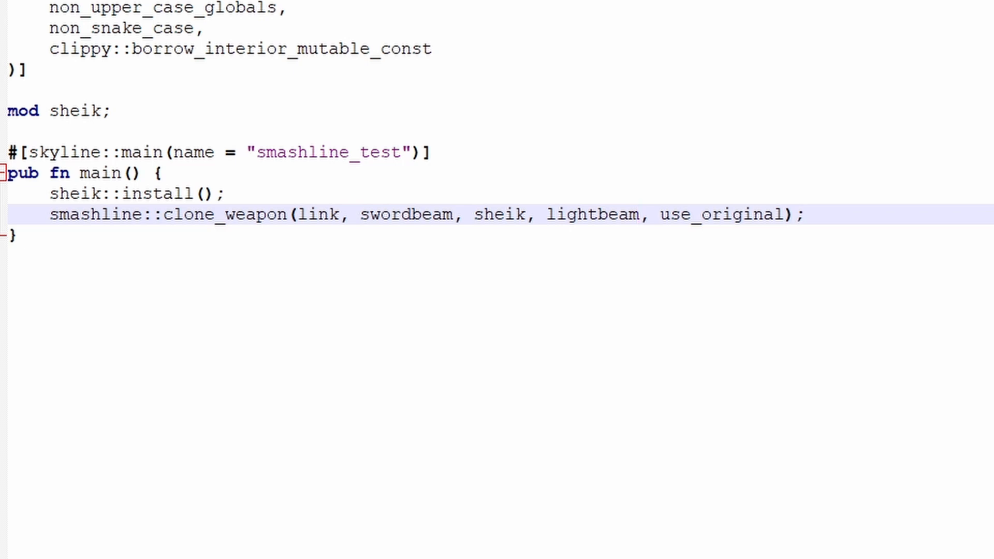
left_click(639, 214)
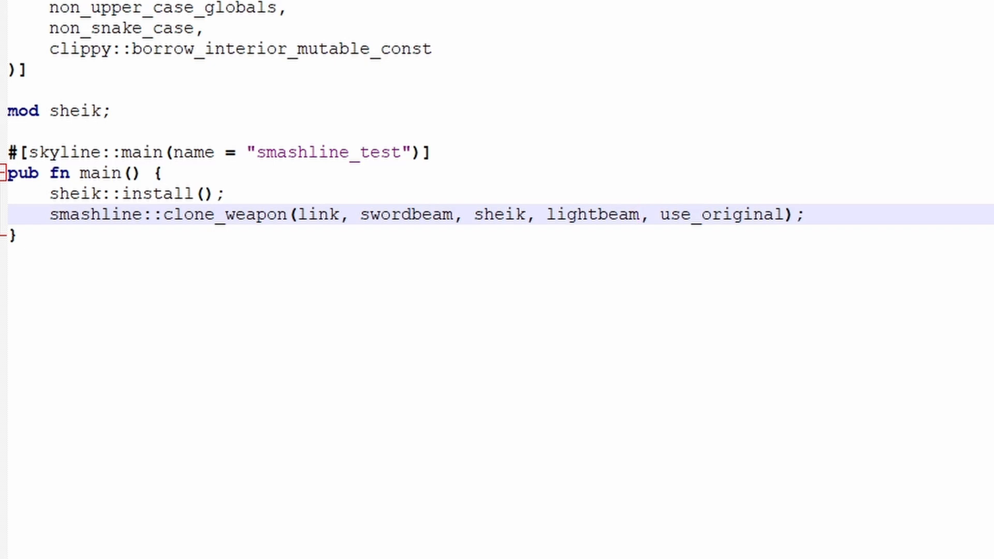
left_click(639, 214)
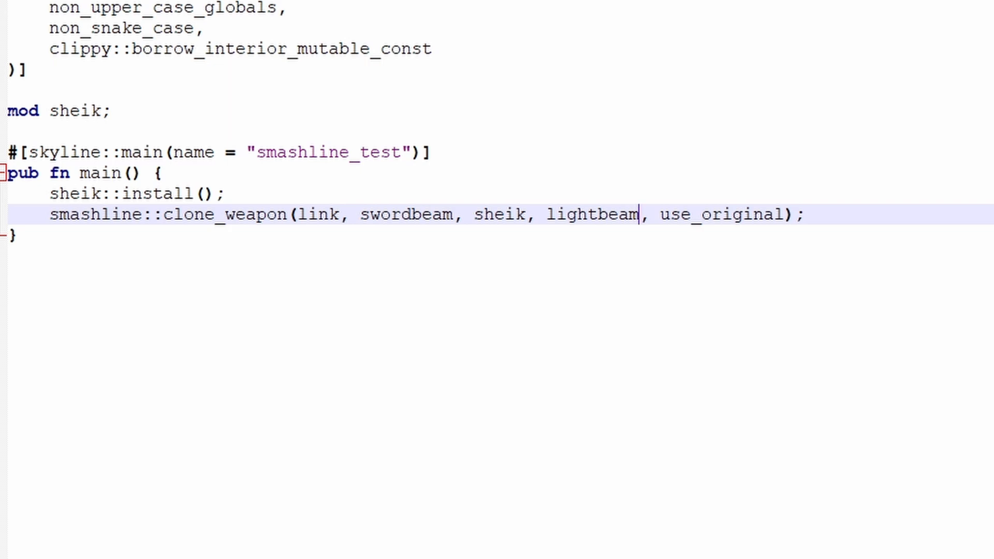
type("true")
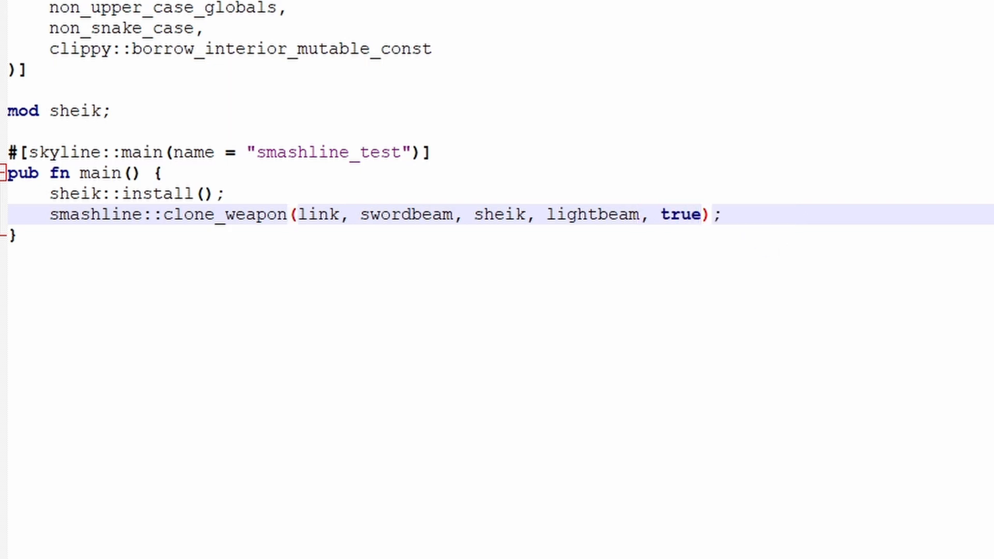
left_click(701, 214)
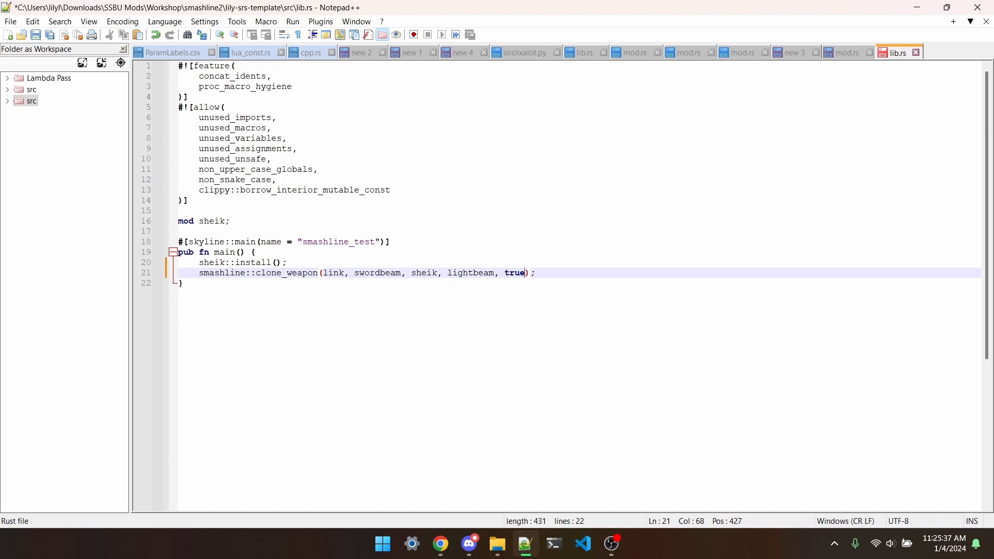
- In Sheik's mod.rs add pub const FIGHTER_SHEIK_GENERATE_ARTICLE_LIGHTBEAM :i32 = ; with the value left blank
left_click(844, 52)
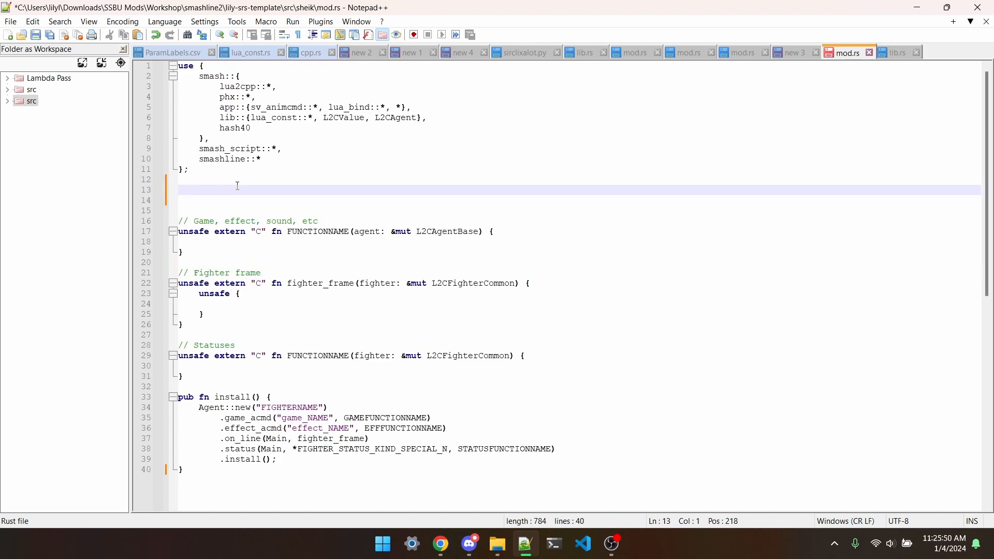
type("FIGHTER")
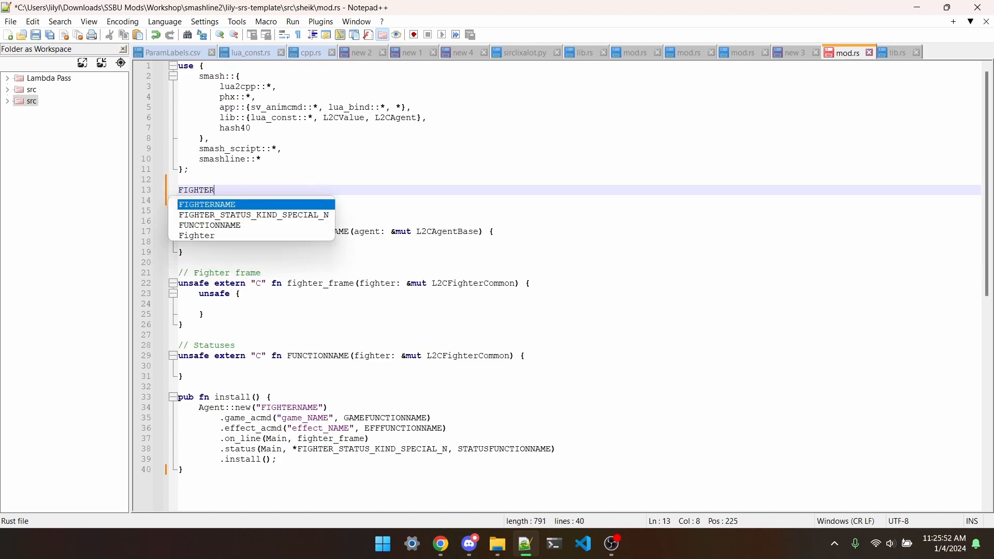
type("_SHEIK")
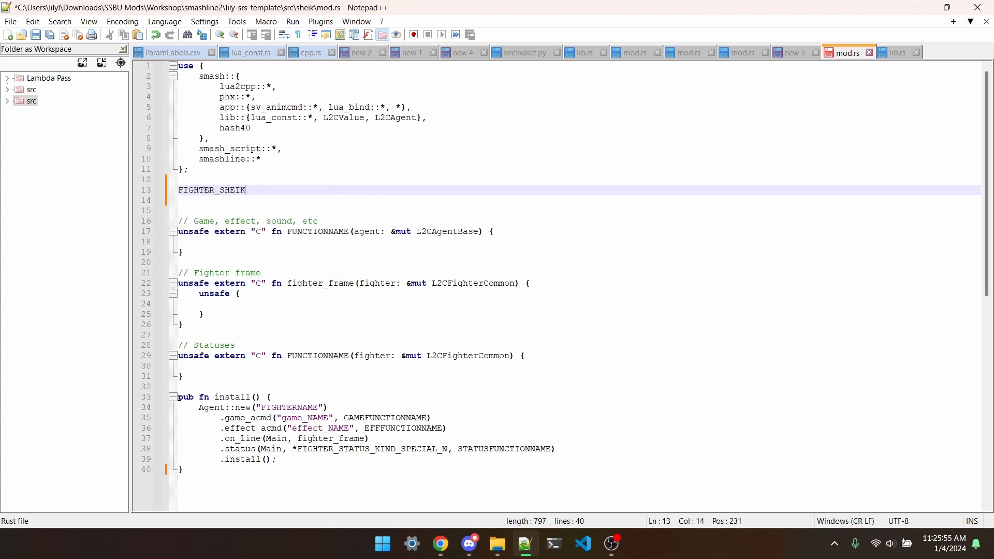
type("_GENERATE_ARTICLE")
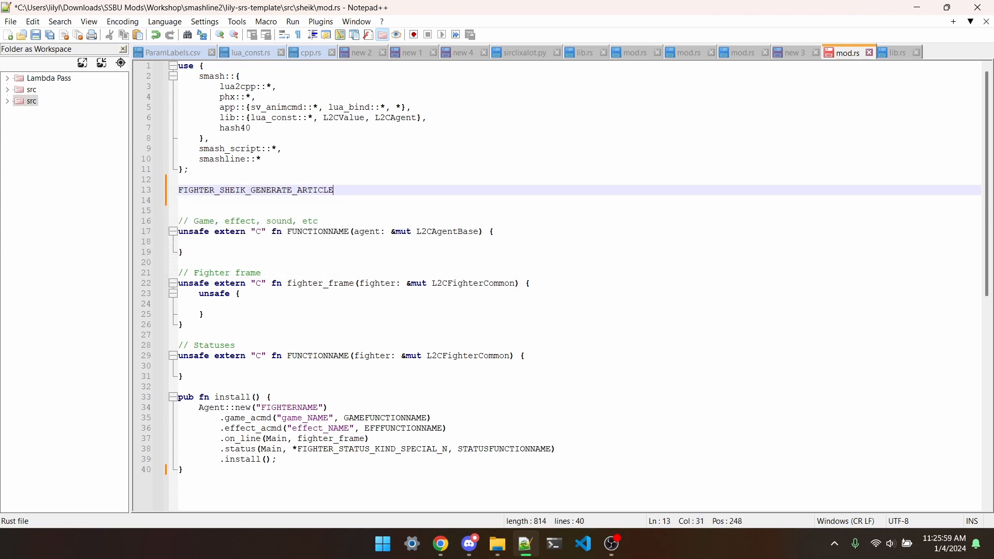
type("_LIGHTBEAM :i32 = ;")
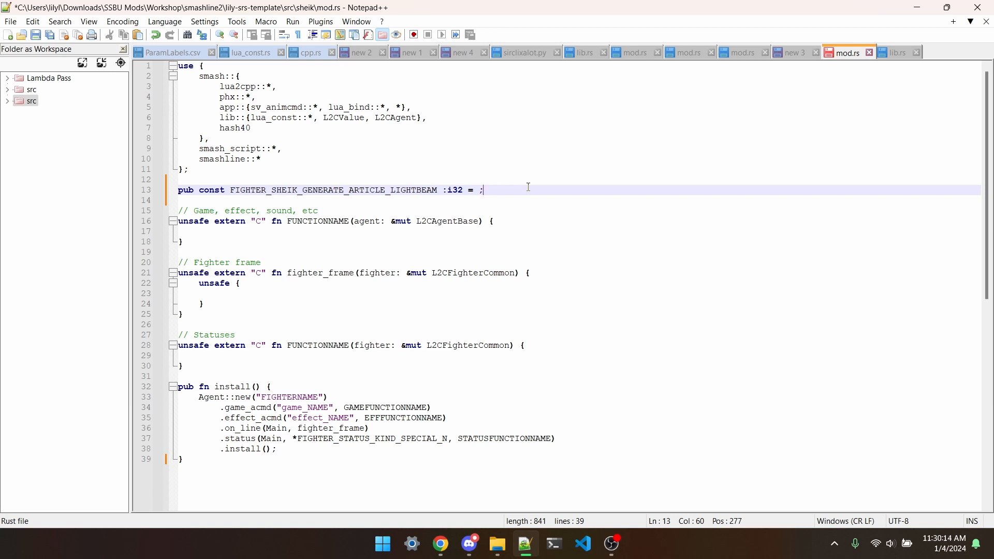
left_click(439, 543)
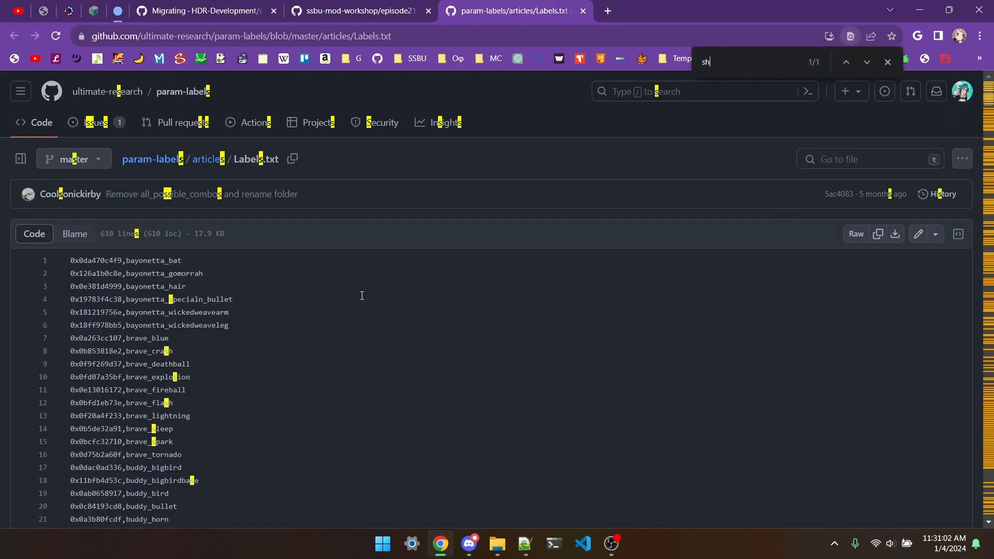
- Search Labels.txt for 'sheik' to find its four articles (fusin, knife, needle, needlehave), then return to the editor
type("eik")
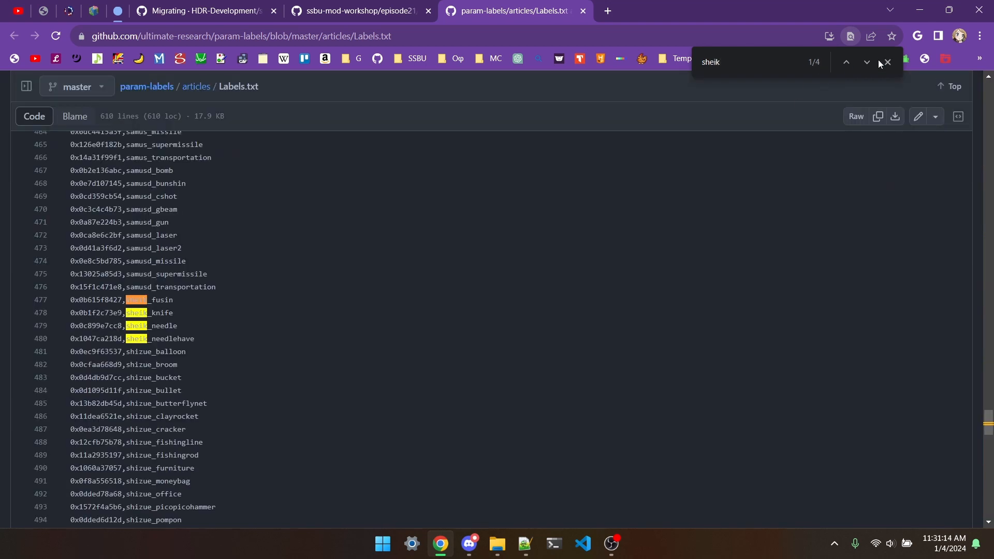
left_click(886, 62)
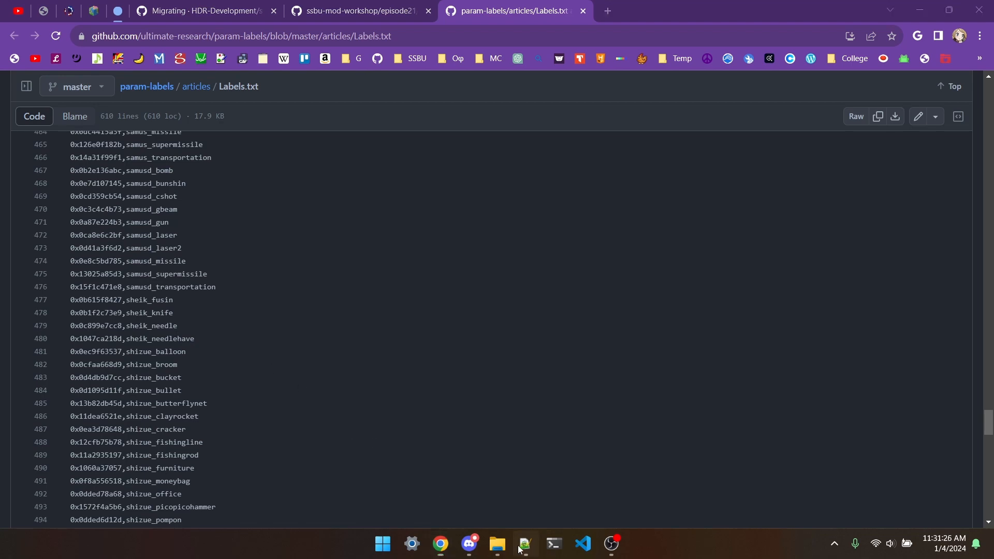
left_click(522, 548)
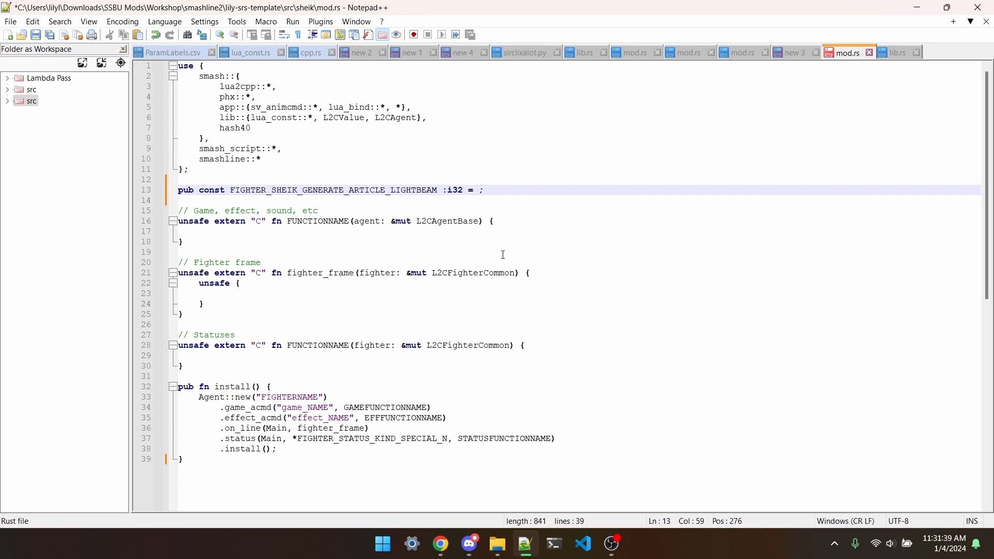
- Give FIGHTER_SHEIK_GENERATE_ARTICLE_LIGHTBEAM the value 0x4, then move to Arc Explorer
type("0x4")
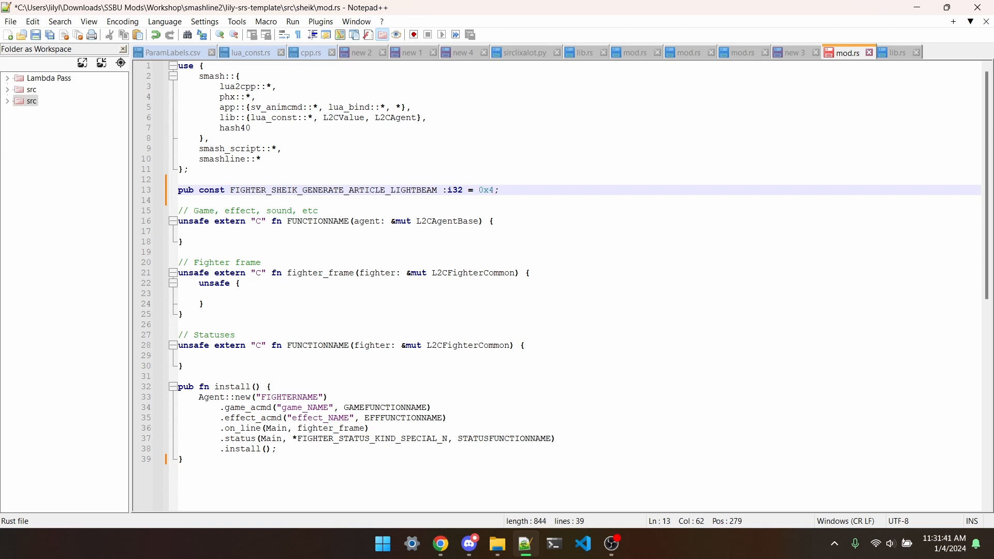
left_click(497, 543)
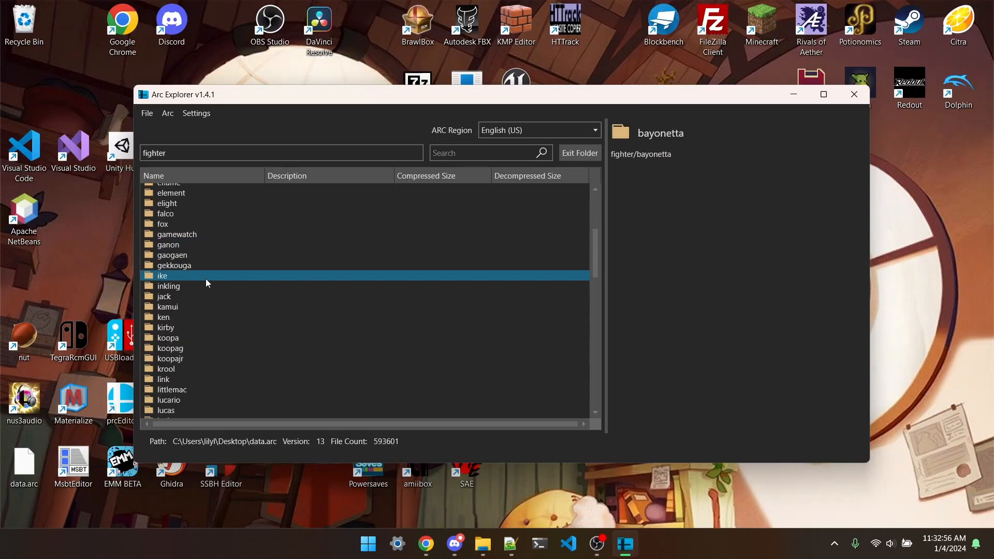
- Extract motion_list.bin from fighter/link/motion/swordbeam/c00 in data.arc
double_click(163, 379)
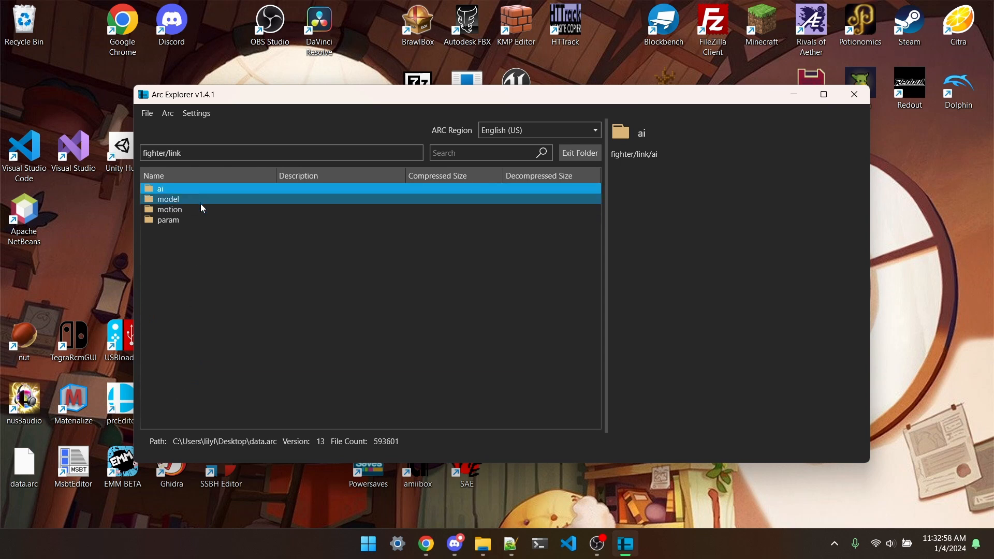
double_click(169, 199)
type("/")
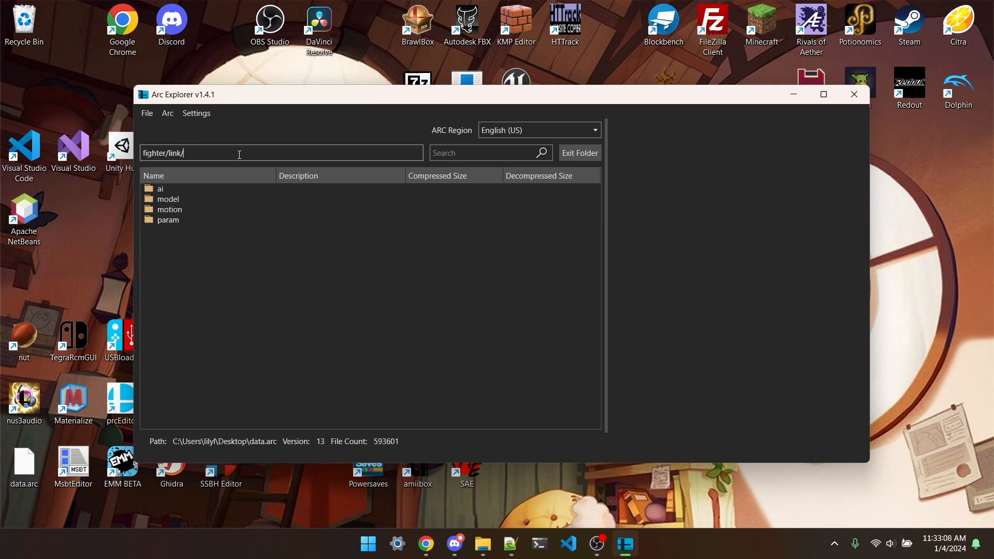
double_click(169, 209)
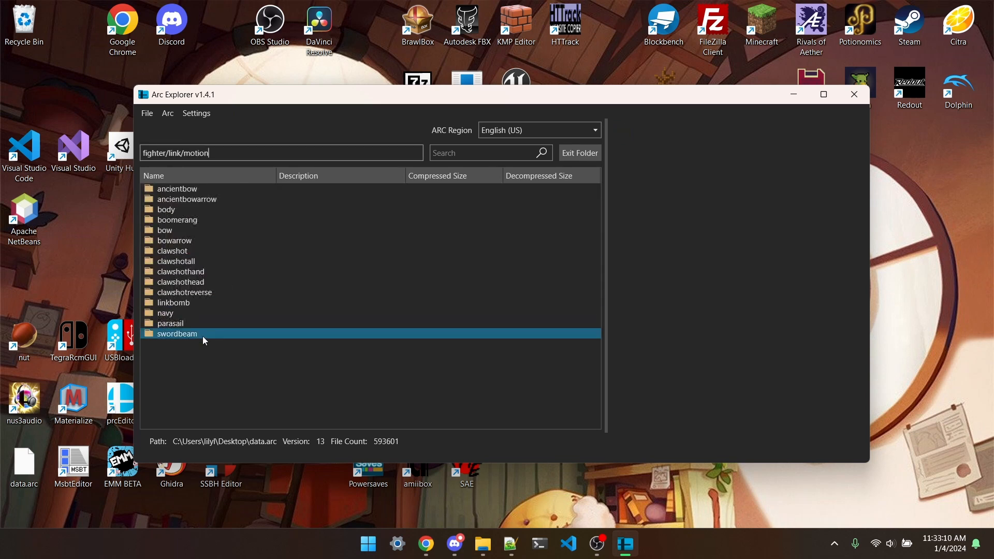
double_click(177, 334)
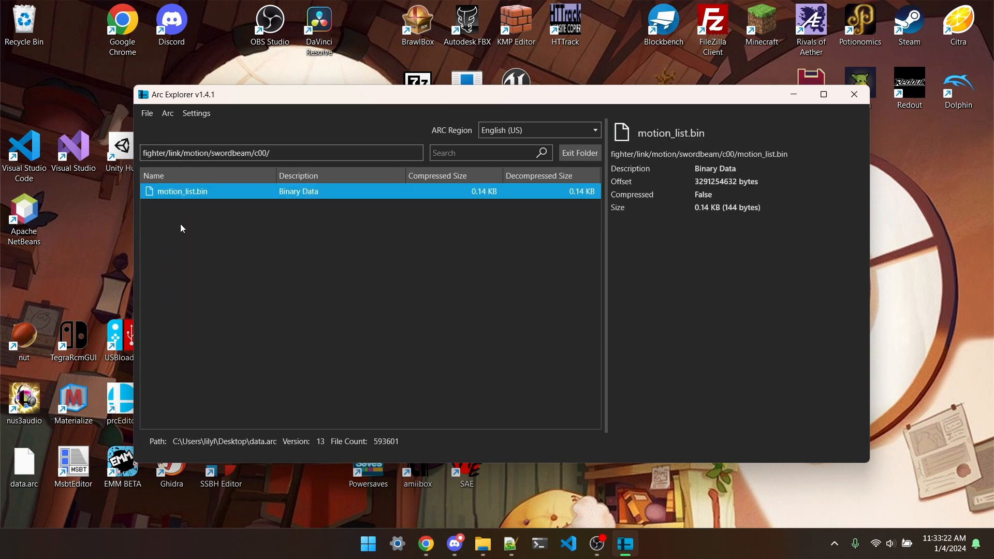
right_click(183, 191)
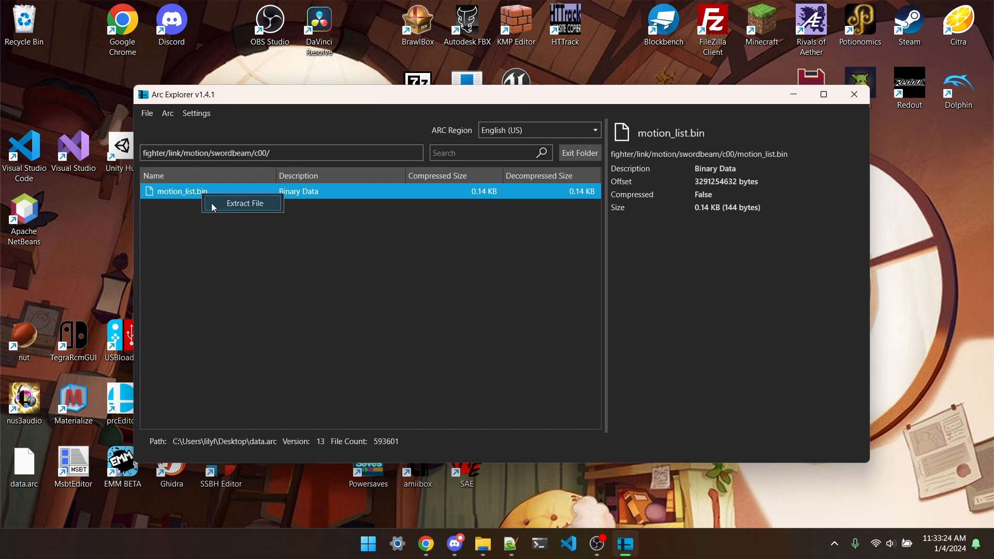
left_click(244, 204)
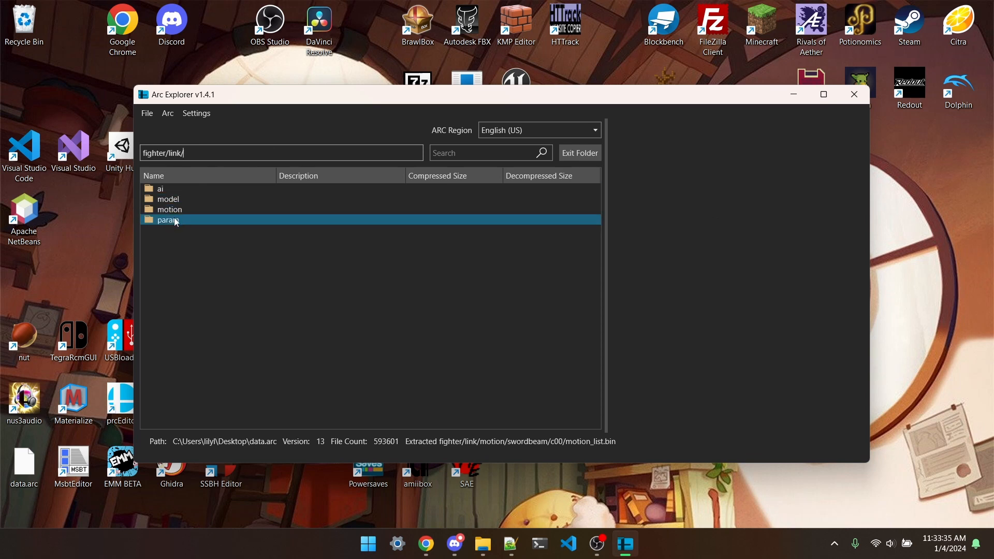
- Extract vl.prc from fighter/link/param
double_click(169, 219)
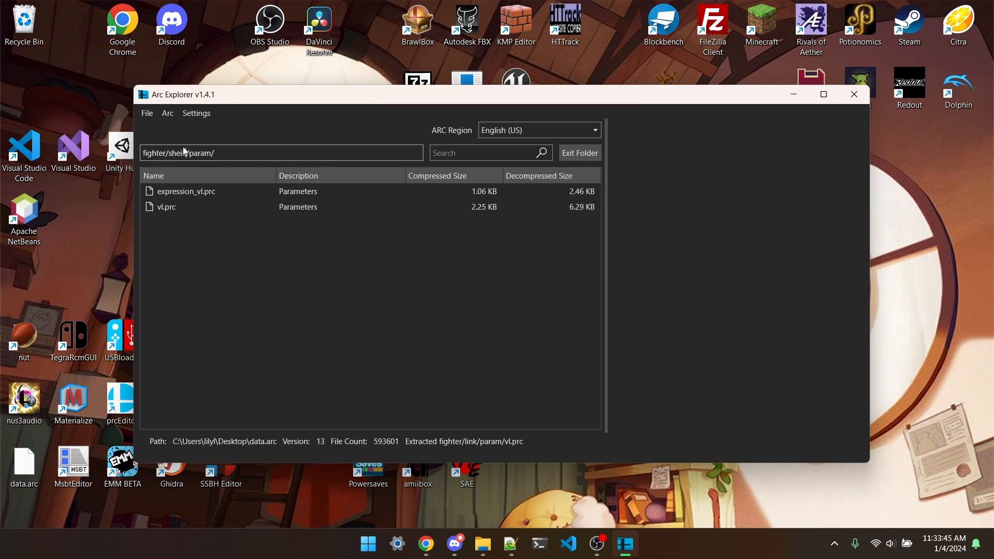
left_click(166, 207)
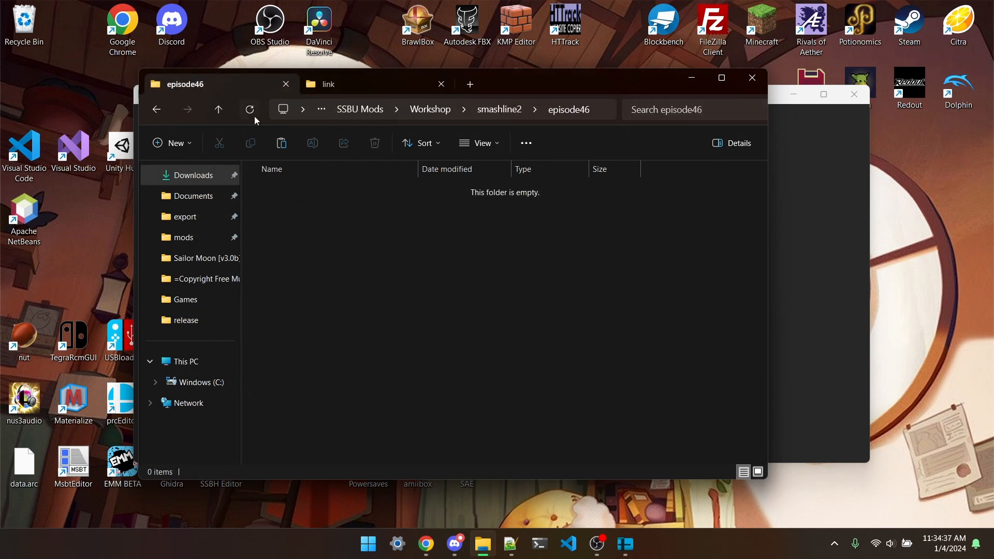
- Name the new folder 'sheik' and set up its motion/lightbeam/c00 subfolders inside episode46
left_click(172, 143)
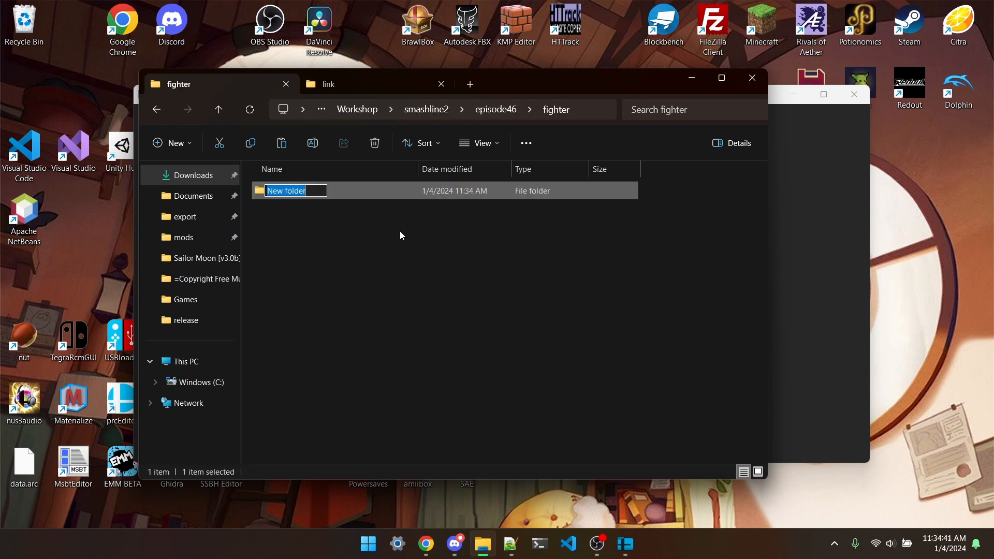
type("sheik")
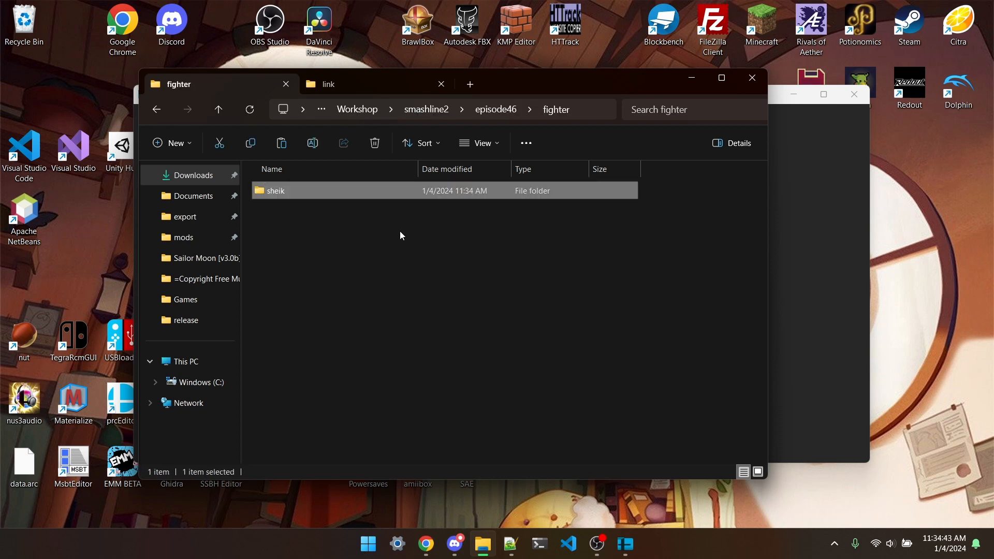
double_click(274, 190)
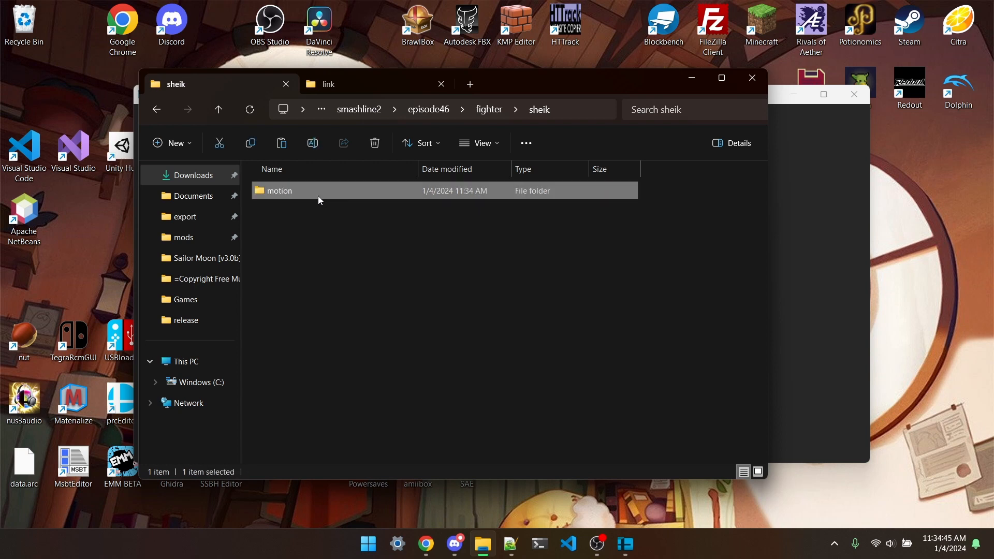
double_click(278, 190)
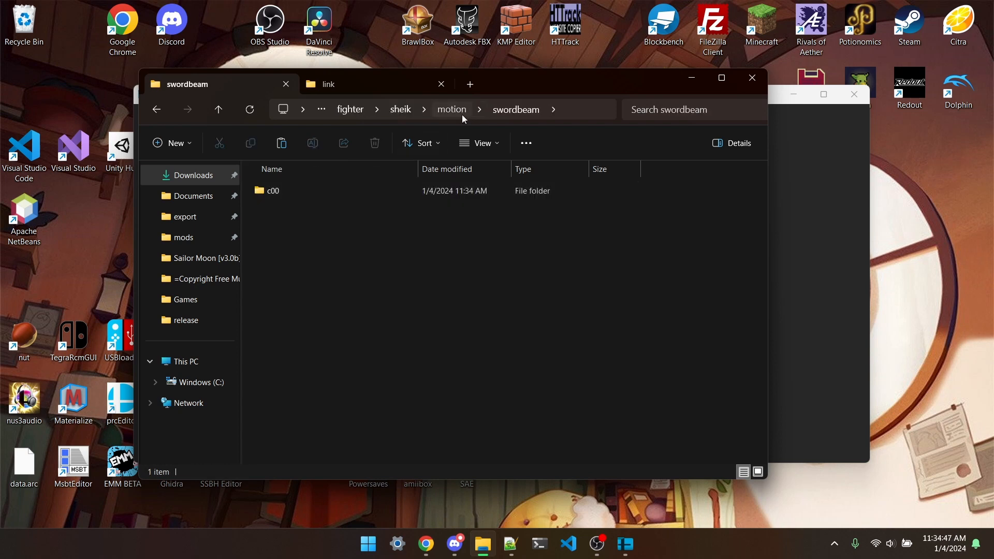
left_click(312, 143)
type("lightbeam")
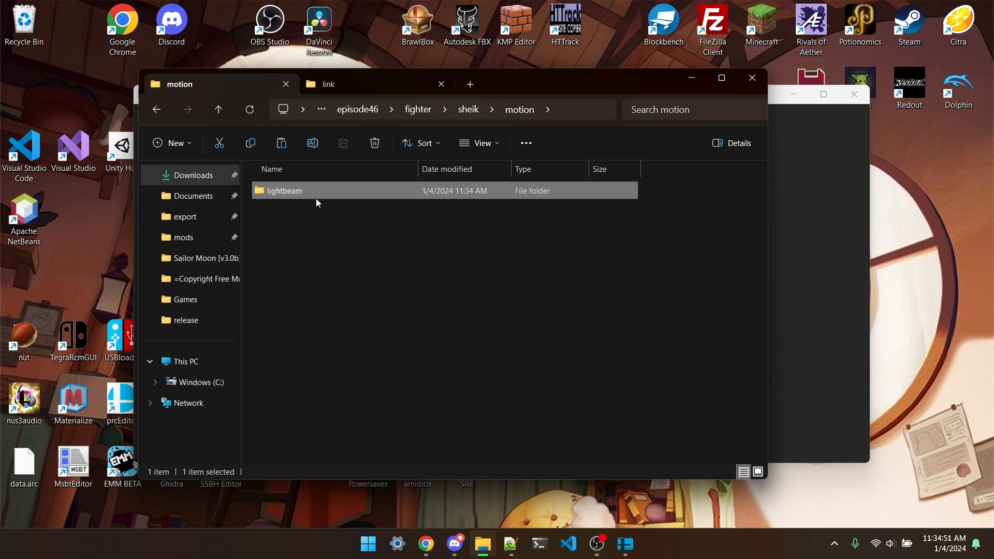
double_click(284, 191)
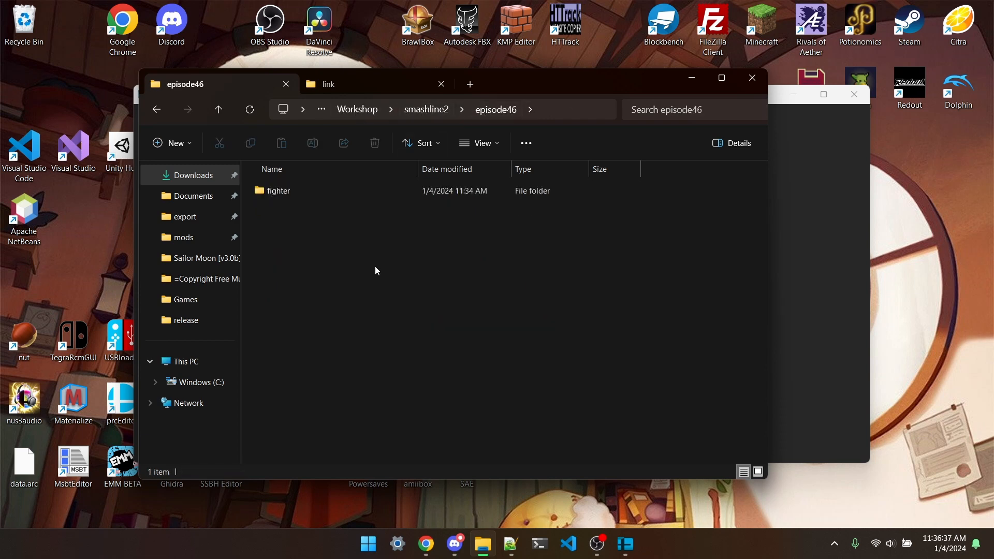
- Create a new text document in episode46 renamed to config.json, accepting the extension change
right_click(375, 270)
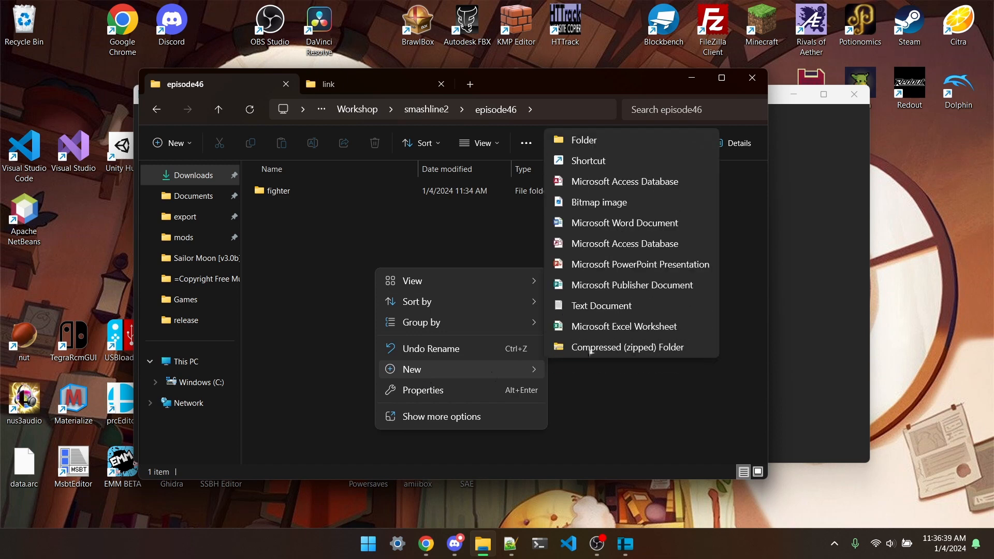
left_click(601, 306)
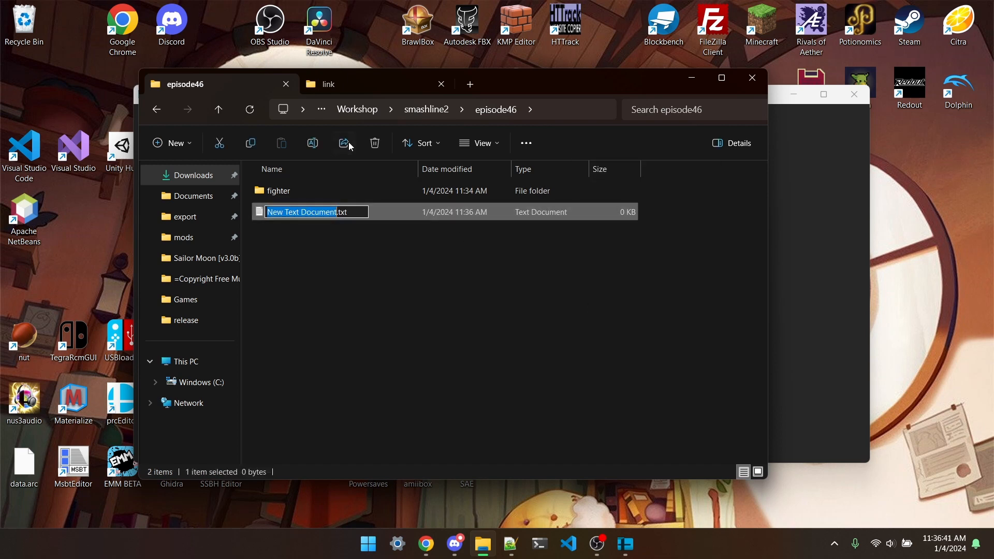
type("config")
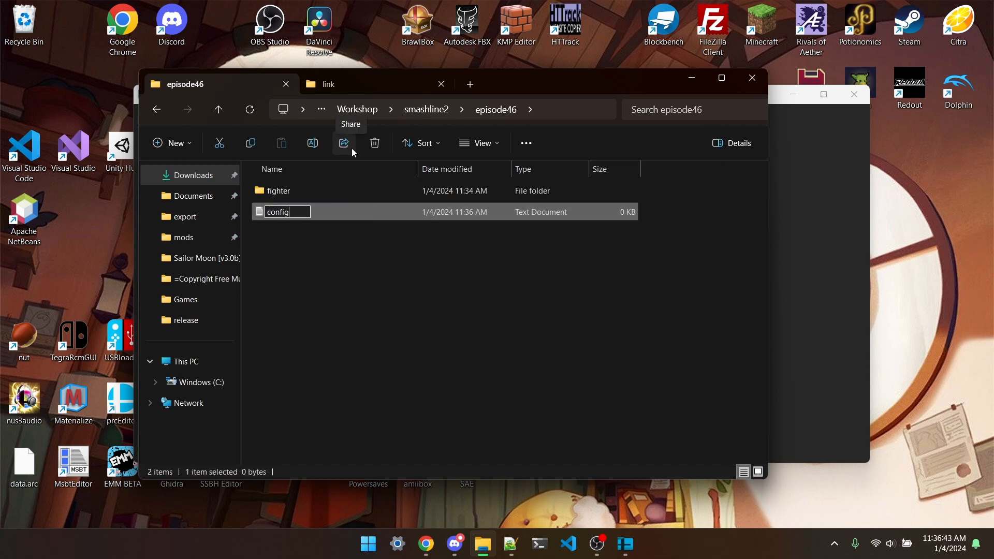
key("Return")
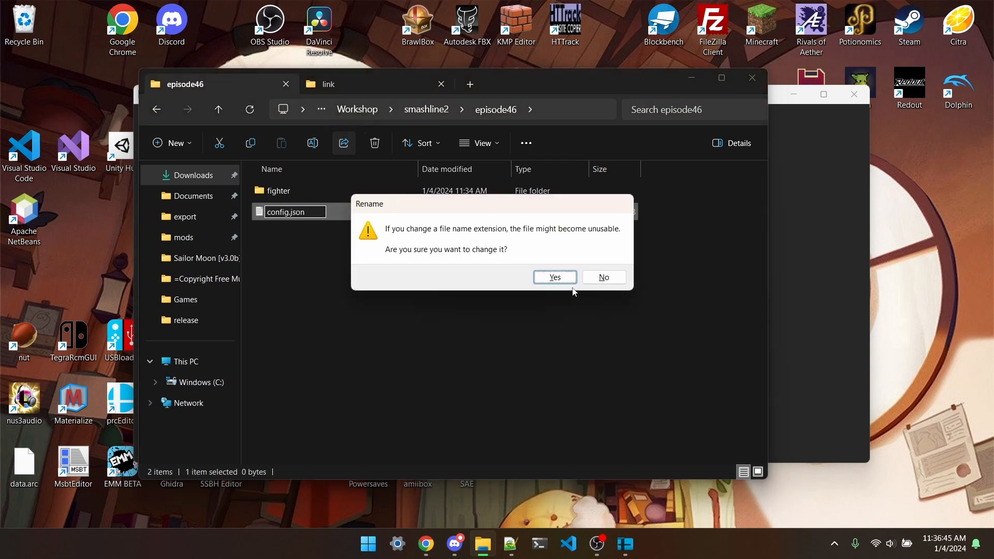
left_click(553, 277)
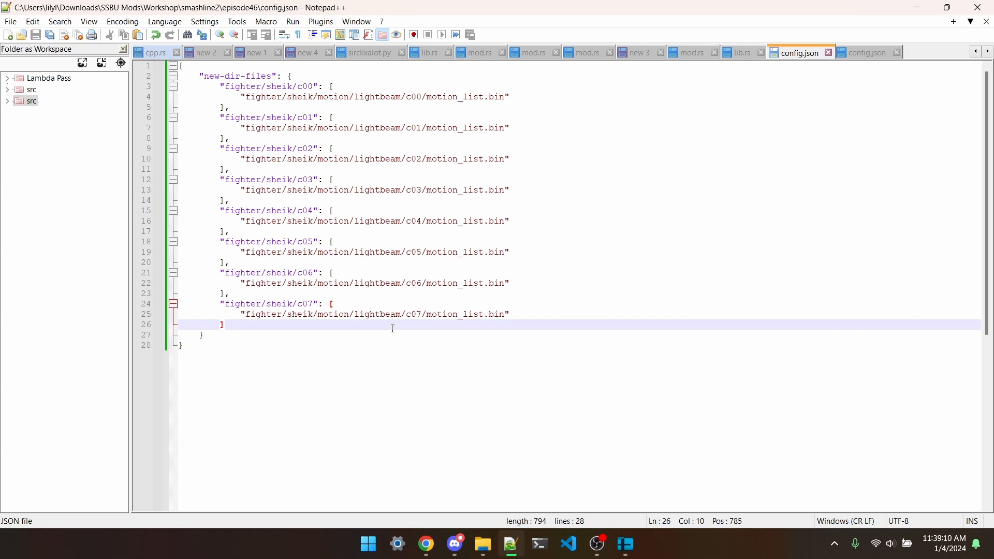
- Write the new-dir-files block for fighter/sheik/c00–c07 lightbeam motion_list.bin in config.json
left_click(483, 544)
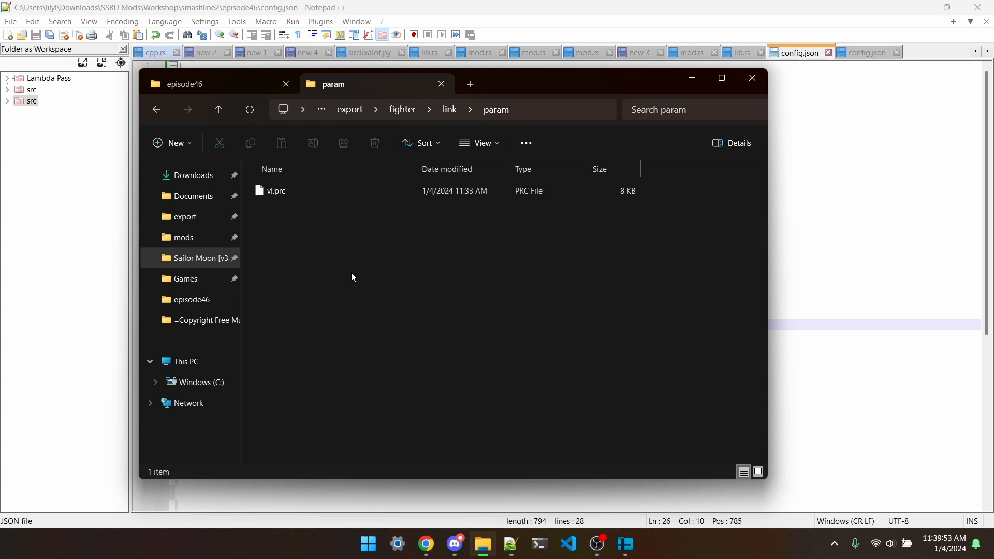
- View the paracobNET v3.0 release assets on GitHub, then return to the param-xml folder
left_click(426, 544)
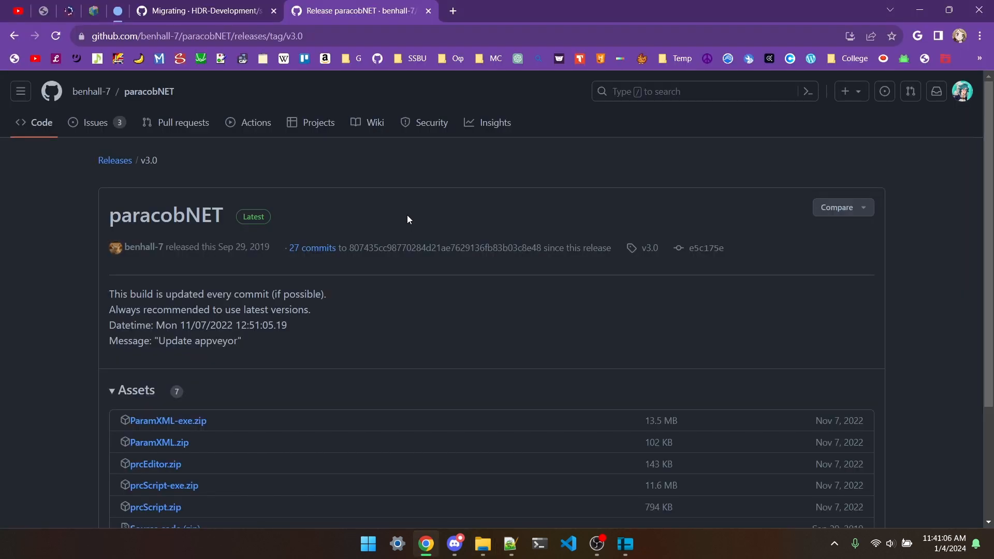
mouse_move(397, 229)
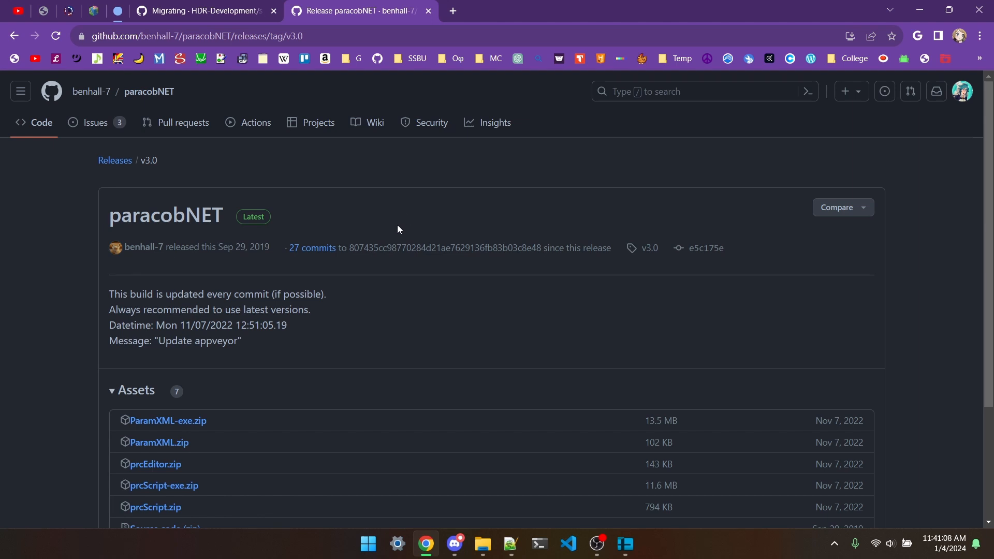
left_click(483, 547)
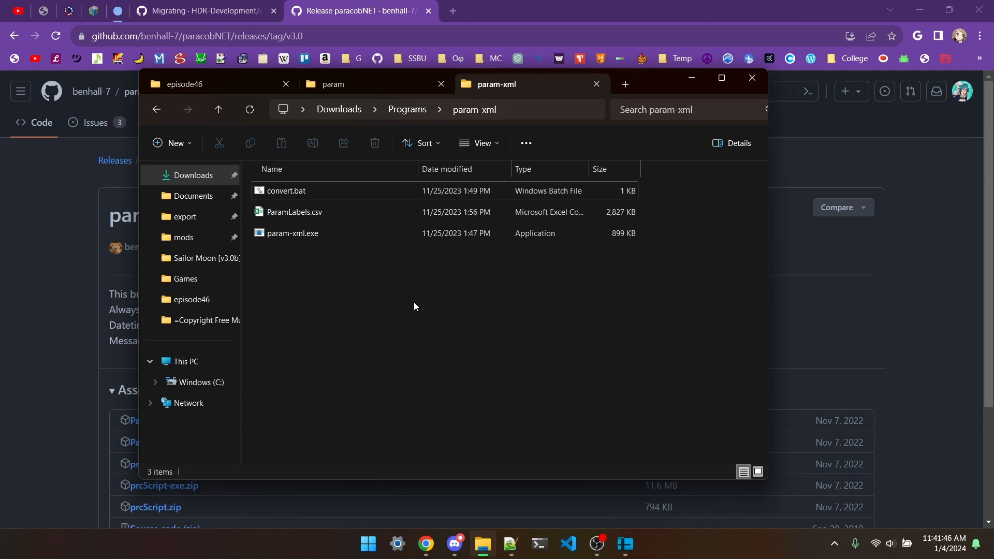
- Copy Link's vl.prc into param-xml twice and rename the copies vl-link.prc and vl-sheik.prc
left_click(355, 83)
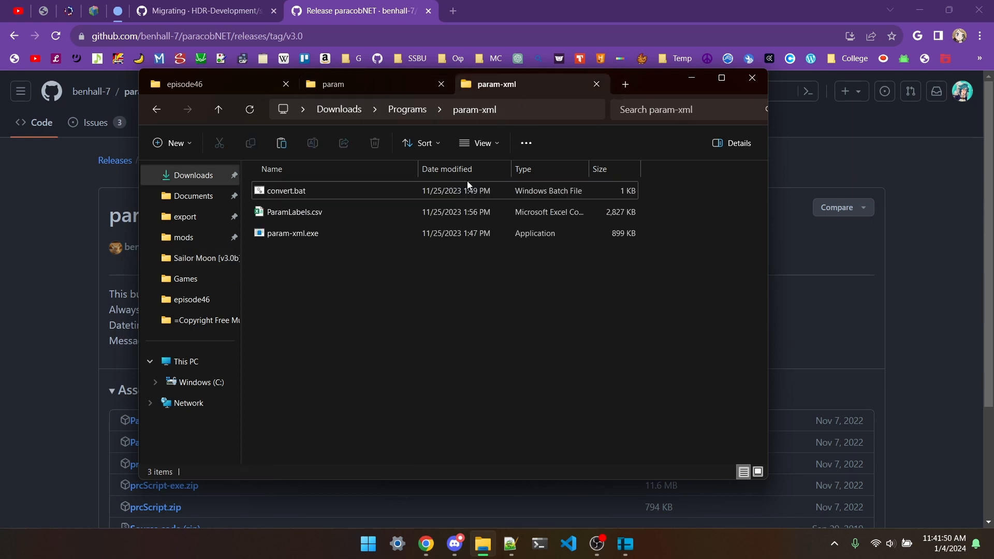
left_click(329, 84)
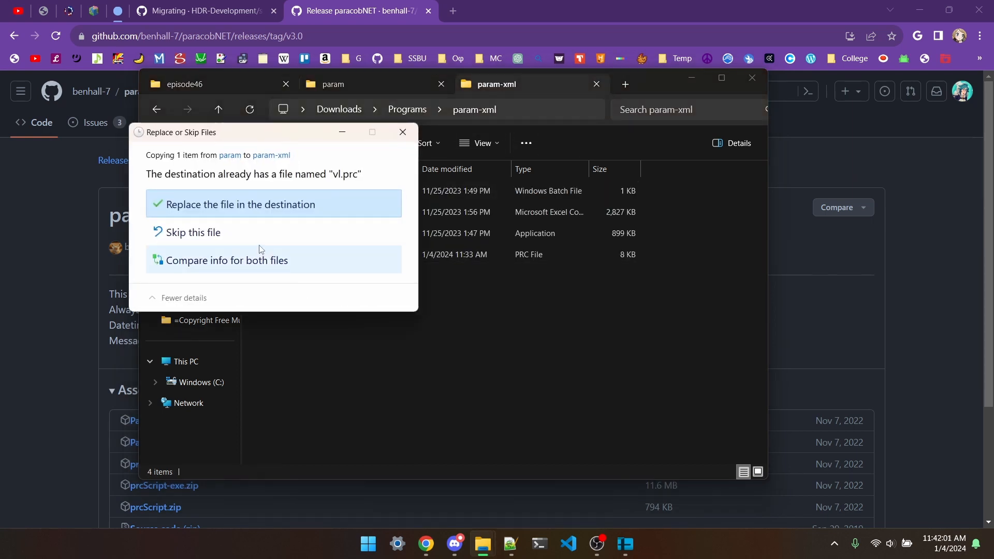
left_click(226, 260)
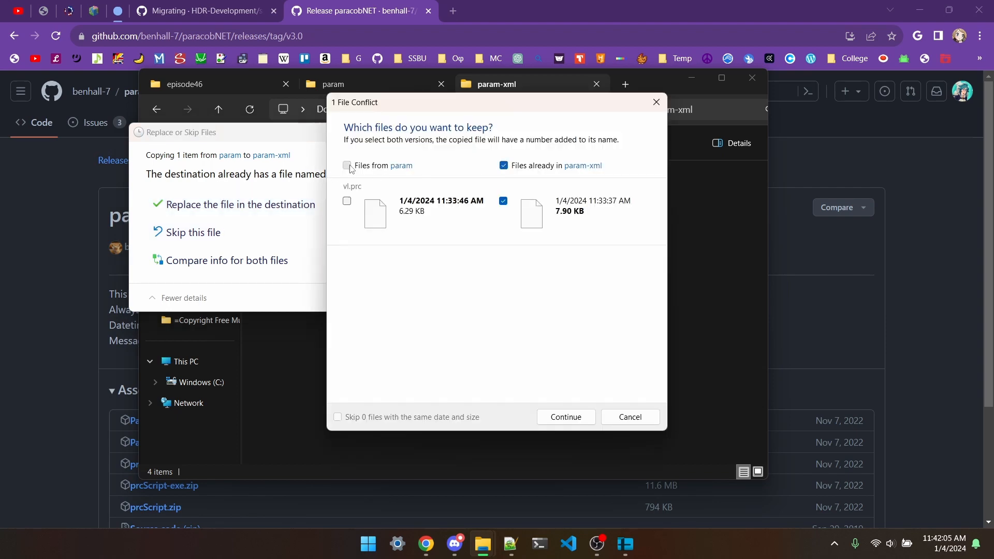
left_click(565, 417)
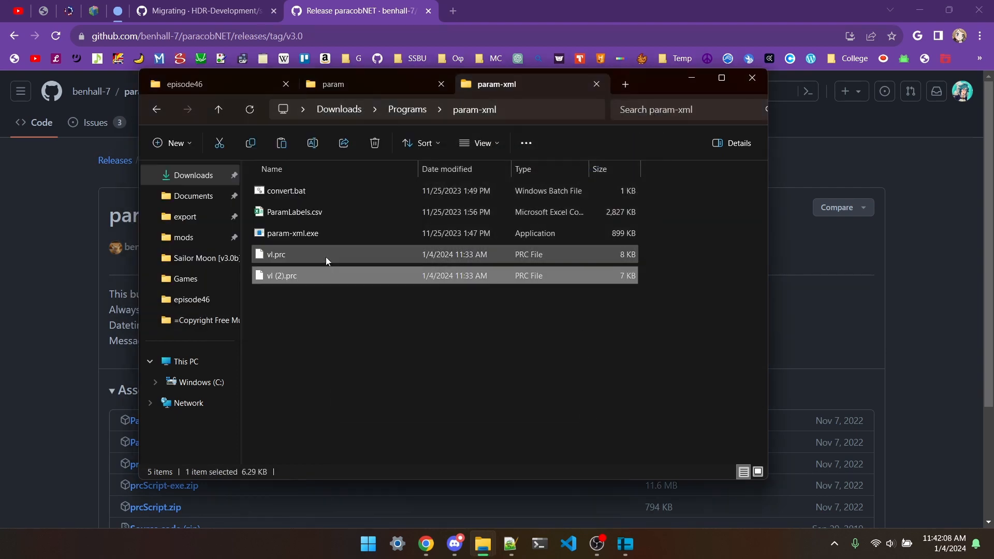
left_click(312, 143)
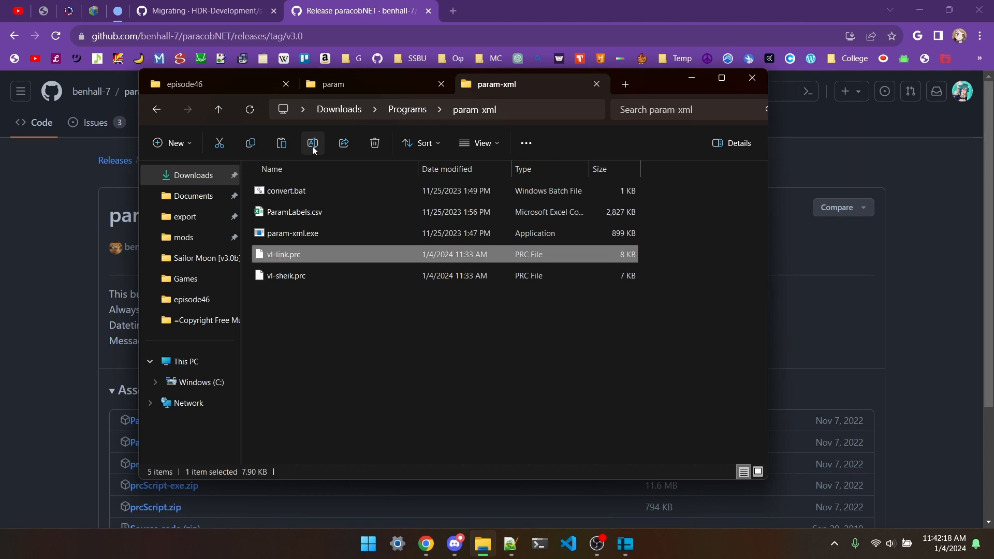
mouse_move(329, 255)
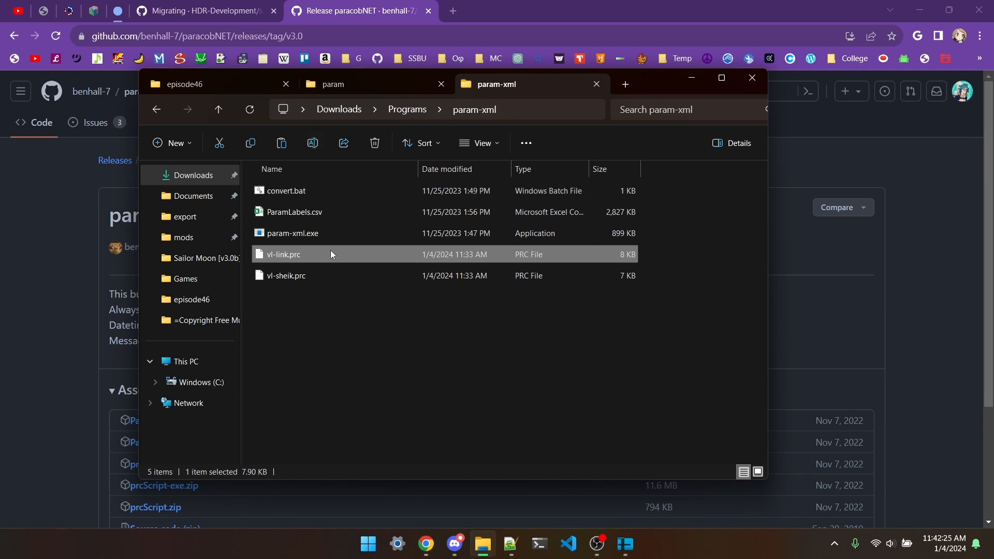
mouse_move(332, 191)
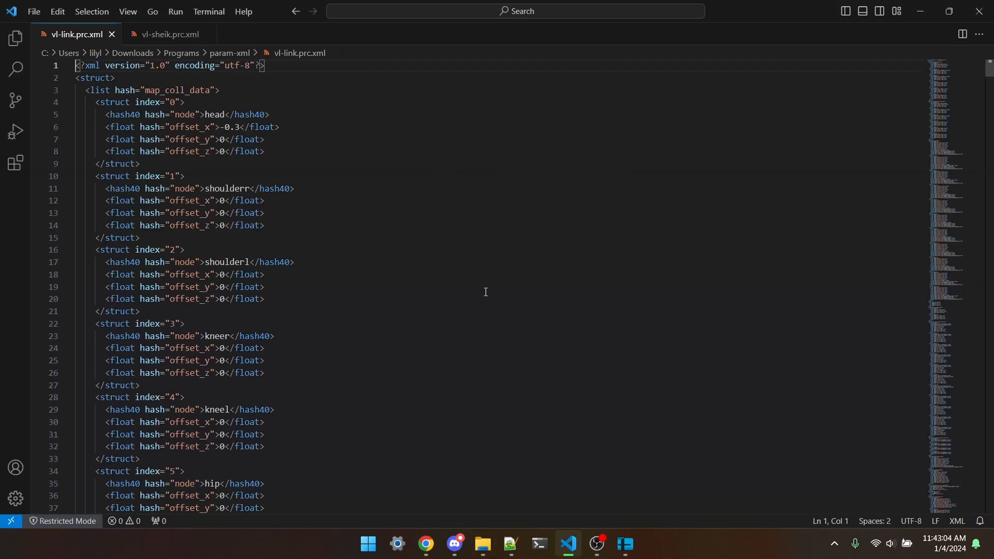
- Search vl-link.prc.xml for 'swordbeam' and locate the param_swordbeam and map_collision_swordbeam blocks
key("ctrl+f")
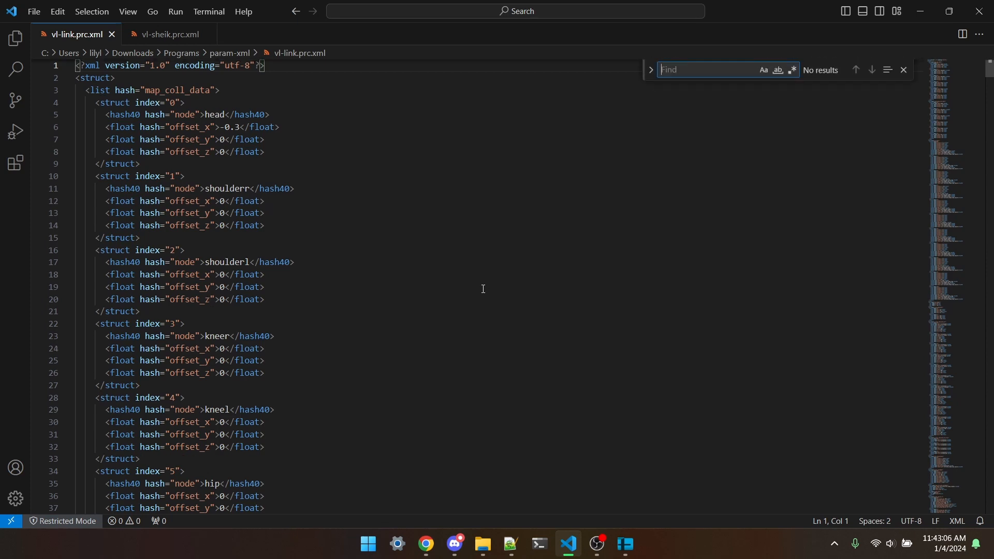
type("swordbeam")
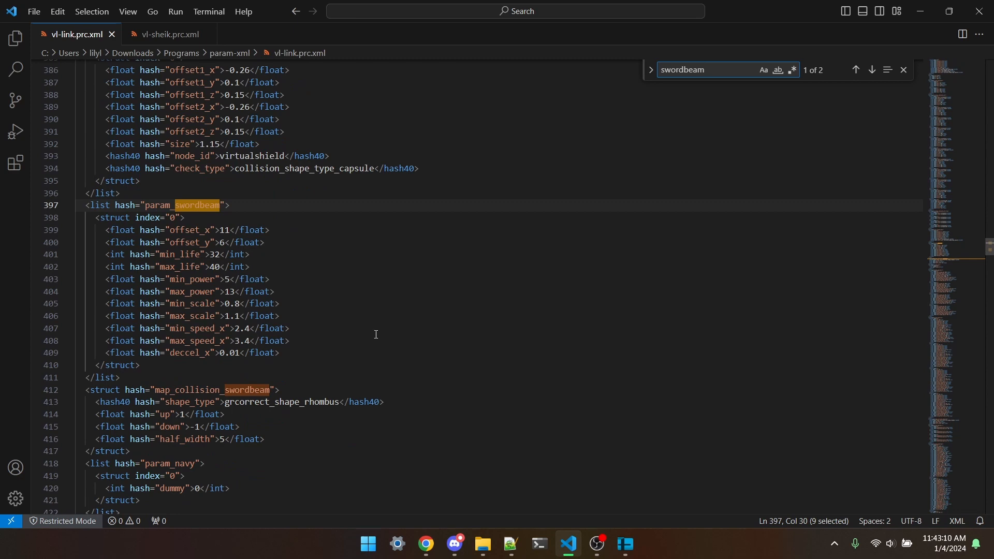
scroll("down", 3)
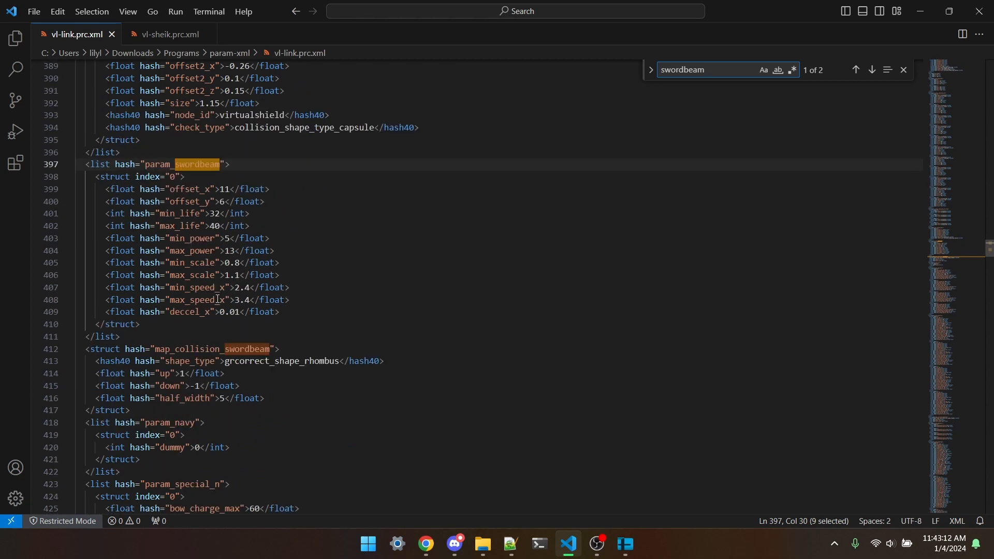
scroll("down", 3)
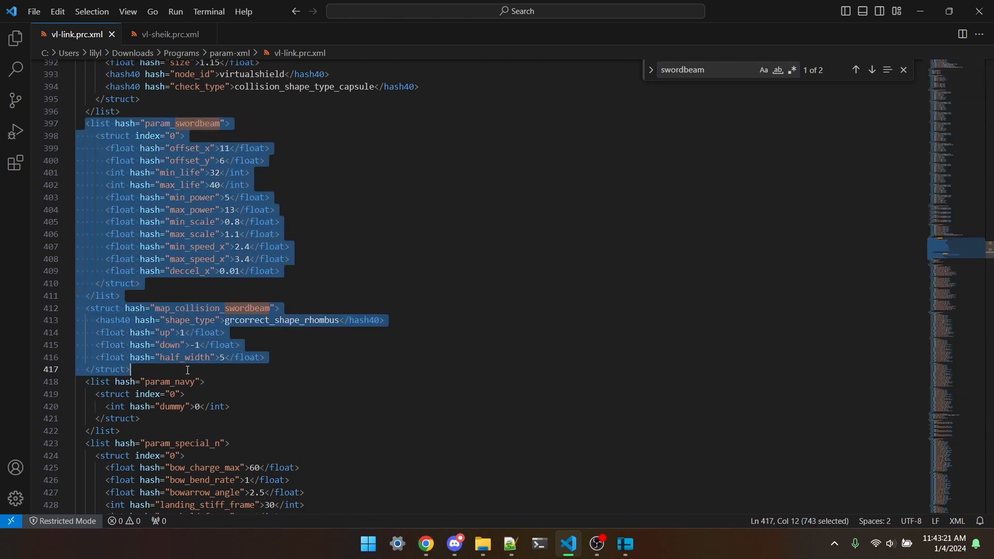
- Switch to vl-sheik.prc.xml and scroll to the closing </struct> at the end of the file
left_click(166, 34)
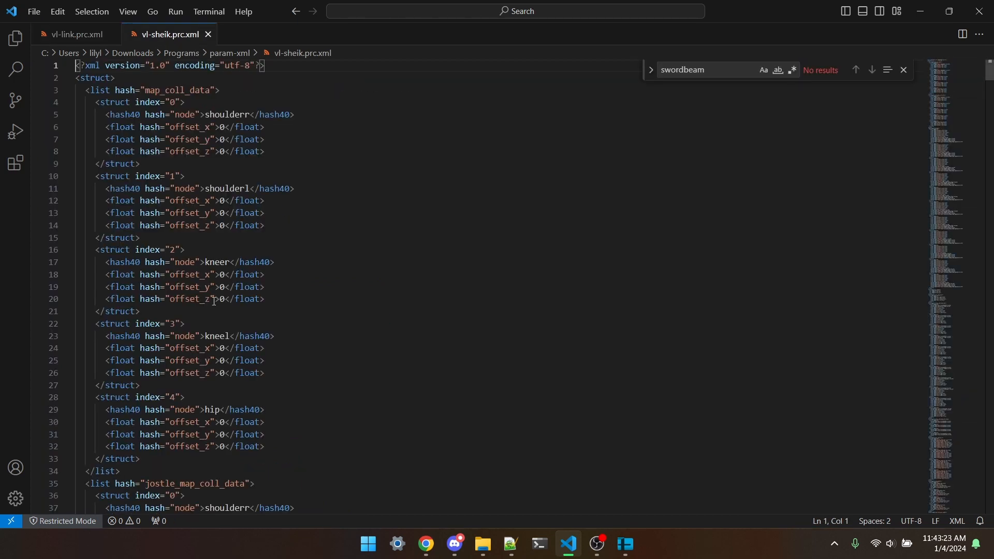
scroll("down", 3)
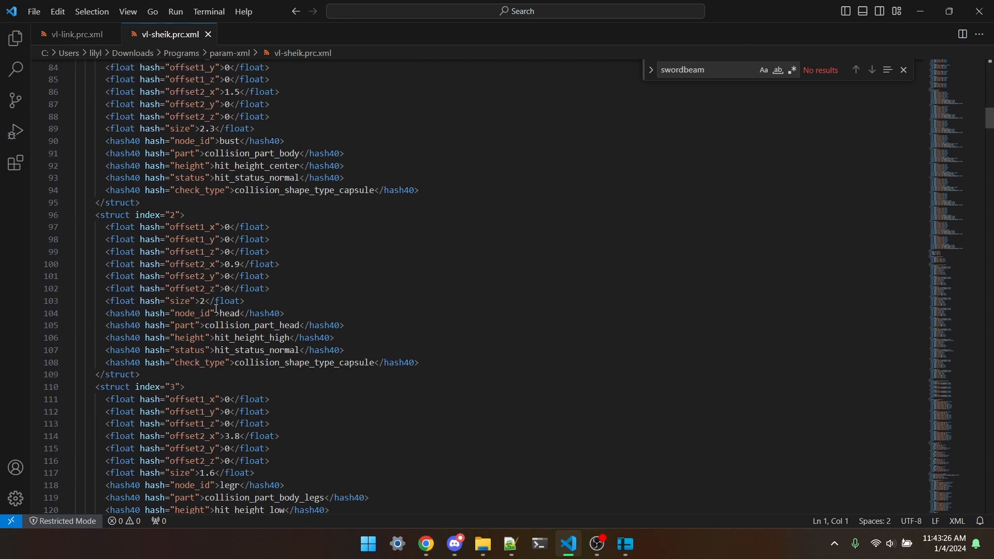
scroll("down", 3)
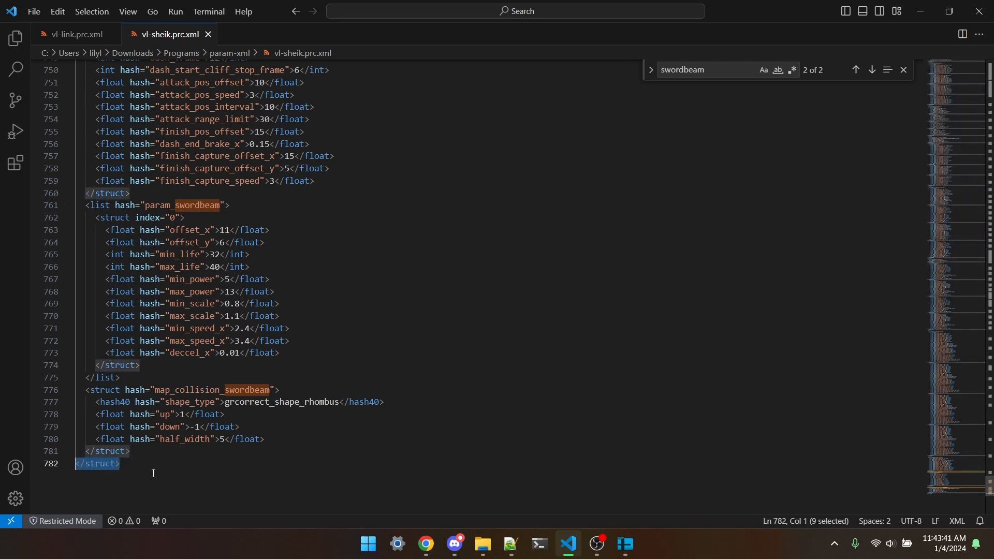
scroll("up", 3)
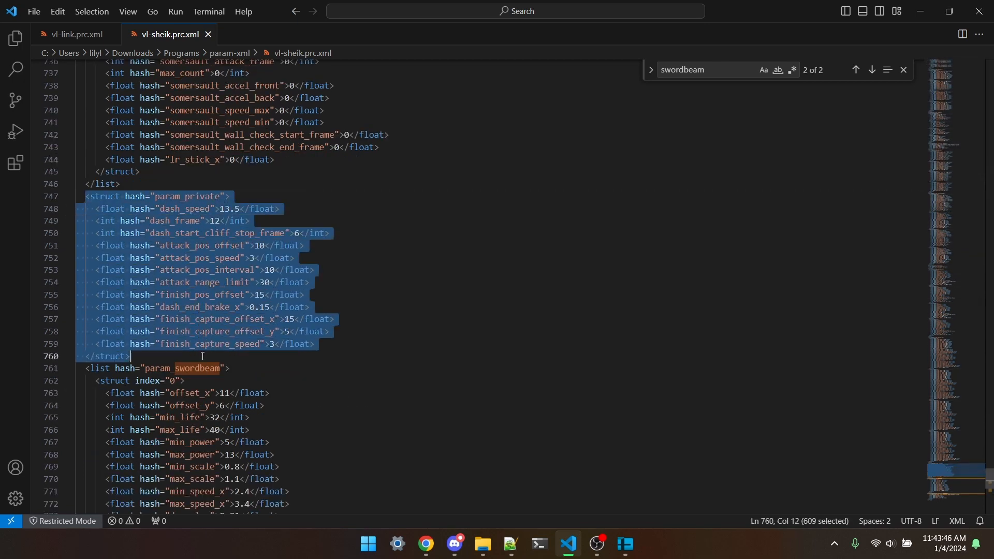
scroll("down", 3)
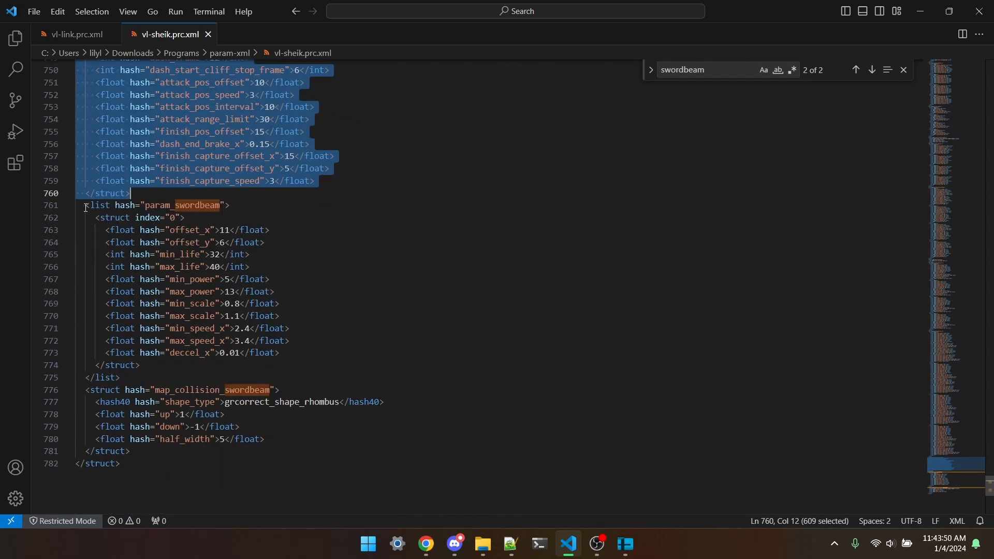
- Paste the param_swordbeam and map_collision_swordbeam blocks before </struct> and tidy their layout
left_click(250, 279)
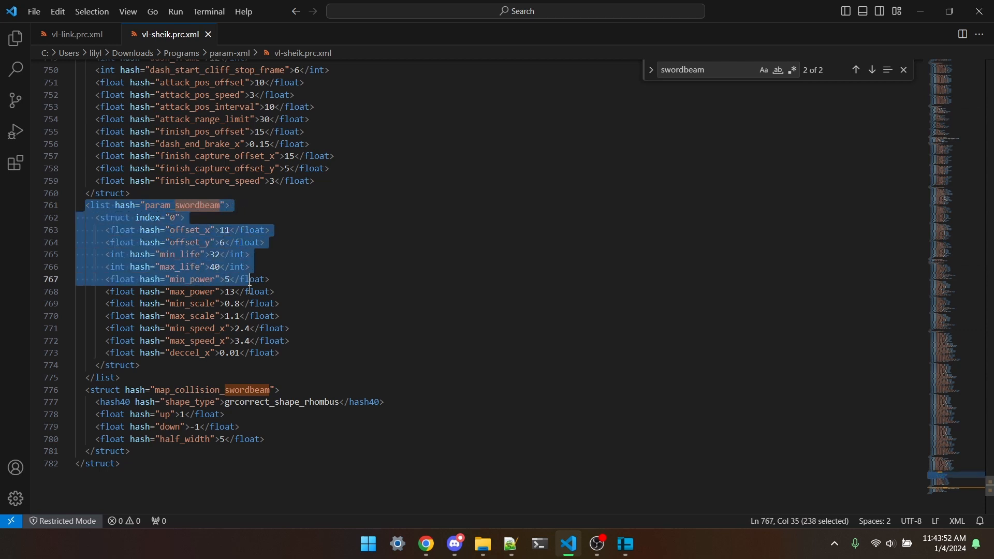
left_click(259, 439)
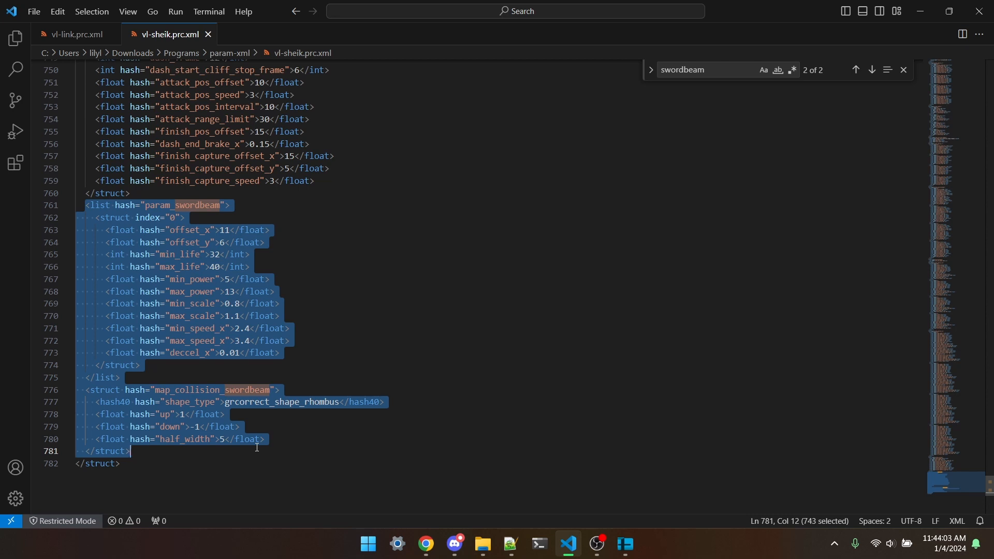
left_click(200, 464)
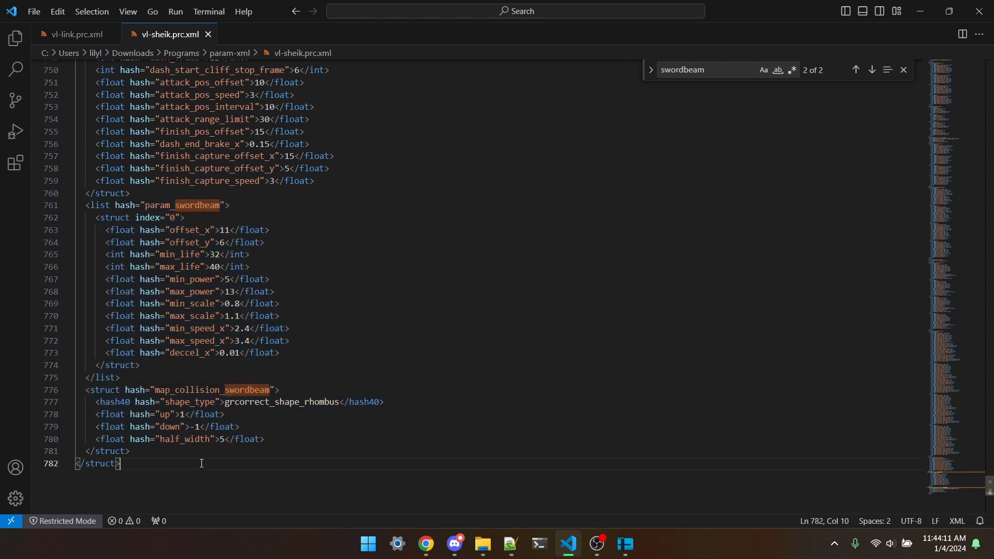
mouse_move(180, 442)
type("light")
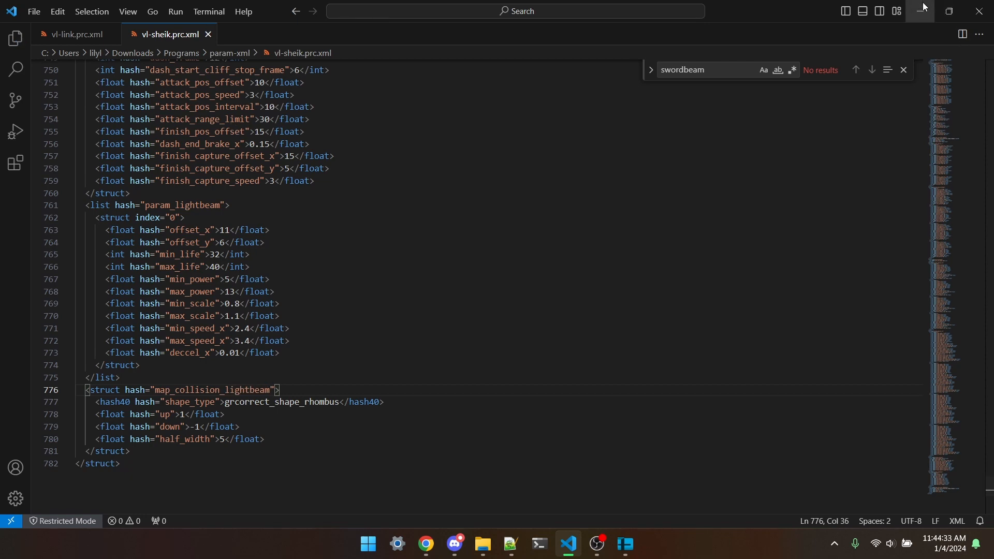
- Minimize VS Code after renaming the Sheik blocks to param_lightbeam and map_collision_lightbeam
left_click(919, 11)
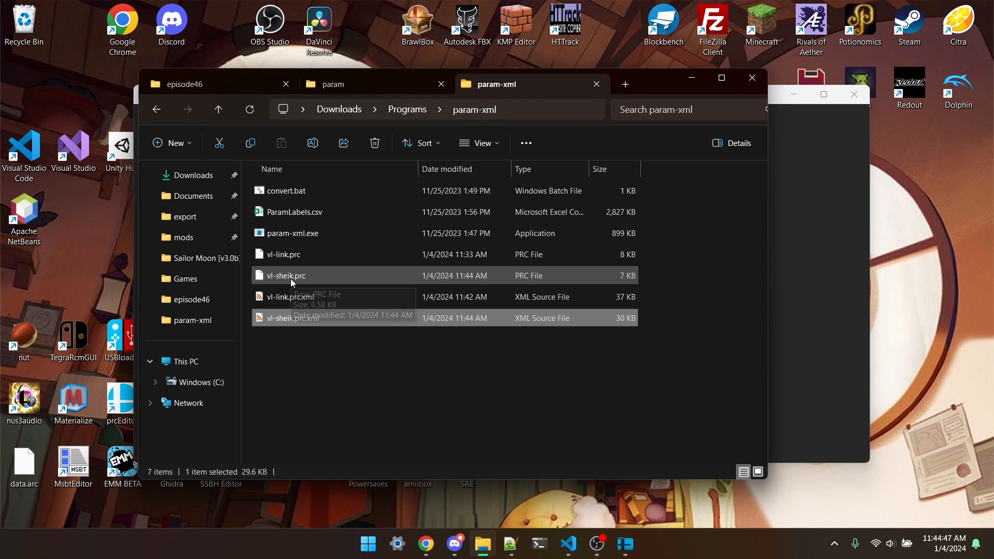
mouse_move(334, 279)
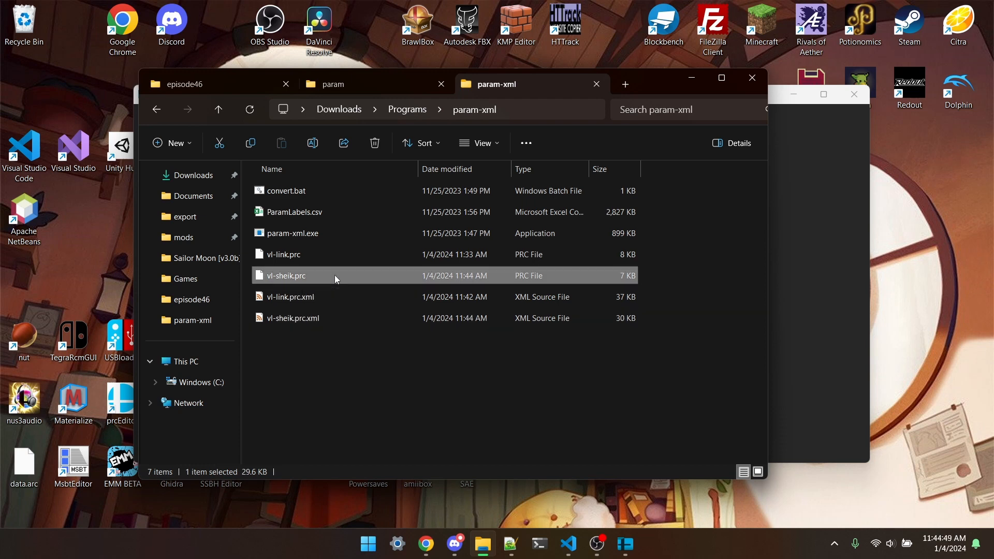
mouse_move(336, 281)
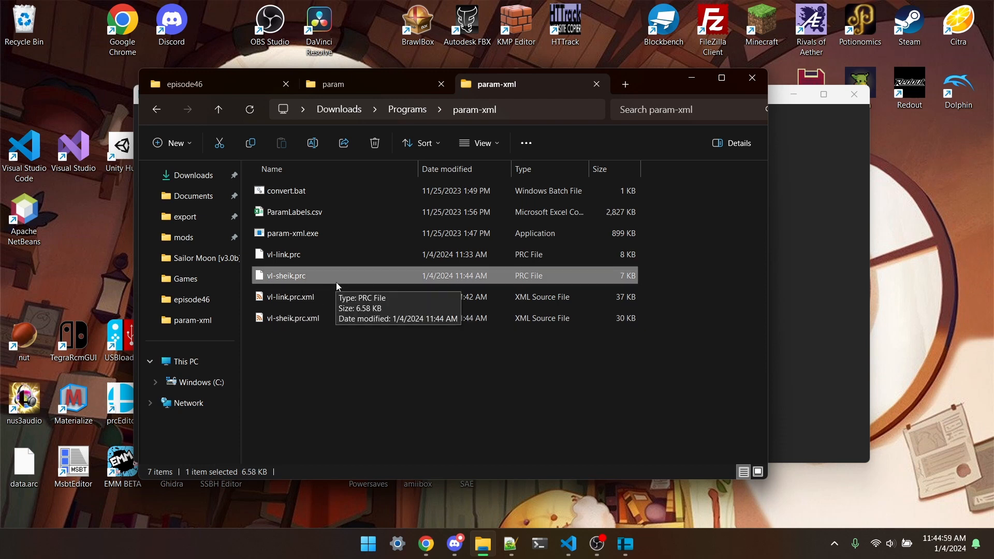
mouse_move(130, 397)
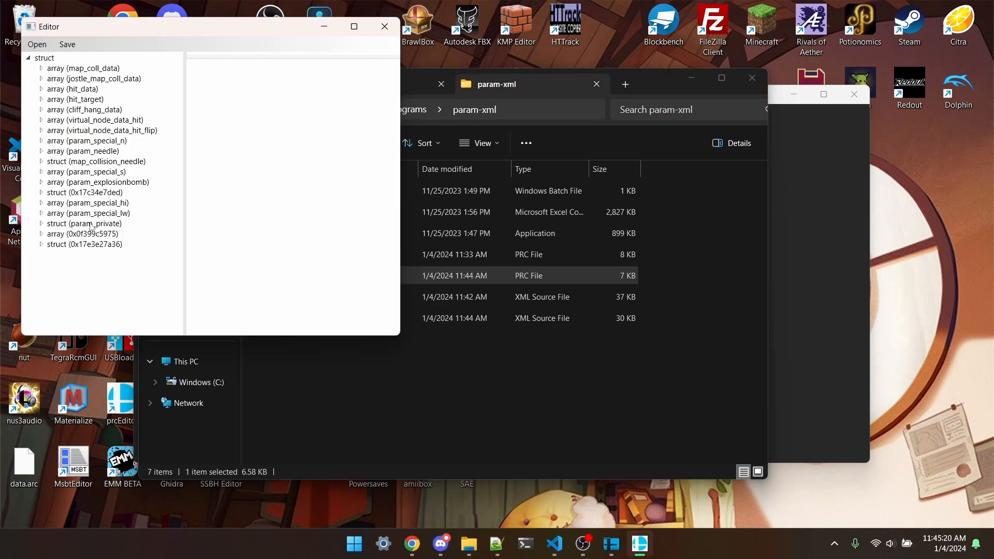
- Expand array 0x0f399c5975 in vl-sheik.prc and inspect the beam values and rhombus collision struct
left_click(83, 244)
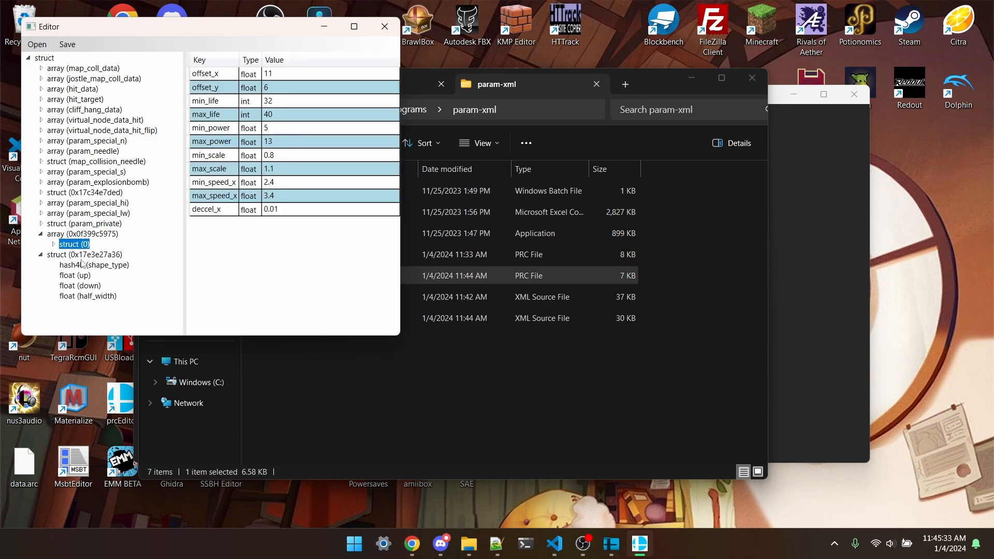
left_click(83, 254)
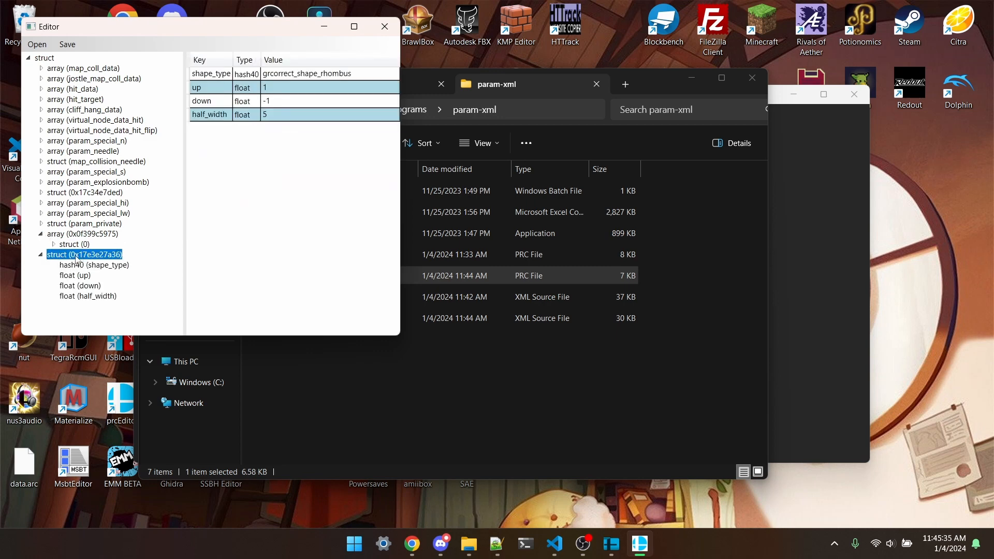
left_click(73, 244)
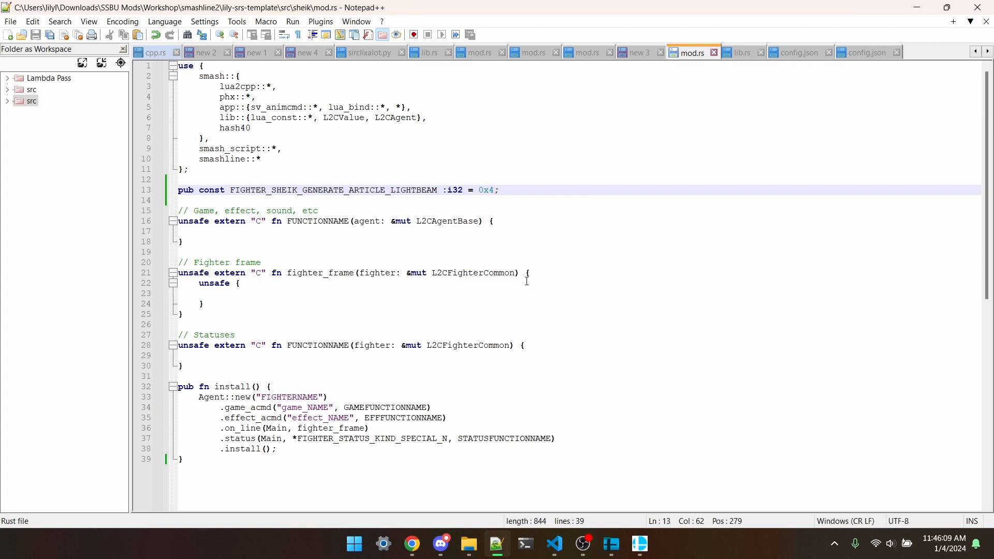
- Look up Sheik's SpecialLwLanding.txt script listing in the GitHub script dump
left_click(410, 543)
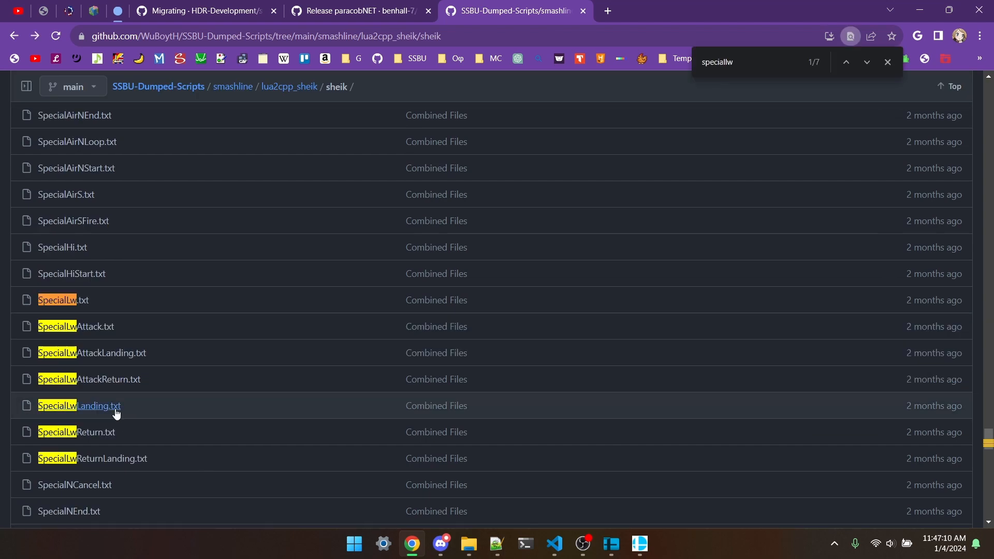
left_click(80, 405)
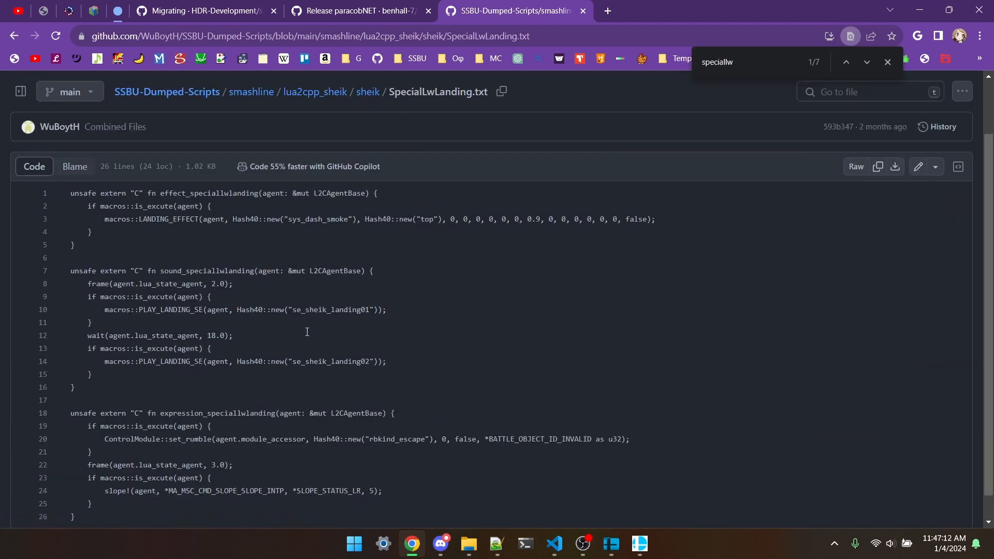
left_click(887, 62)
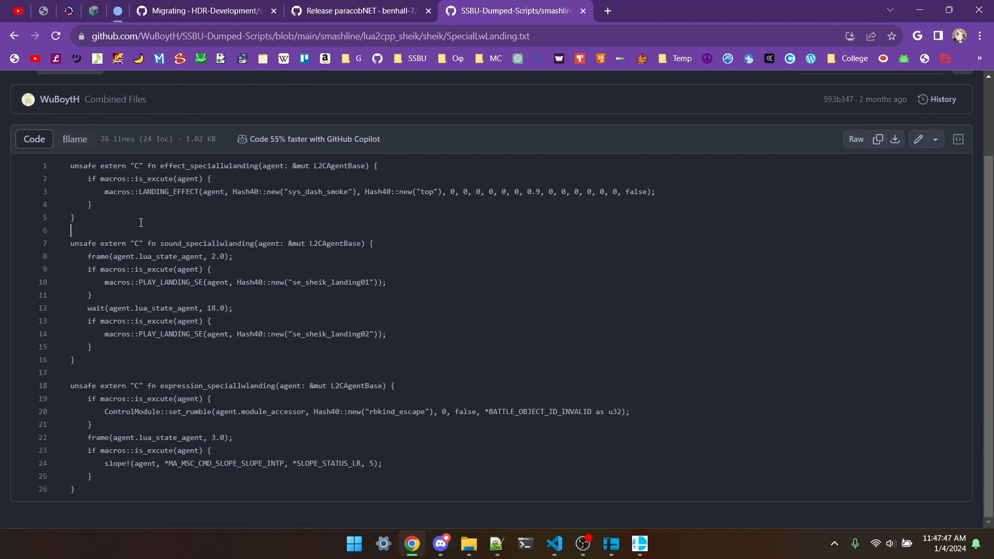
mouse_move(473, 504)
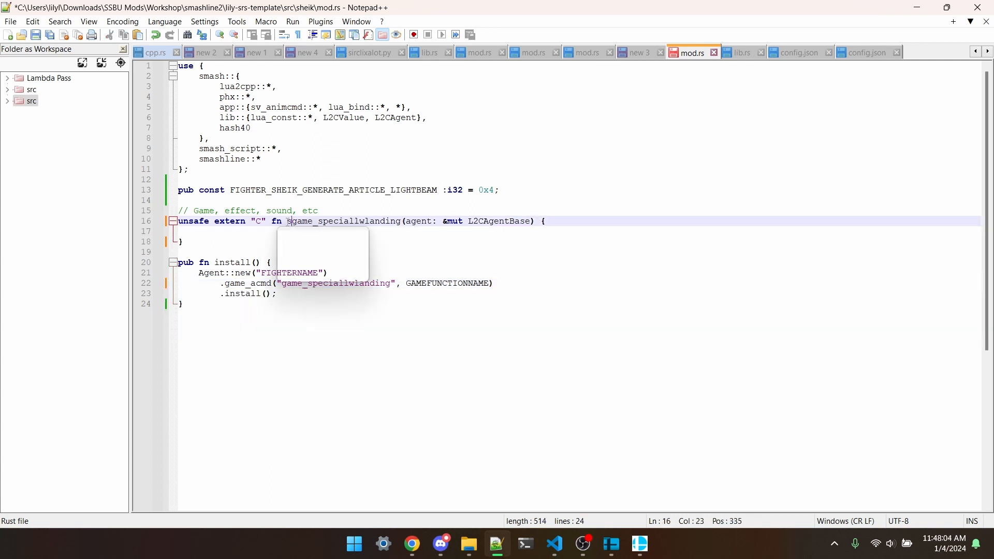
- Rename the mod.rs function to sheik_game_speciallwlanding with Agent::new("sheik") and register its game_acmd
type("sheik_")
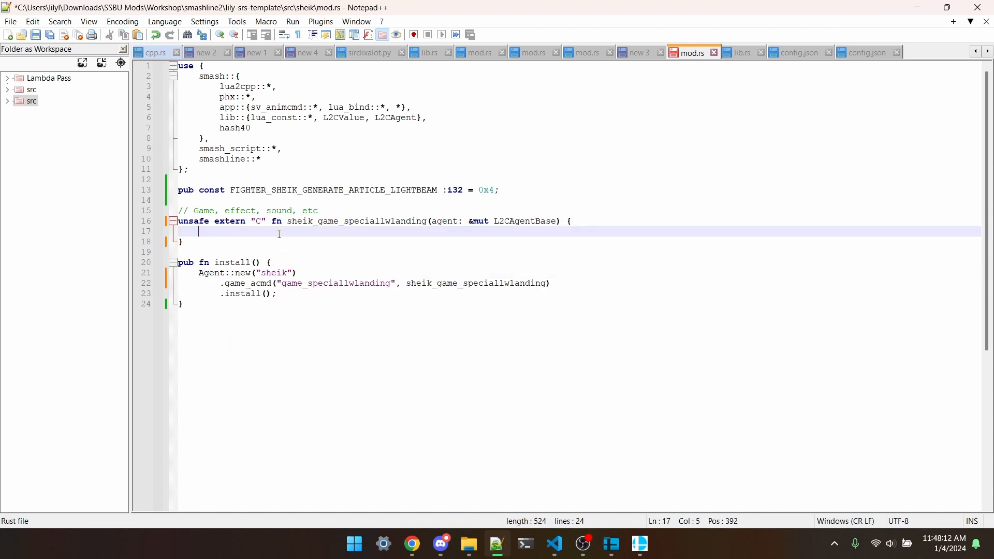
mouse_move(330, 270)
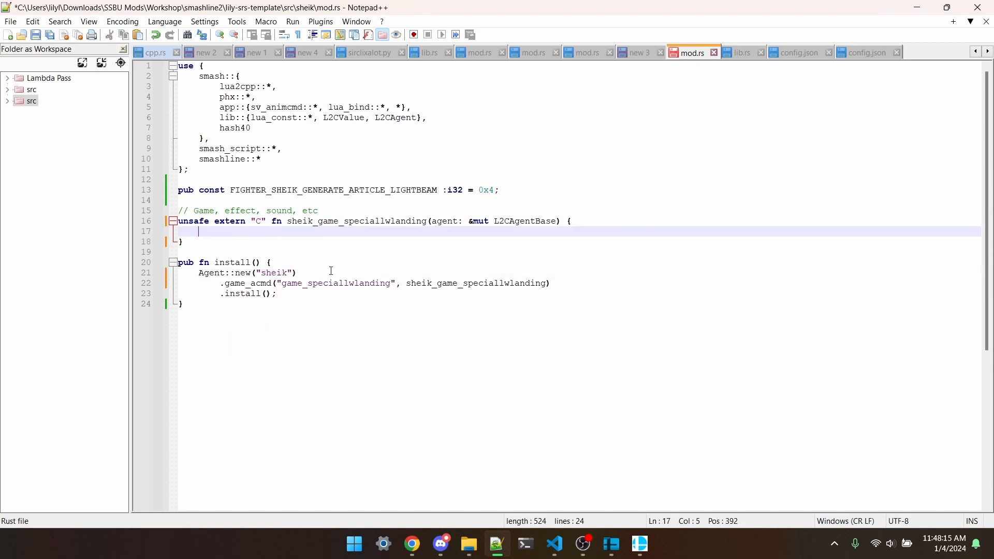
left_click(182, 241)
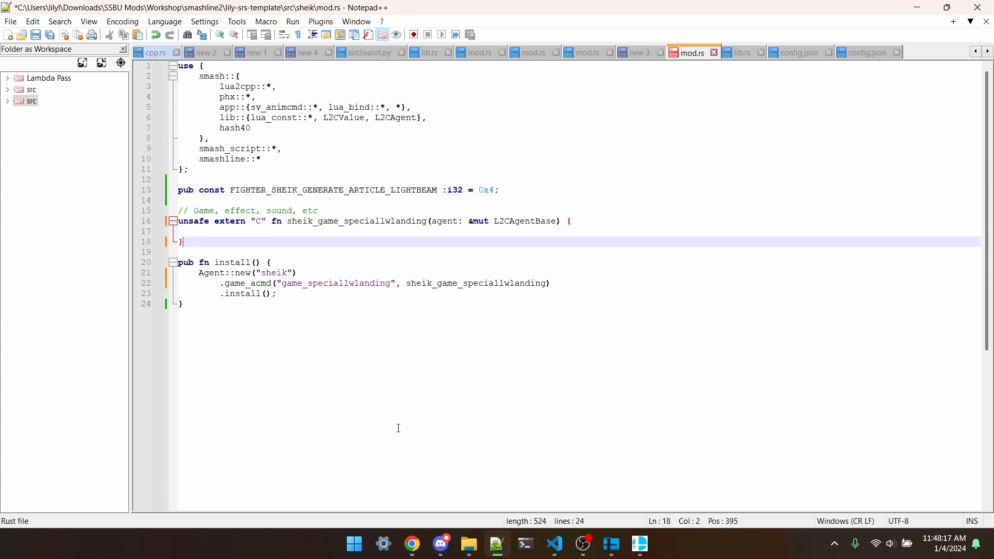
left_click(411, 544)
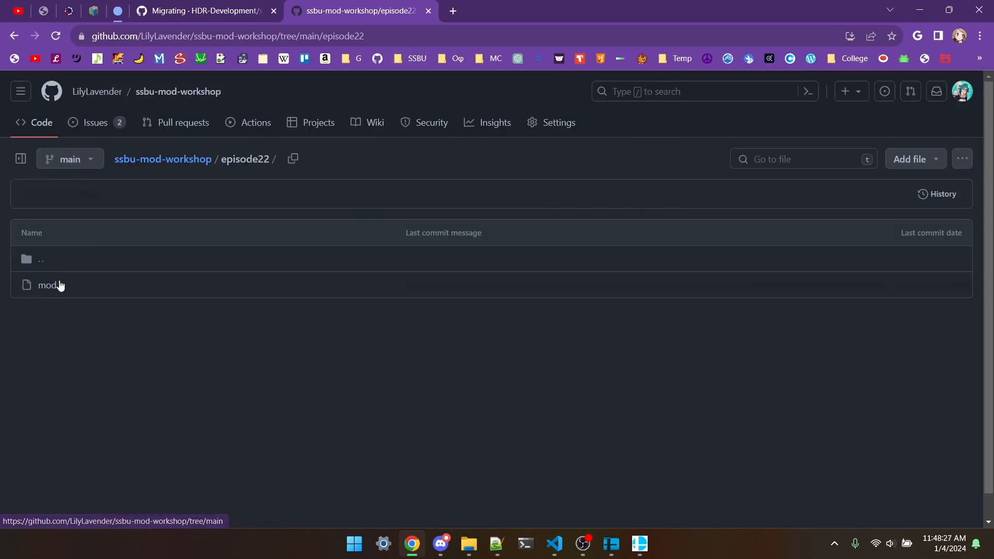
- Change the generated article to FIGHTER_SHEIK_GENERATE_ARTICLE_LIGHTBEAM and fetch the is_excute check from the GitHub reference
left_click(47, 285)
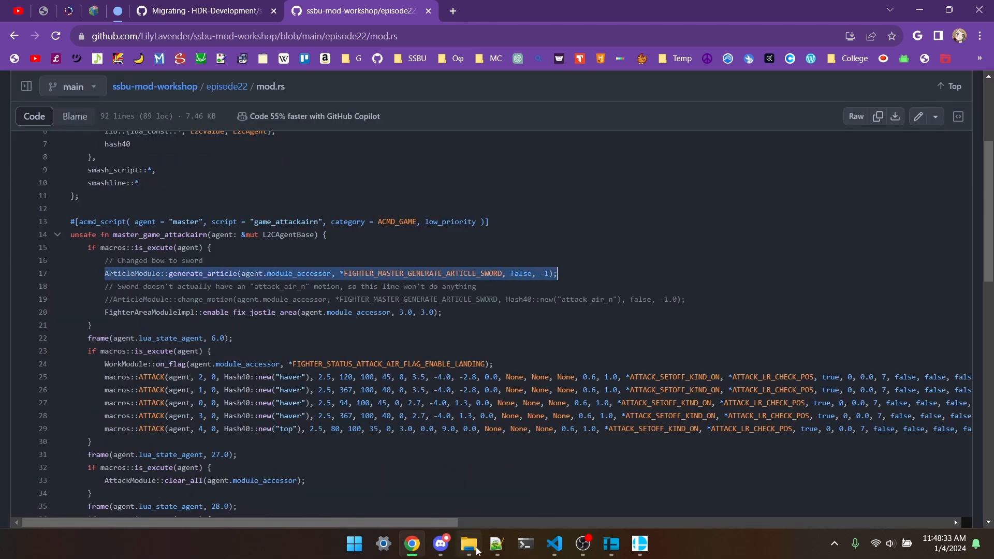
left_click(496, 549)
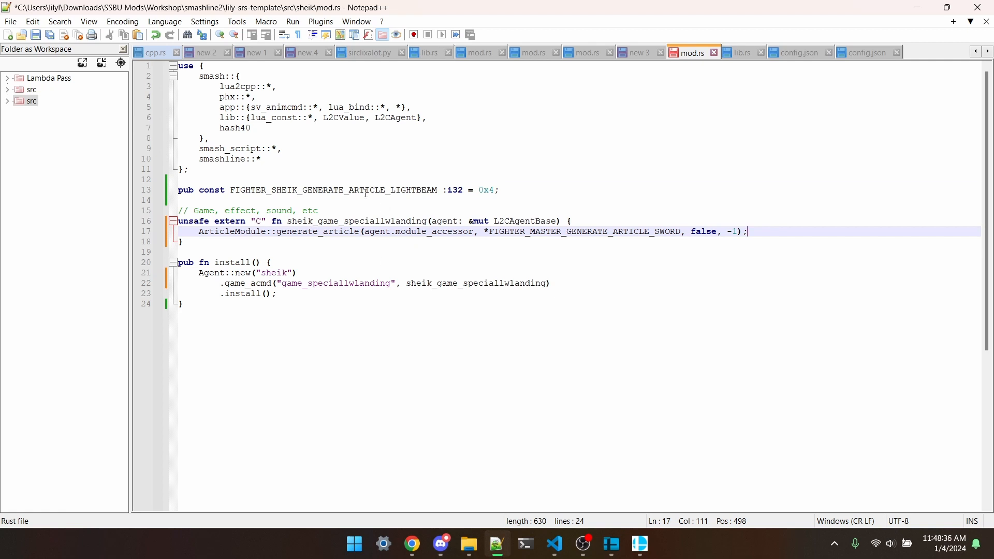
left_click(562, 231)
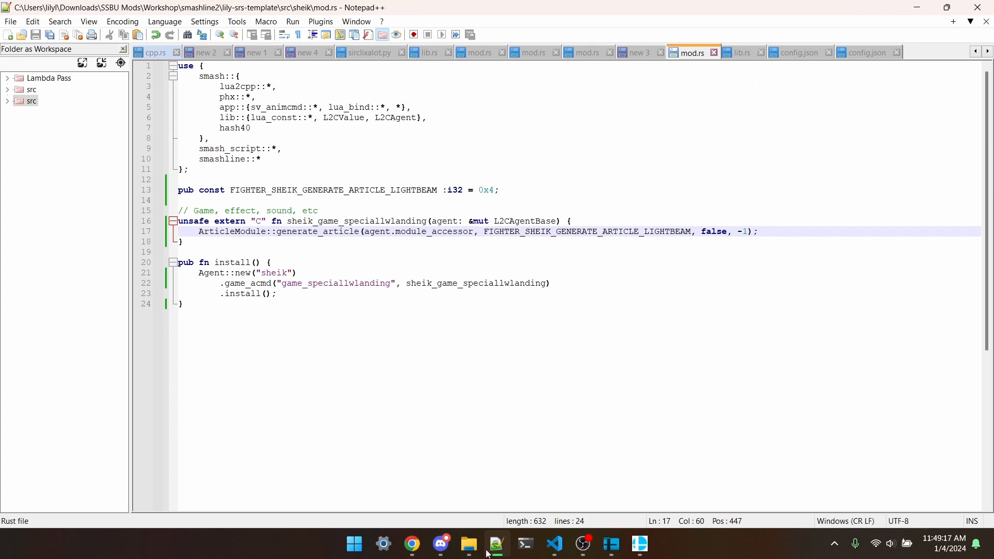
left_click(411, 544)
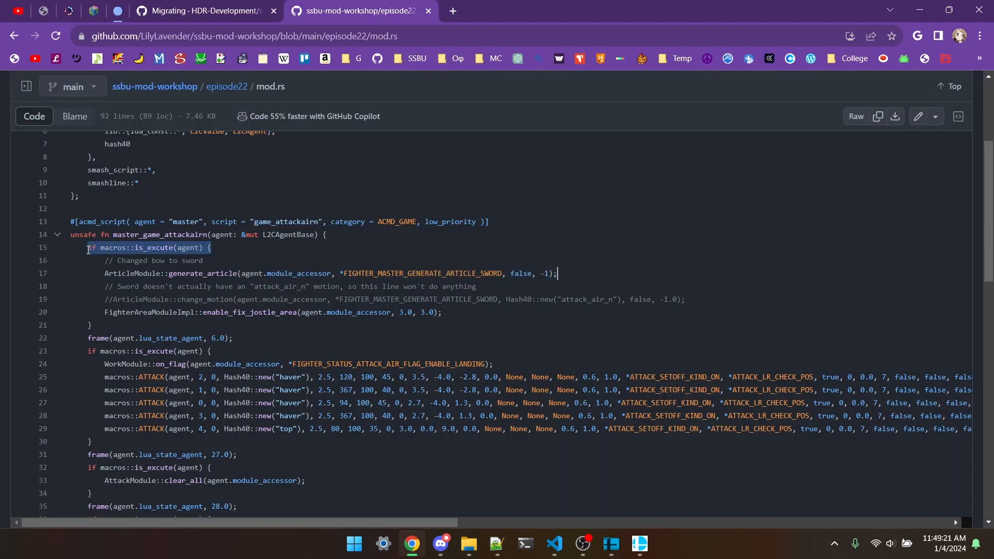
left_click(495, 548)
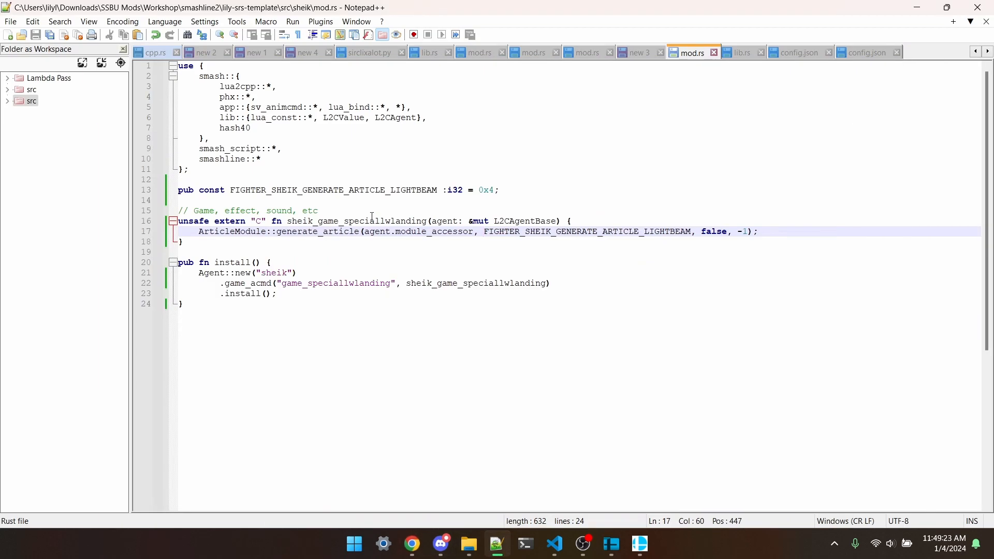
- Wrap the call in 'if macros::is_excute(agent) {' and run cargo skyline build --release from lib.rs's src folder
type("if macros::is_excute(agent) {")
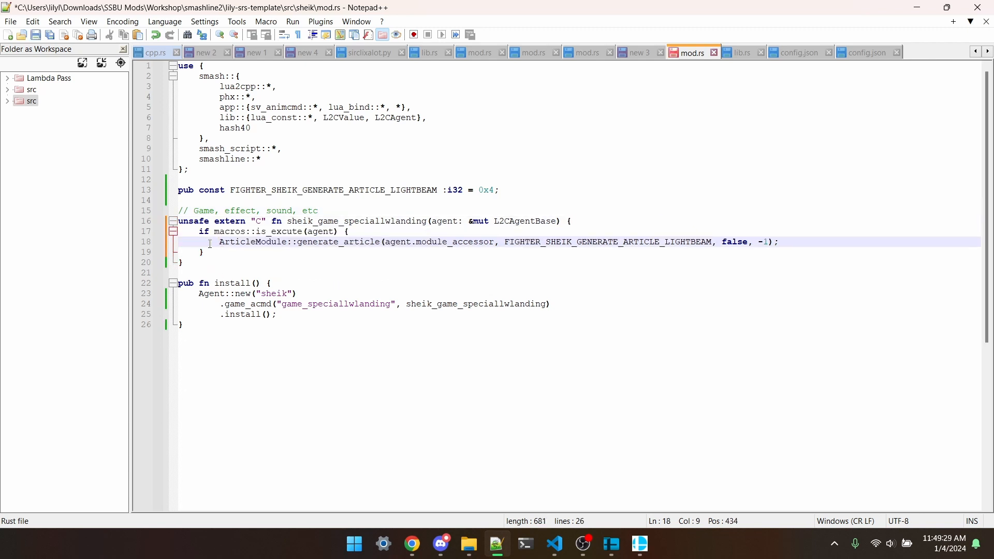
right_click(739, 52)
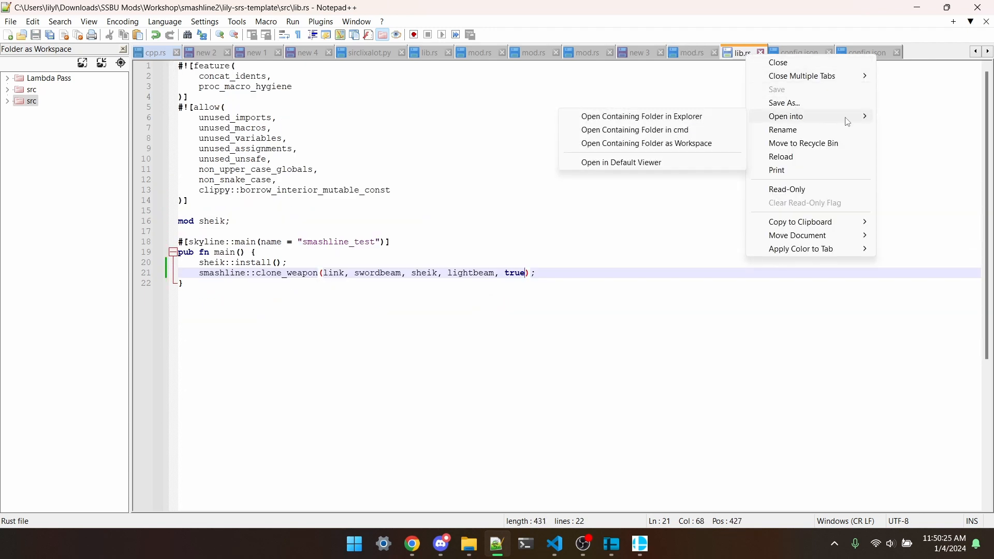
left_click(634, 129)
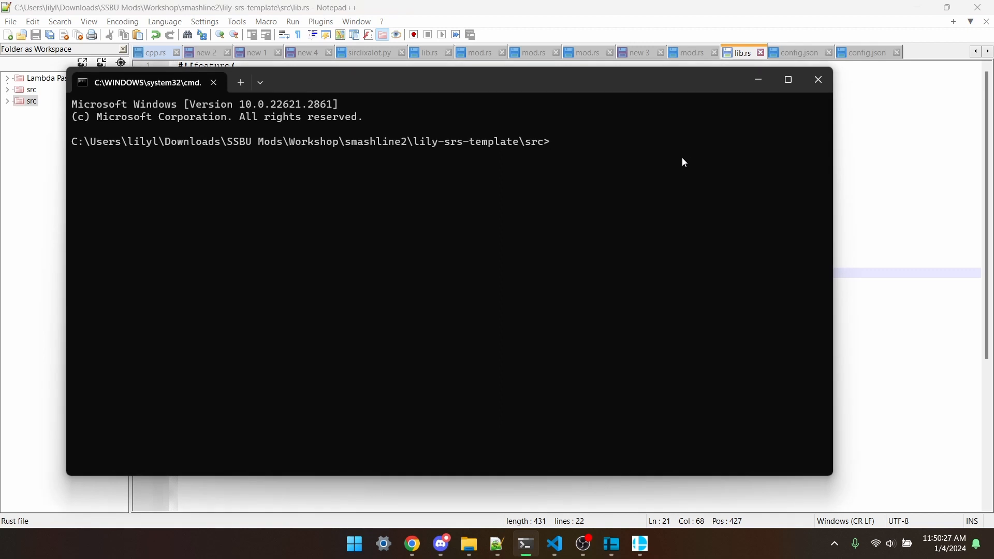
type("cargo skyline build --relea")
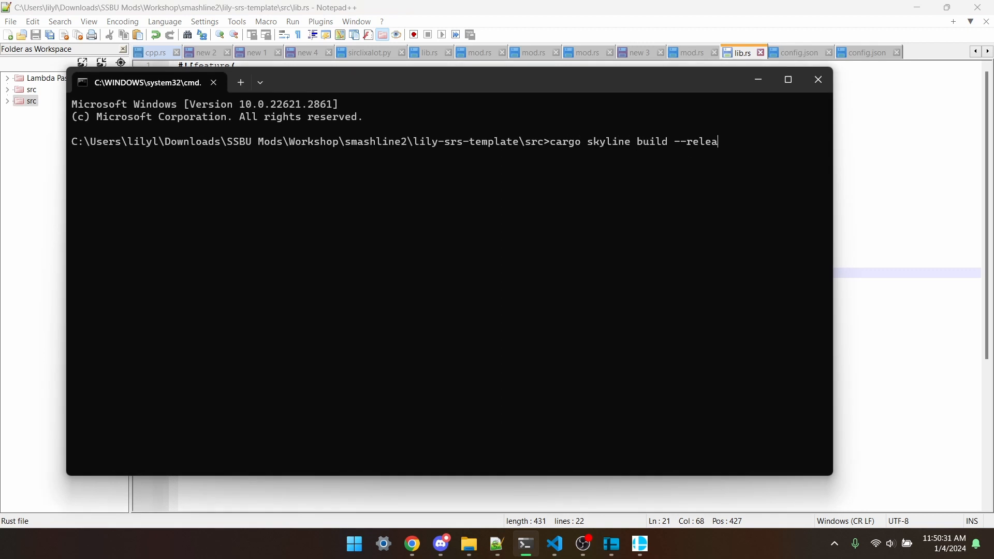
key("Return")
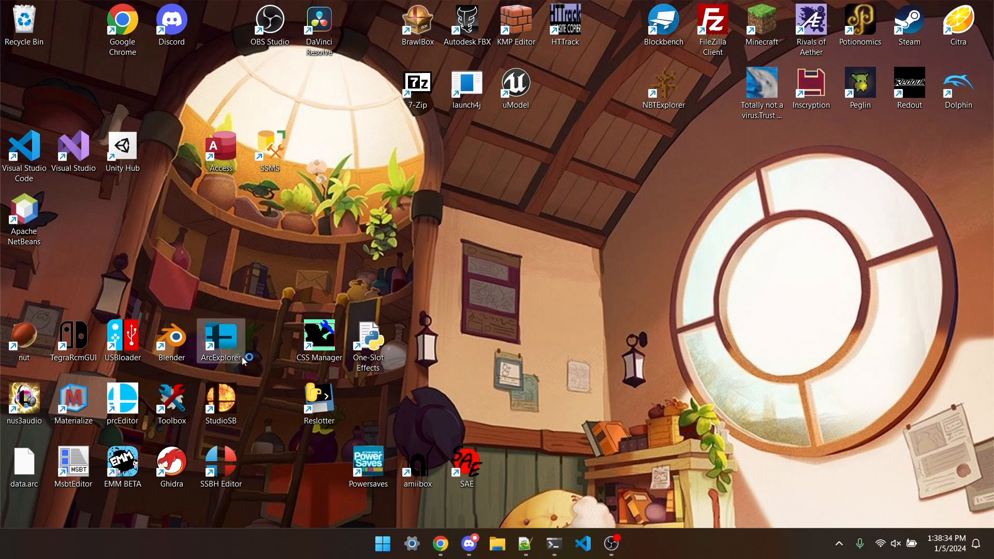
- Launch ArcExplorer and browse effect/fighter/elight to Mythra's ef_elight.eff container
double_click(219, 334)
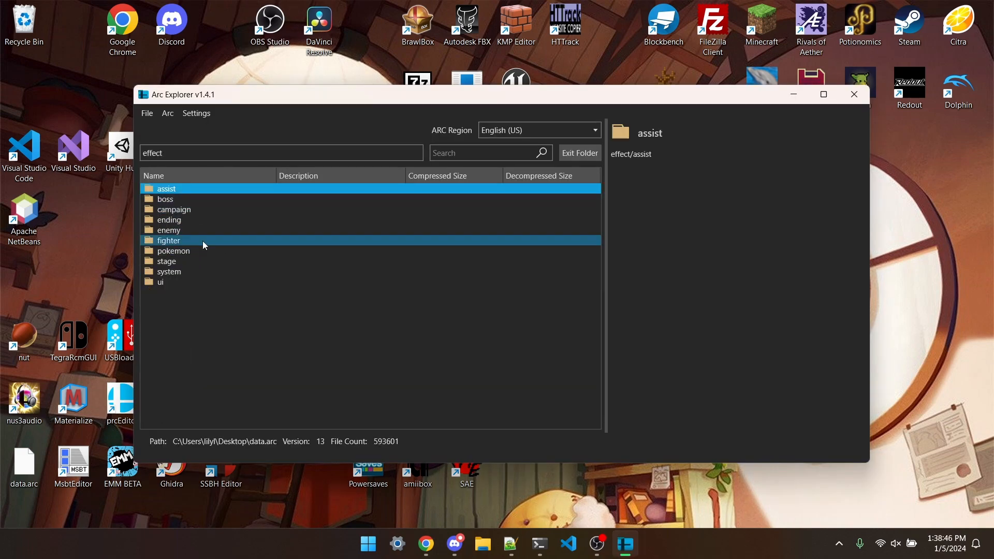
left_click(168, 240)
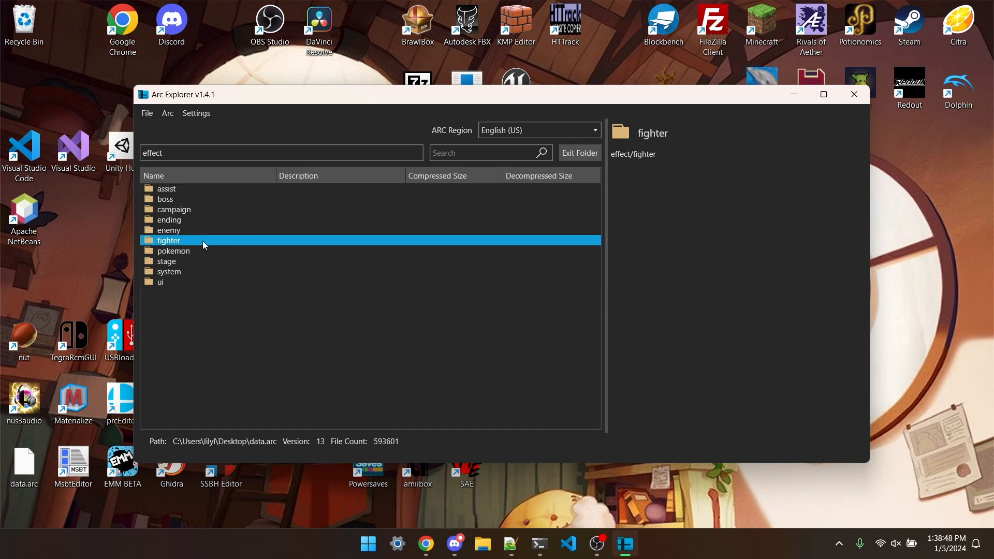
double_click(169, 240)
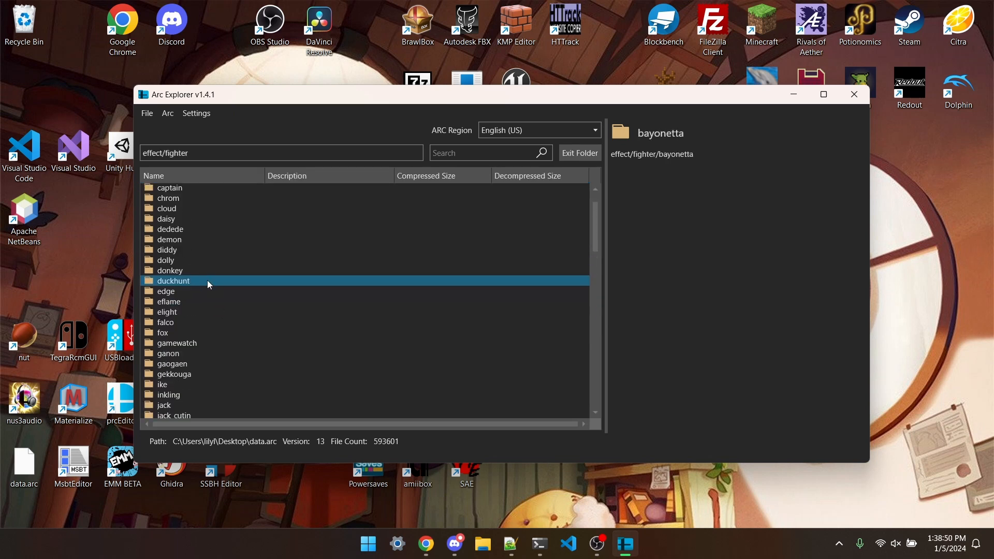
double_click(168, 311)
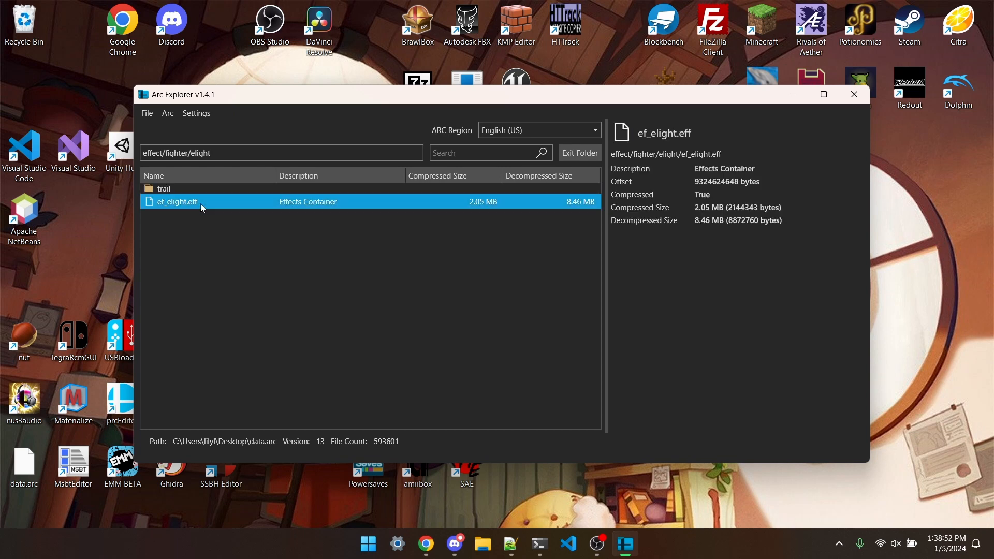
double_click(176, 202)
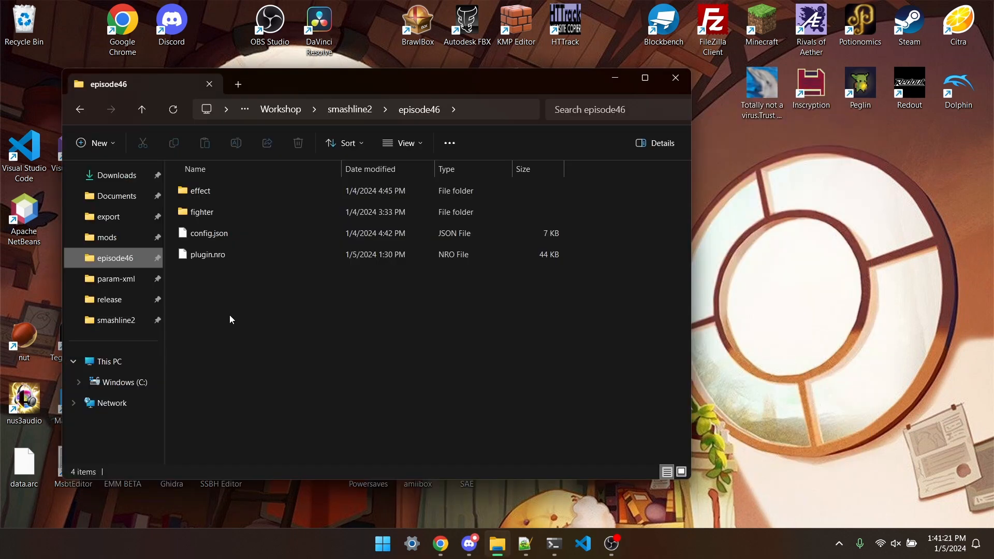
- Navigate episode46's effect/fighter/chrom/transplant/elight folder to the 8,665 KB ef_elight.eff
double_click(199, 191)
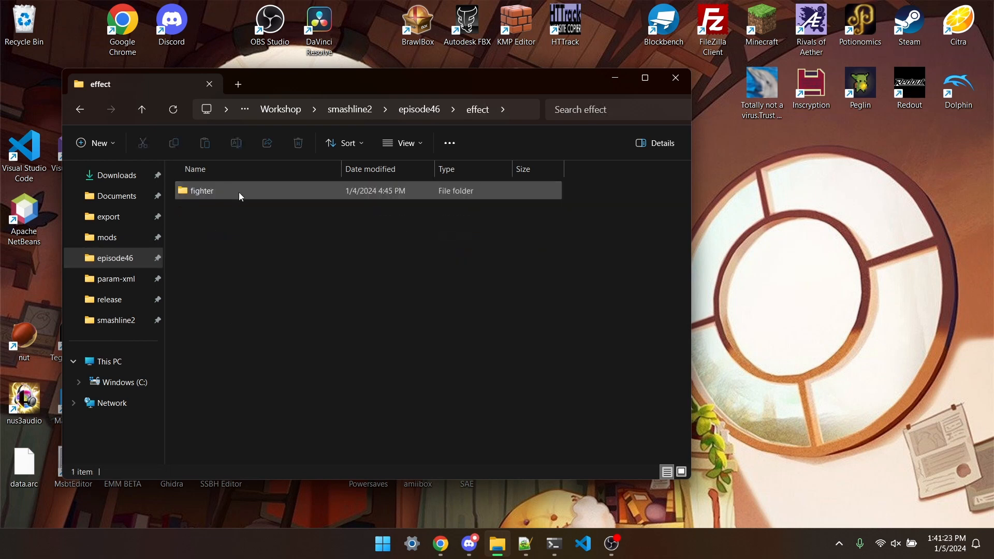
double_click(201, 190)
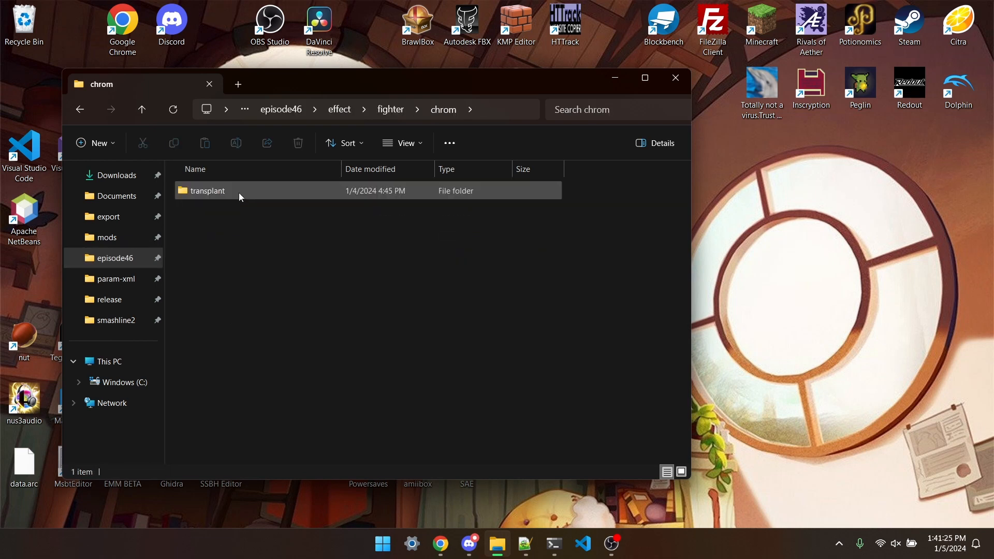
double_click(208, 191)
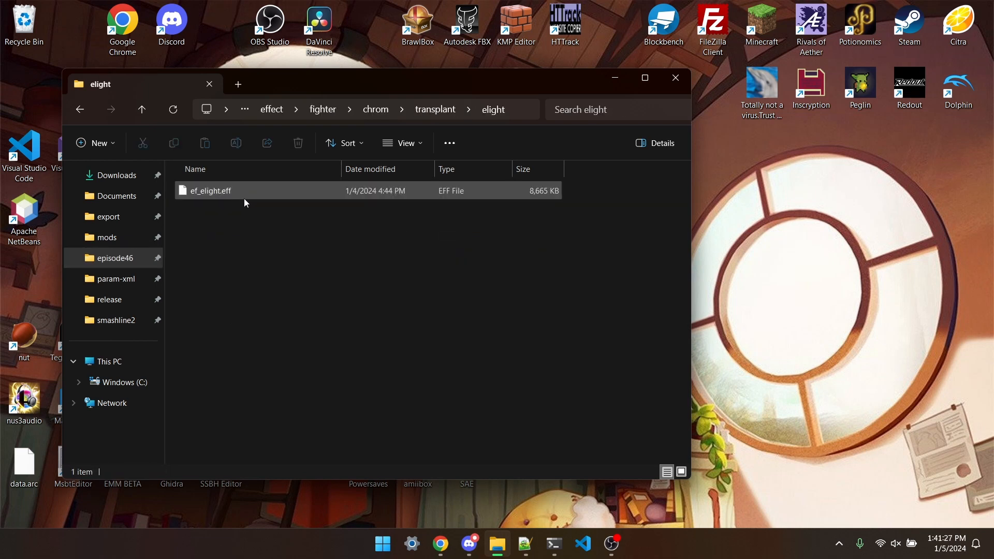
left_click(335, 379)
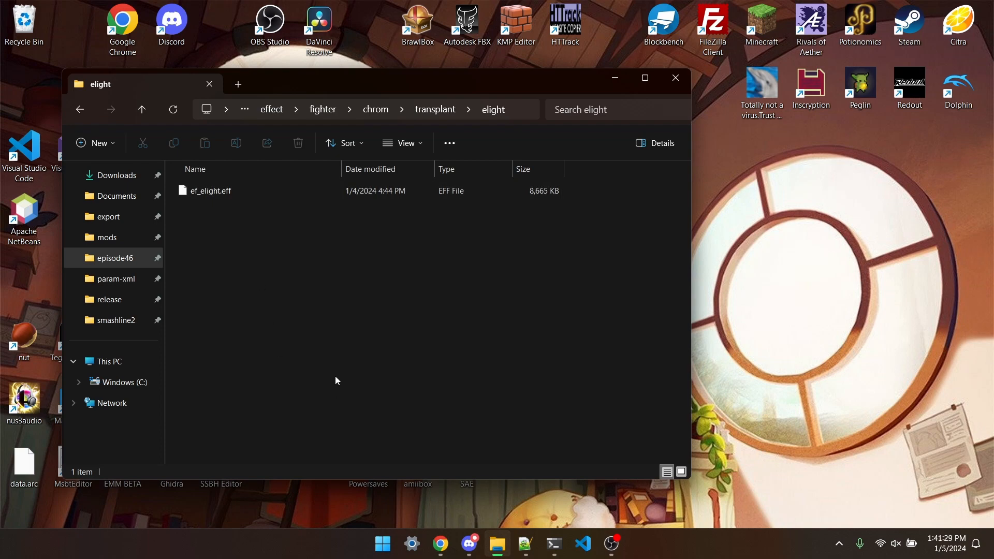
- Show the config.json fighter/chrom/cmn entry listing effect/fighter/chrom/transplant/elight/ef_elight.eff
left_click(522, 543)
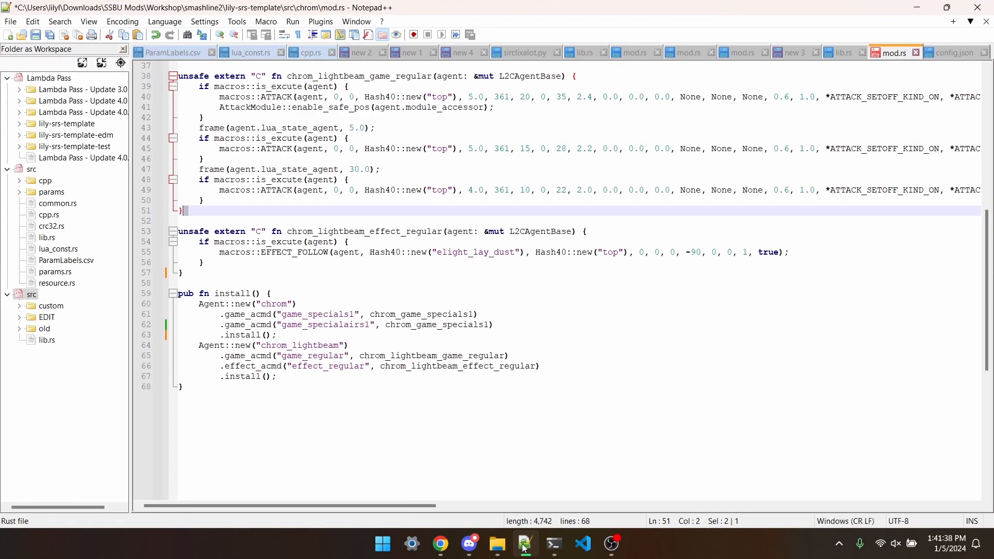
left_click(954, 53)
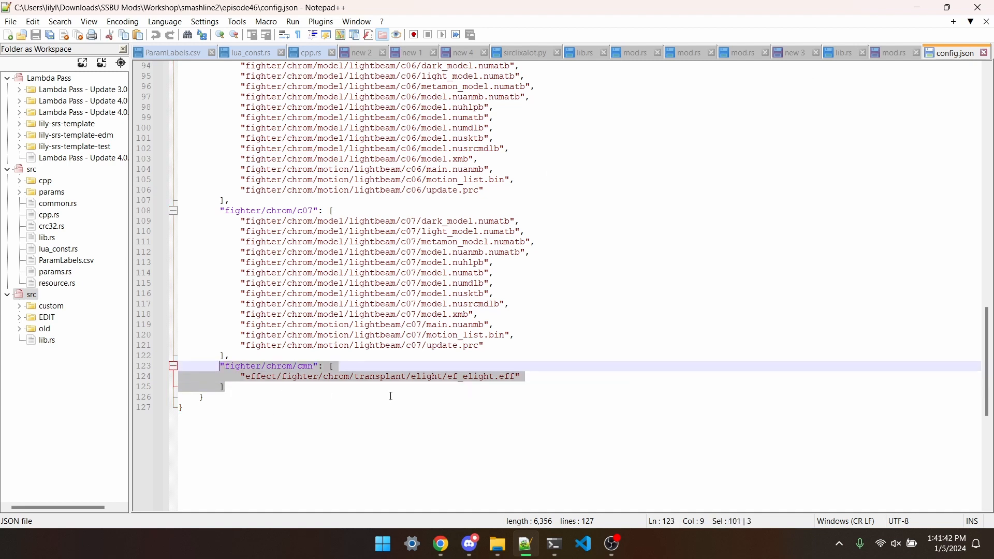
double_click(305, 365)
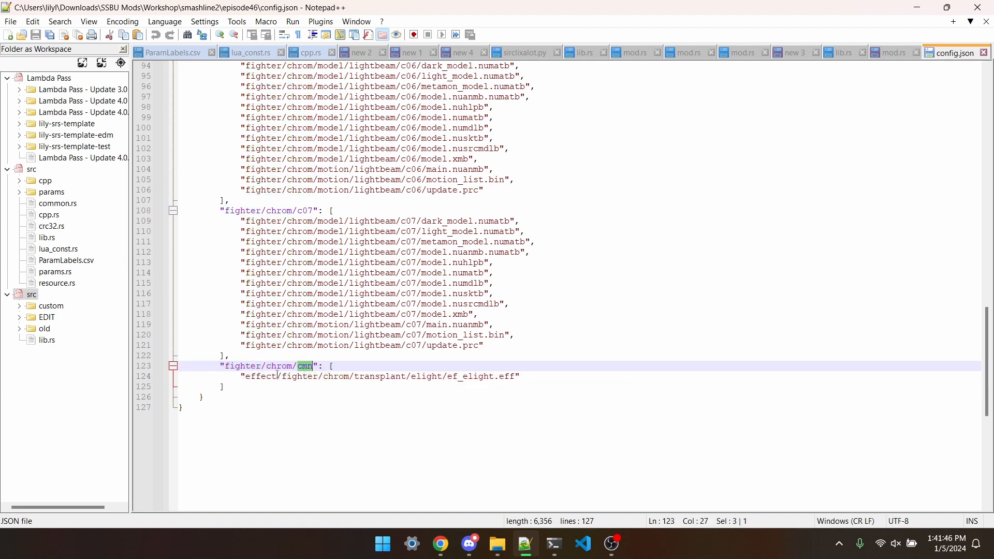
double_click(259, 376)
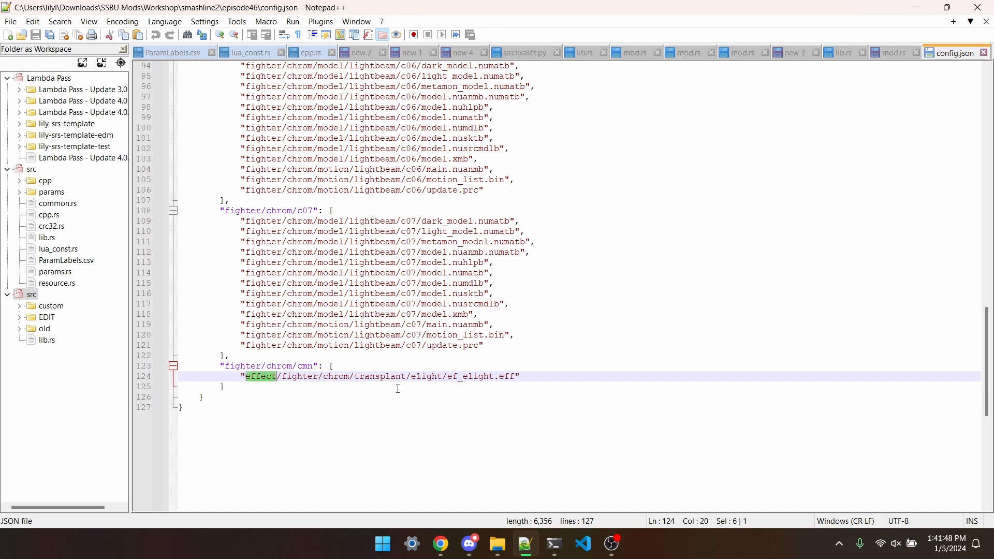
left_click(486, 386)
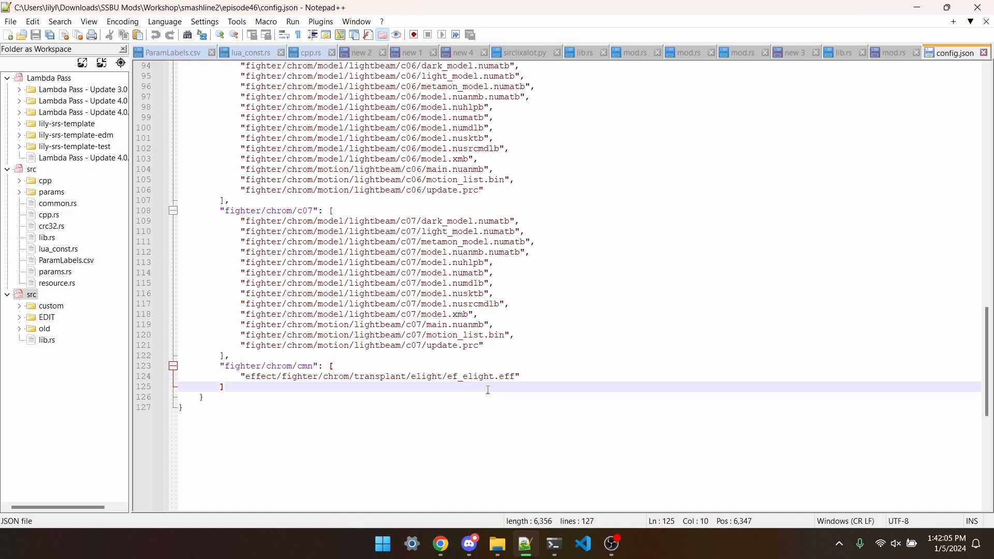
- Highlight elight_lay_dust and collision_attr_magic in Chrom's mod.rs light beam script
left_click(890, 52)
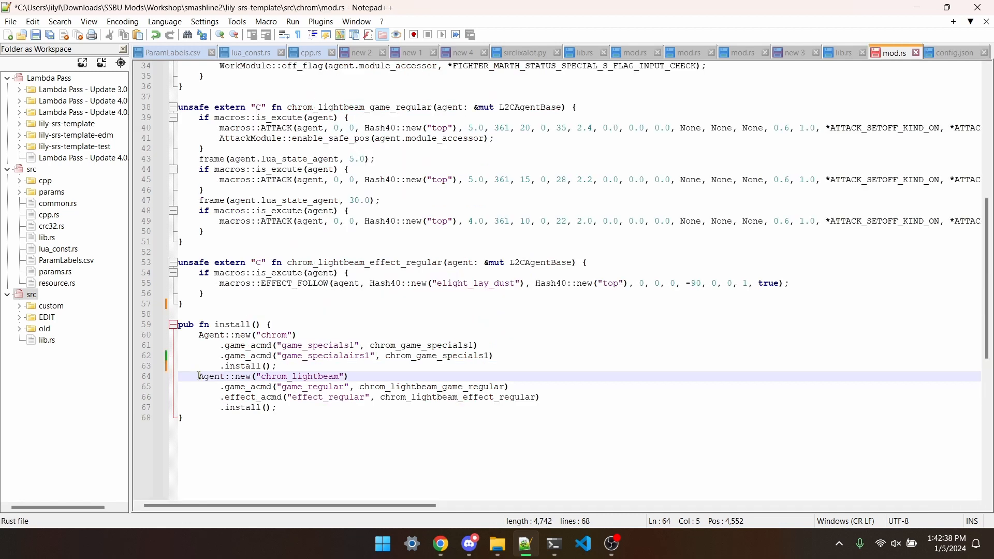
double_click(459, 396)
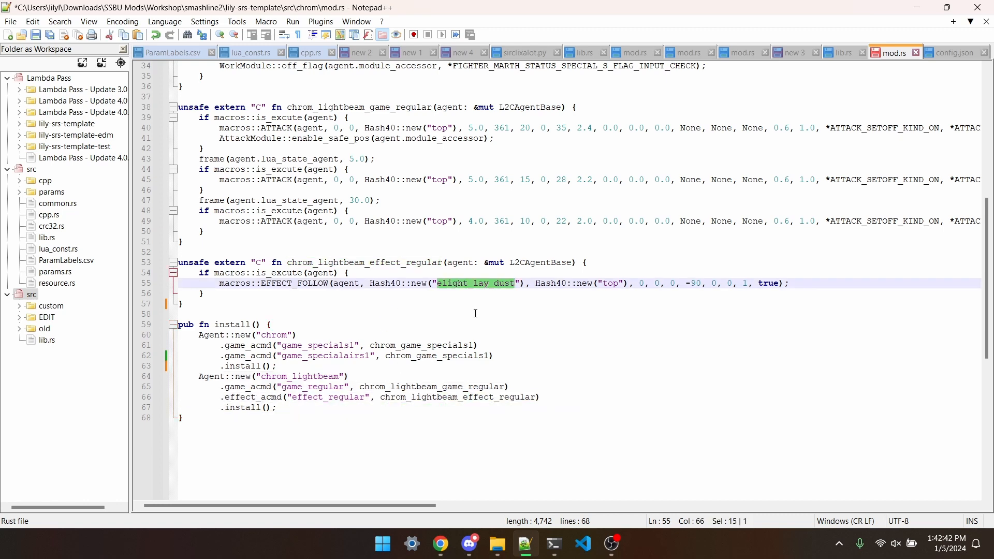
scroll("up", 3)
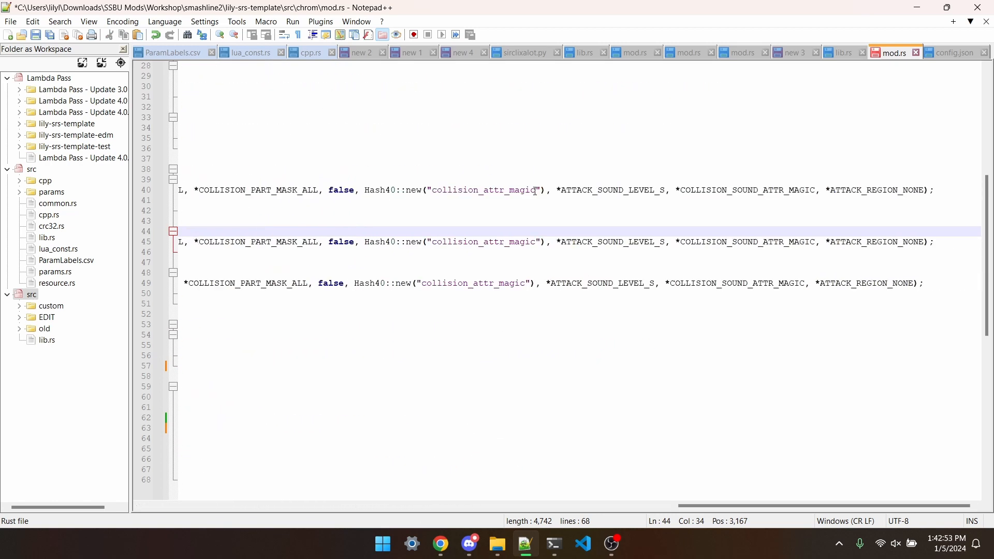
double_click(481, 189)
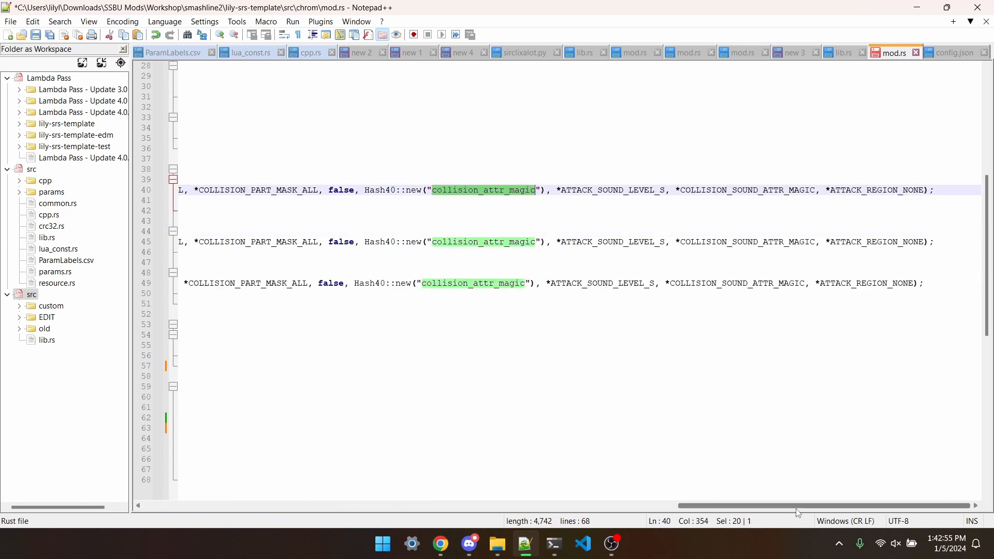